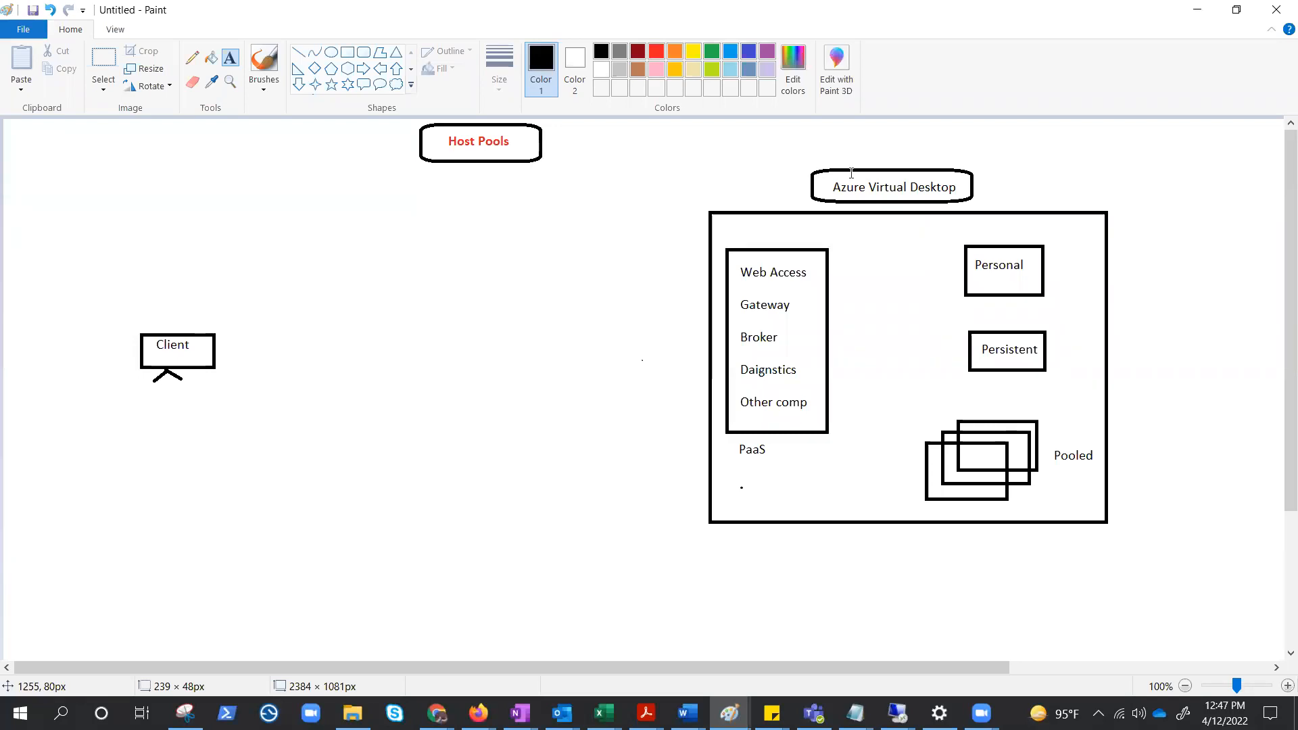
mouse_move(786, 144)
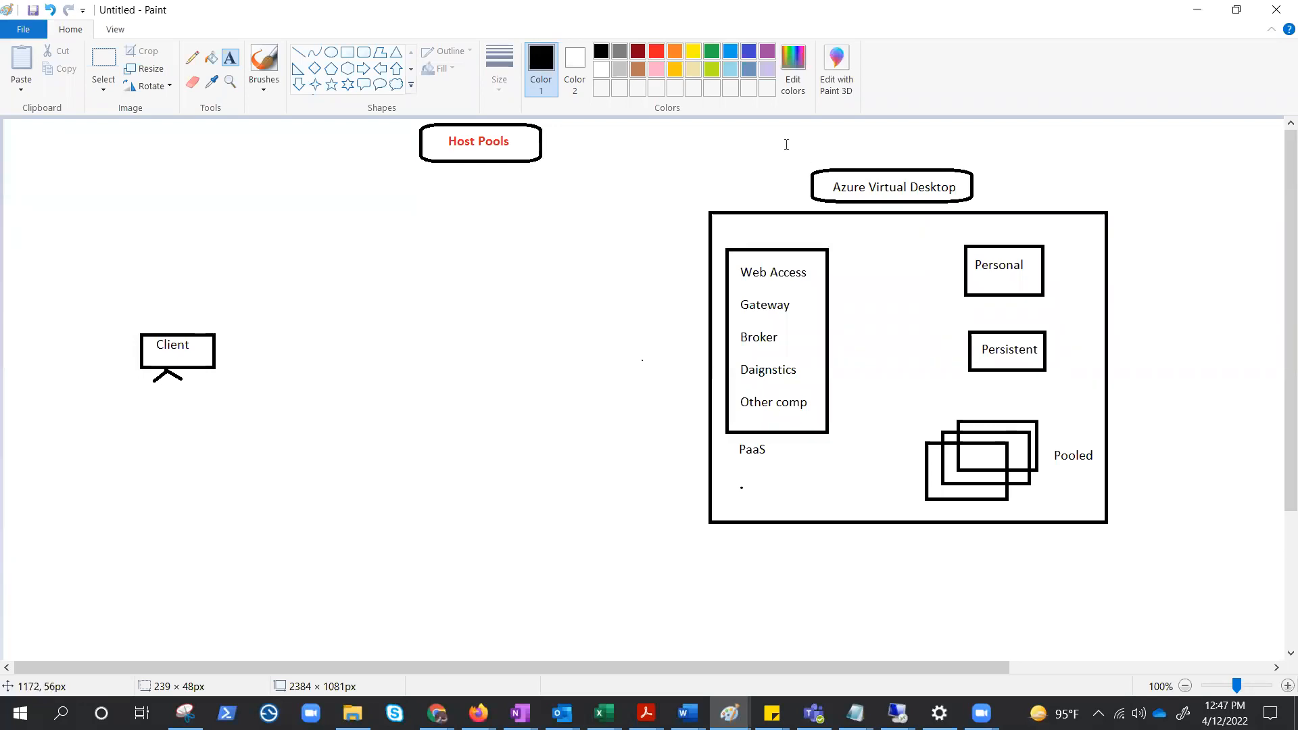
mouse_move(263, 63)
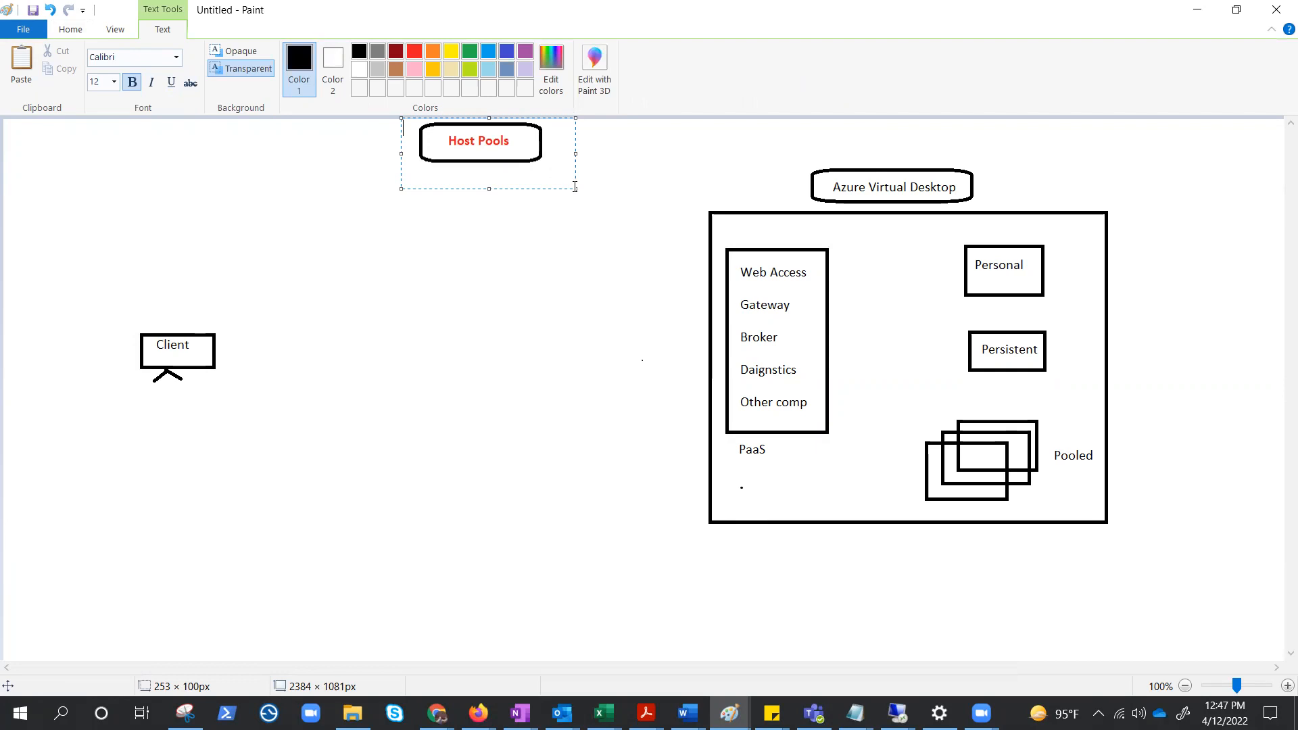
mouse_move(834, 350)
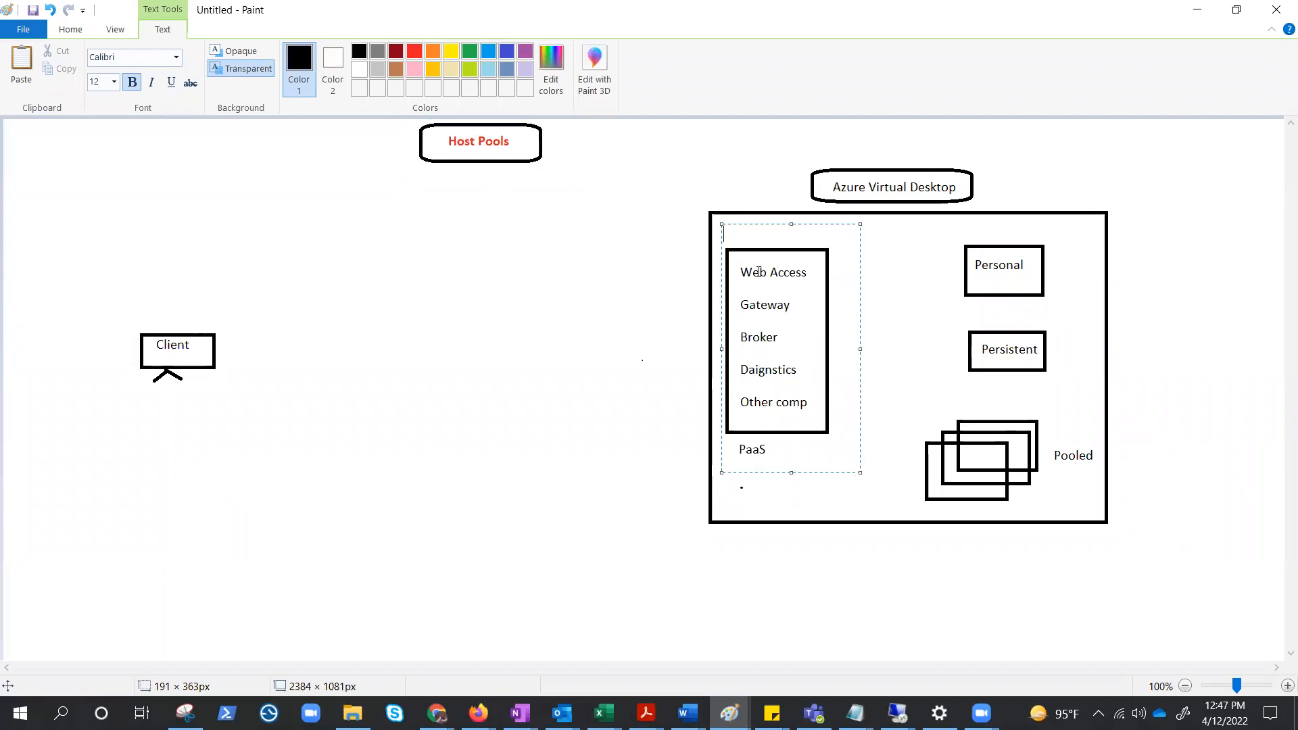
mouse_move(748, 304)
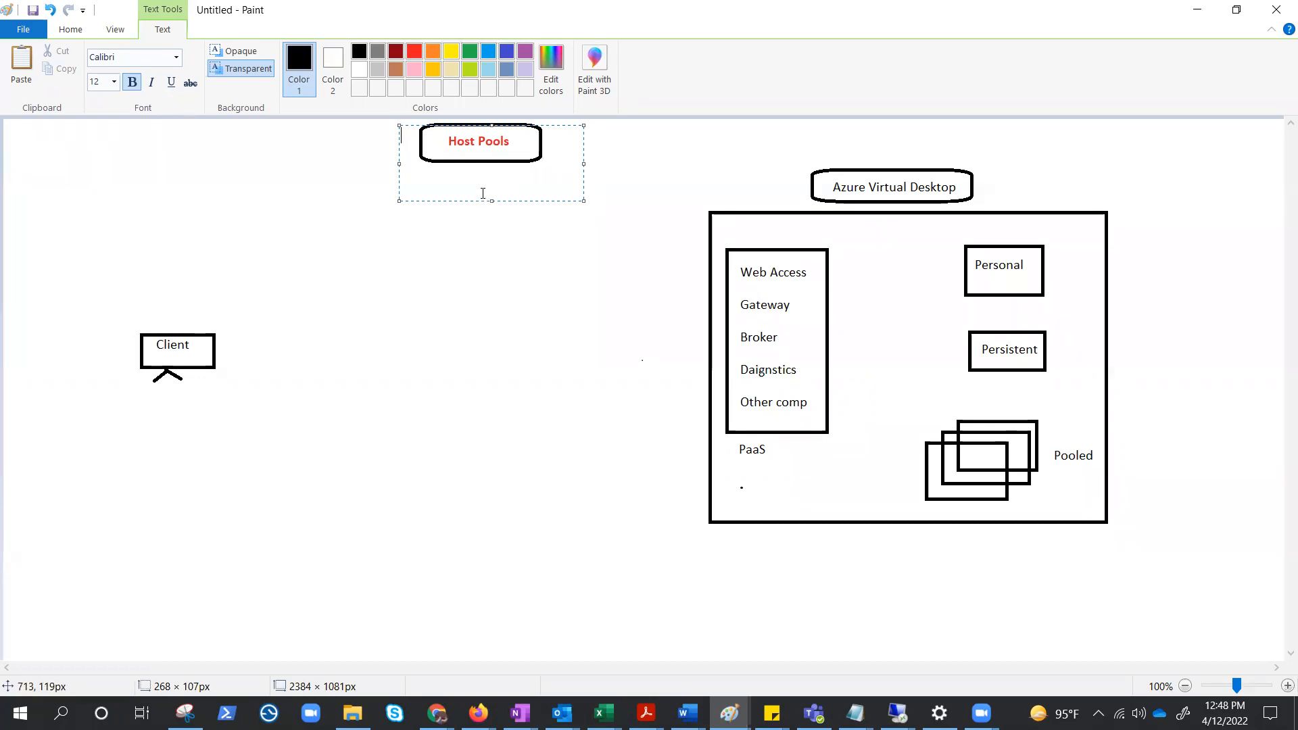
mouse_move(410, 277)
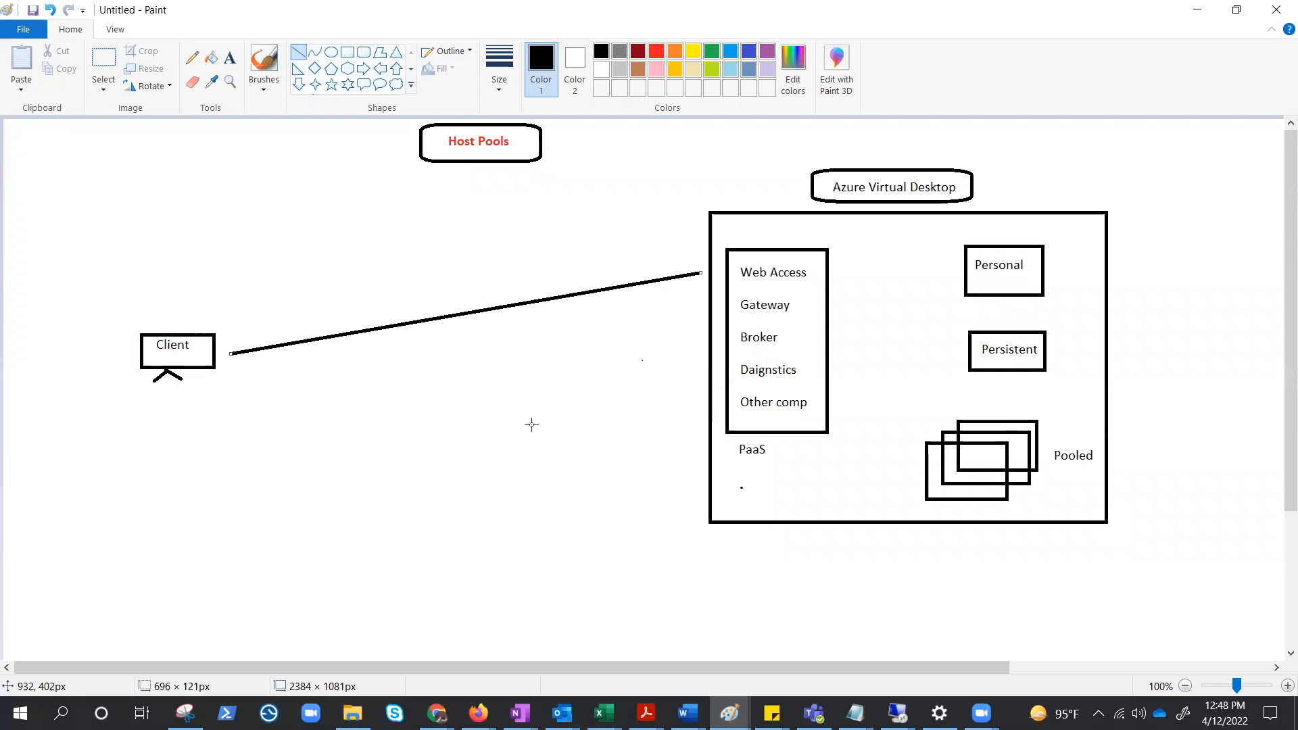
mouse_move(530, 424)
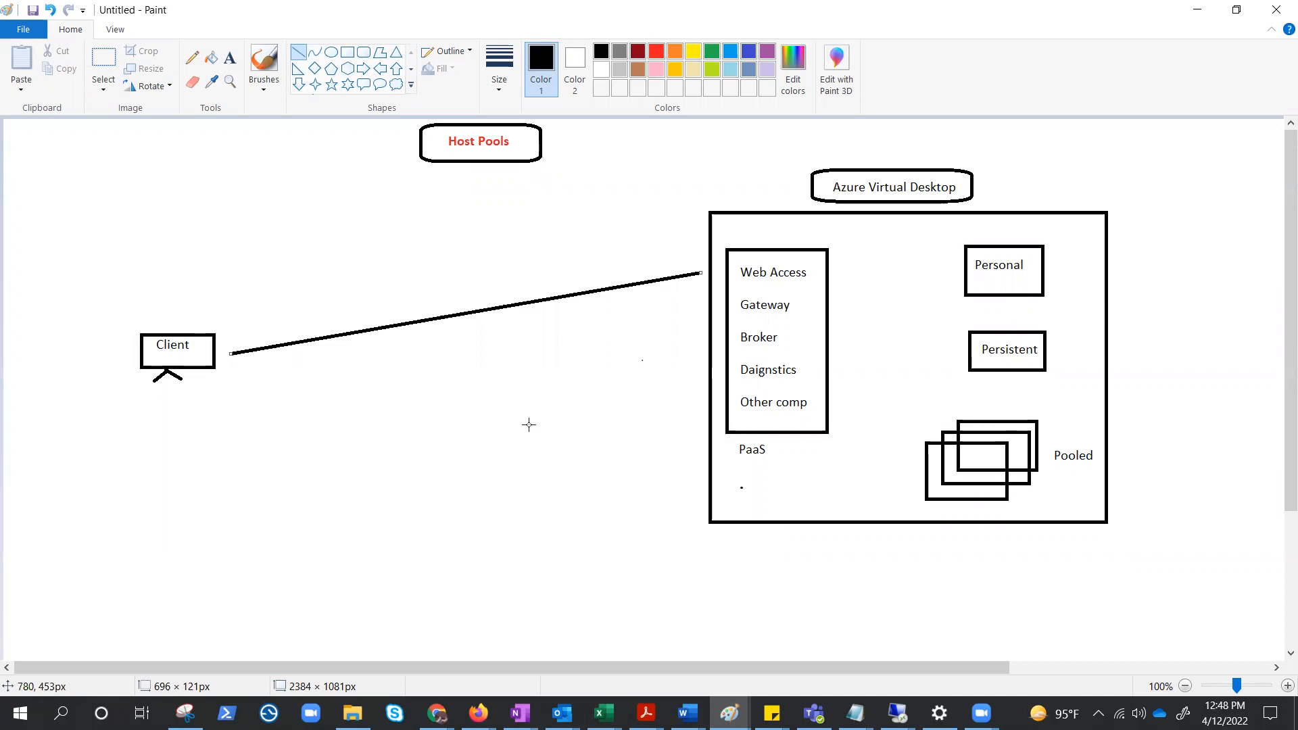
mouse_move(776, 358)
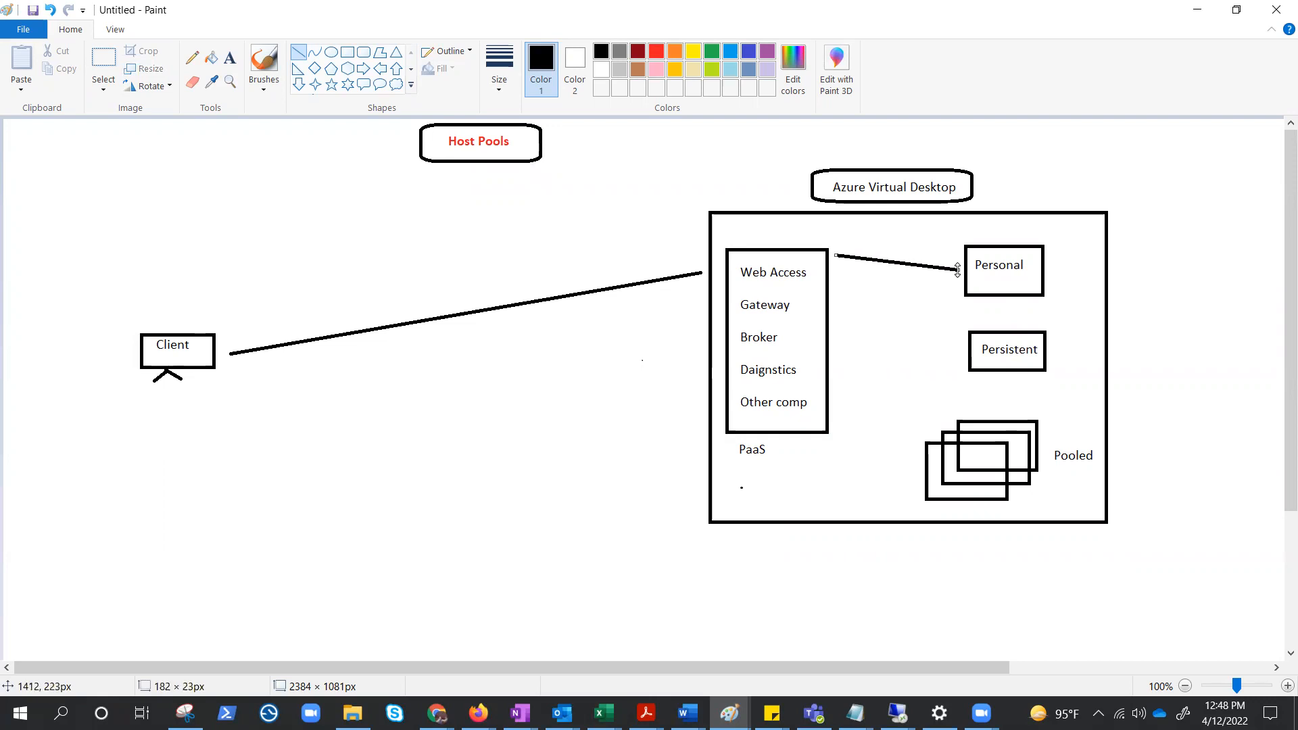
mouse_move(847, 286)
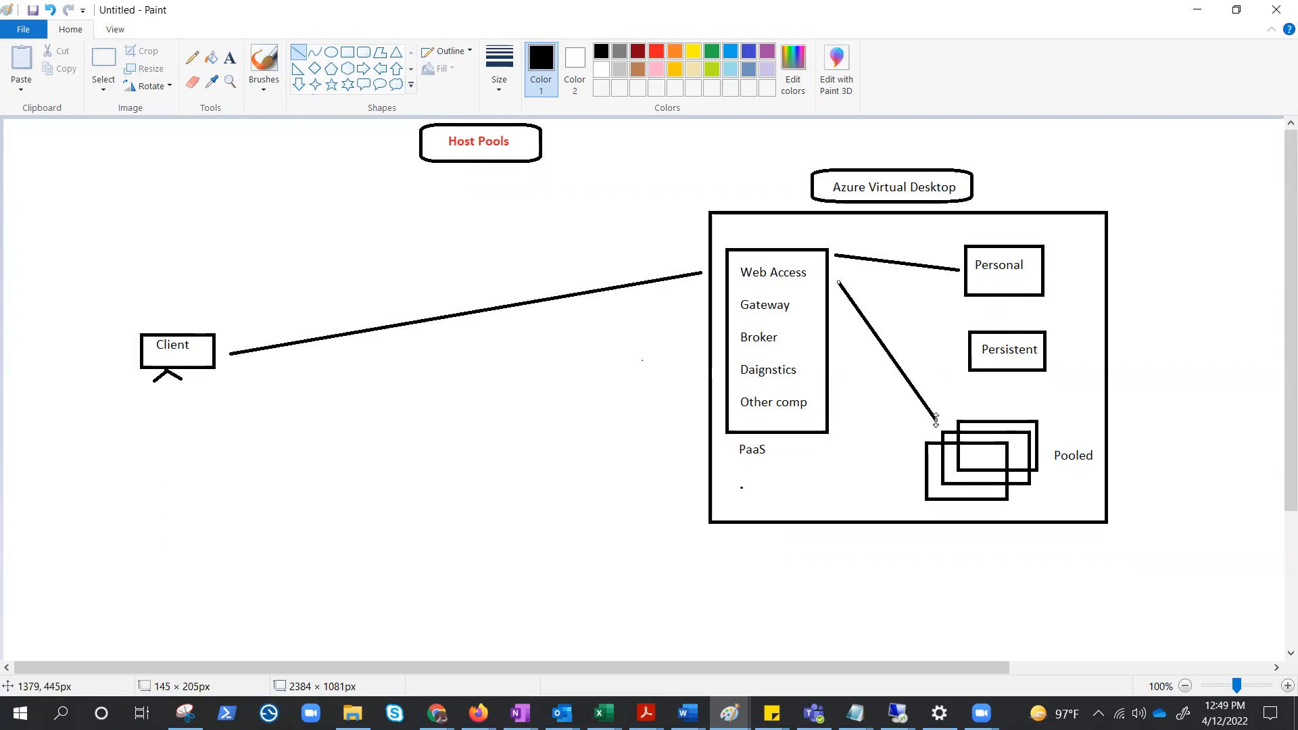
mouse_move(1025, 407)
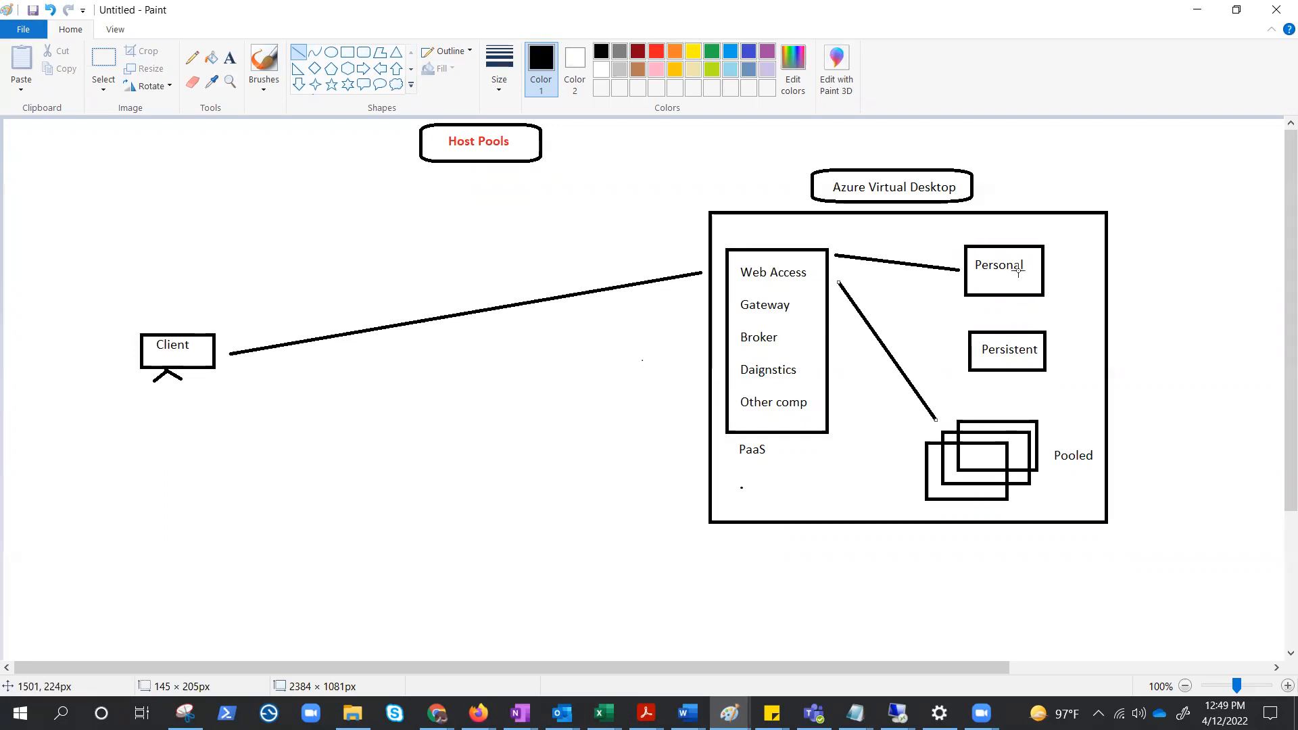
mouse_move(1083, 279)
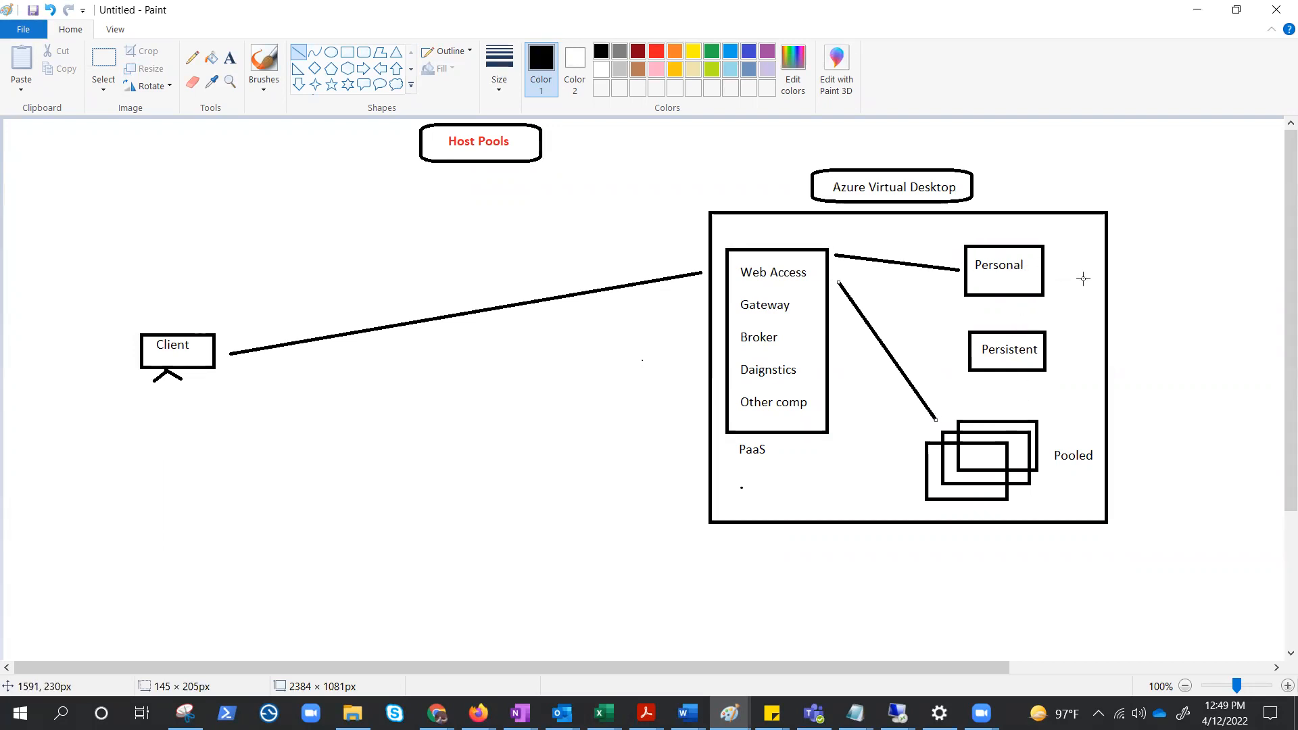
mouse_move(985, 250)
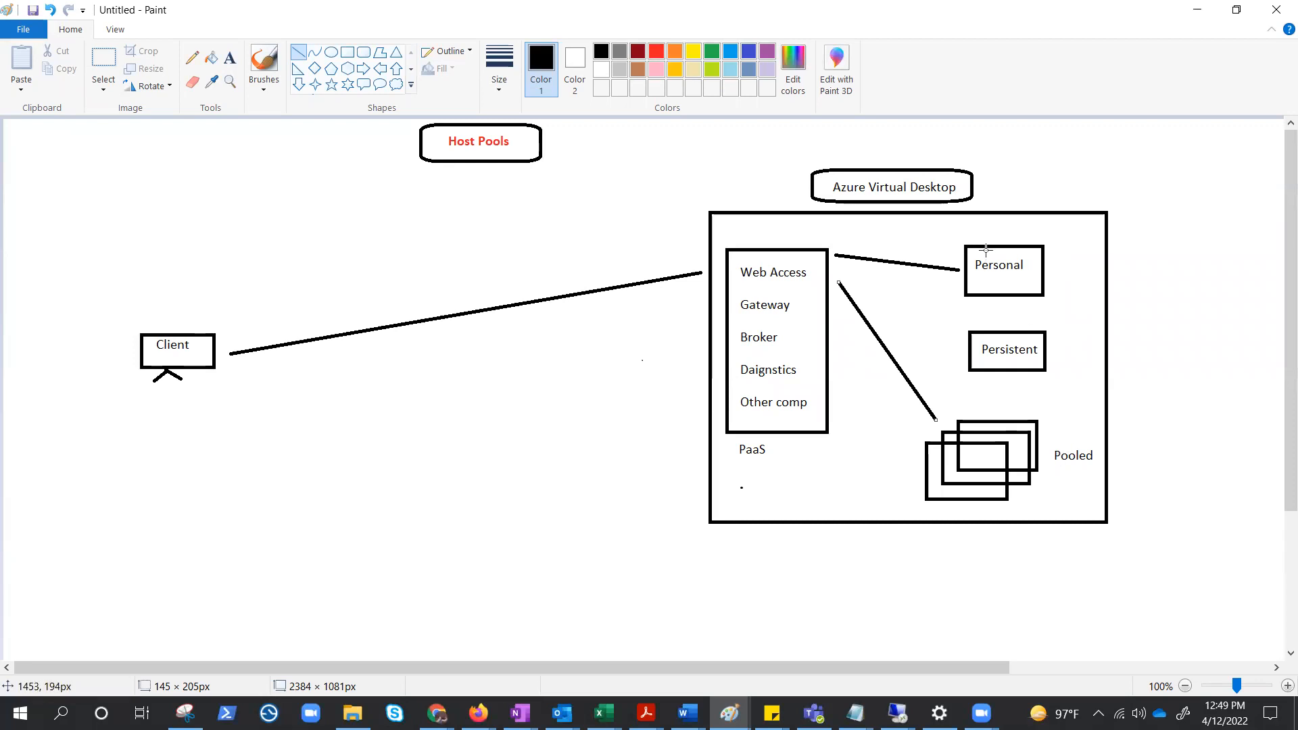
mouse_move(998, 361)
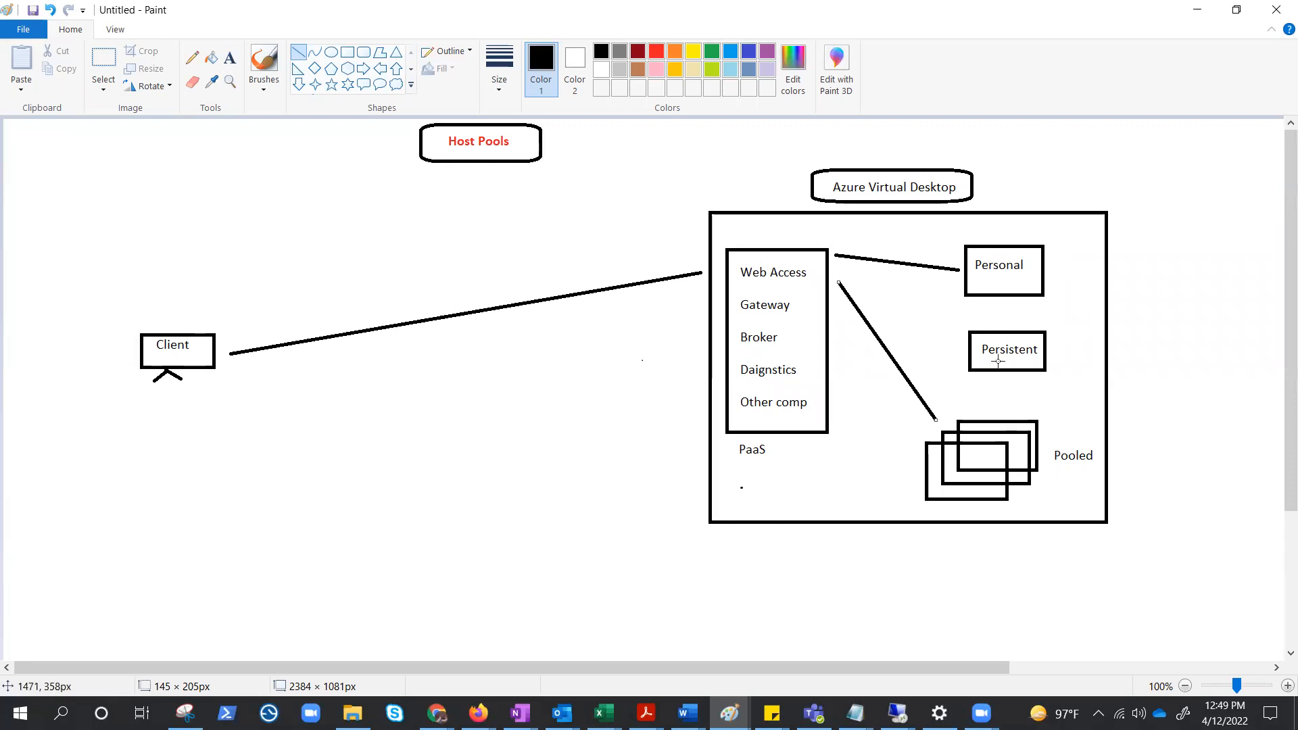
mouse_move(1028, 464)
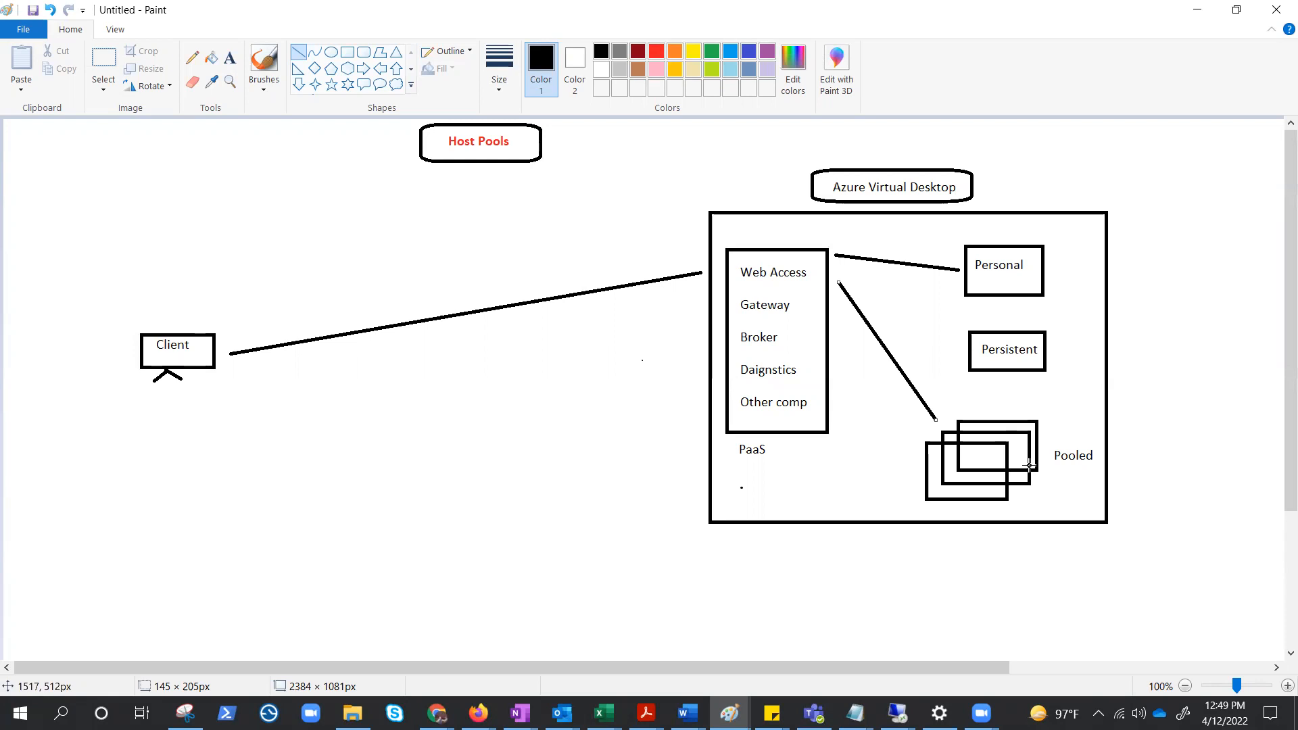
mouse_move(951, 483)
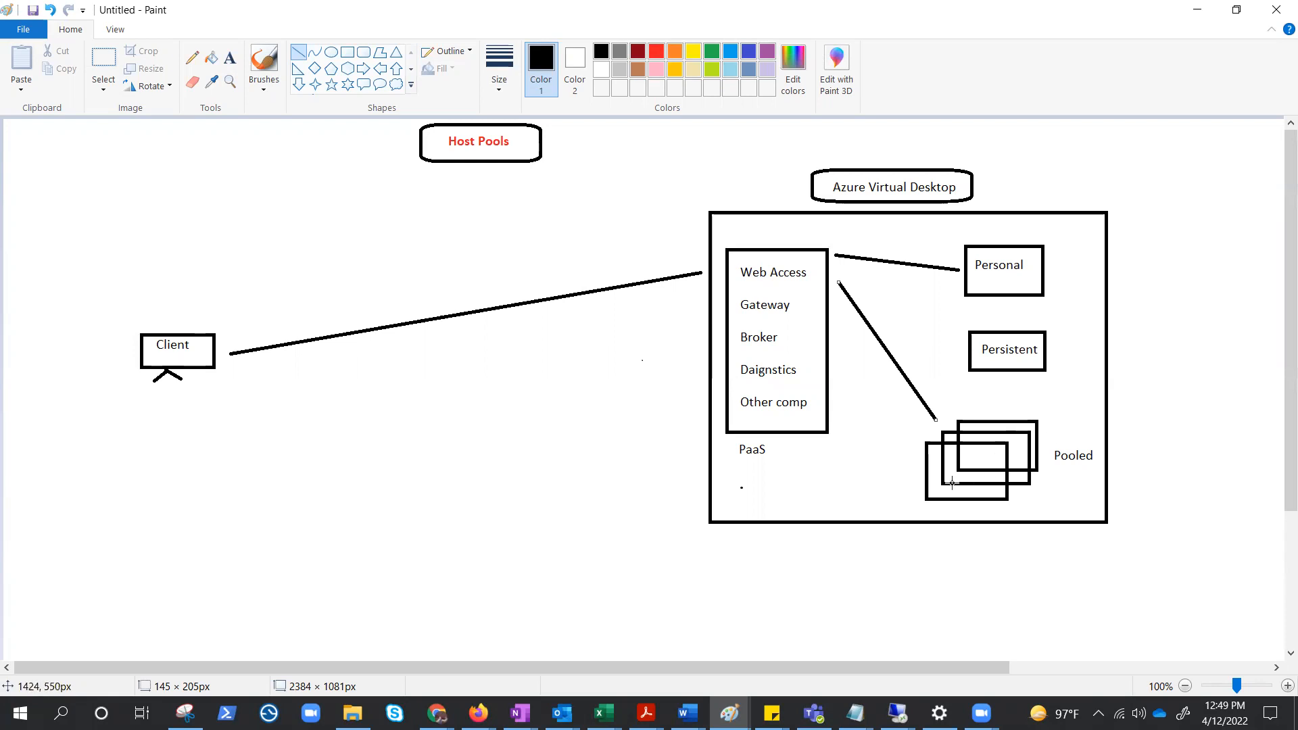
mouse_move(968, 417)
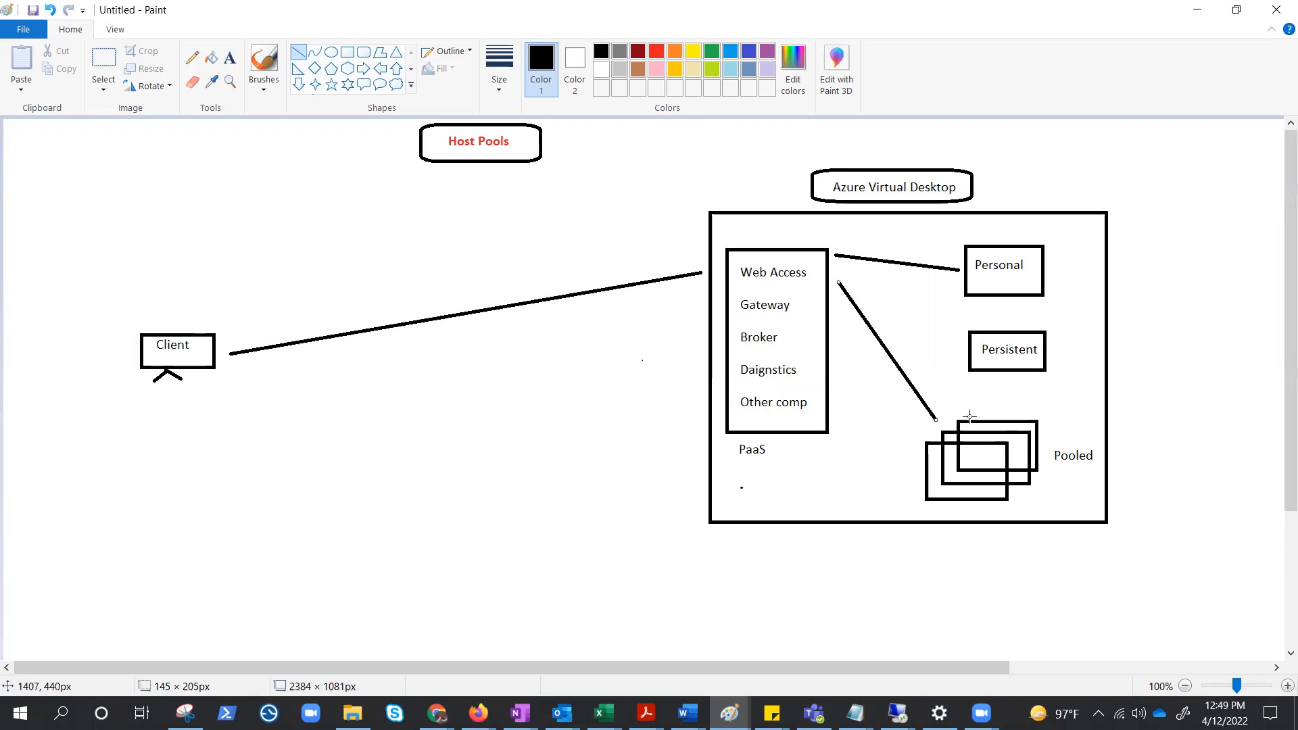
mouse_move(1023, 482)
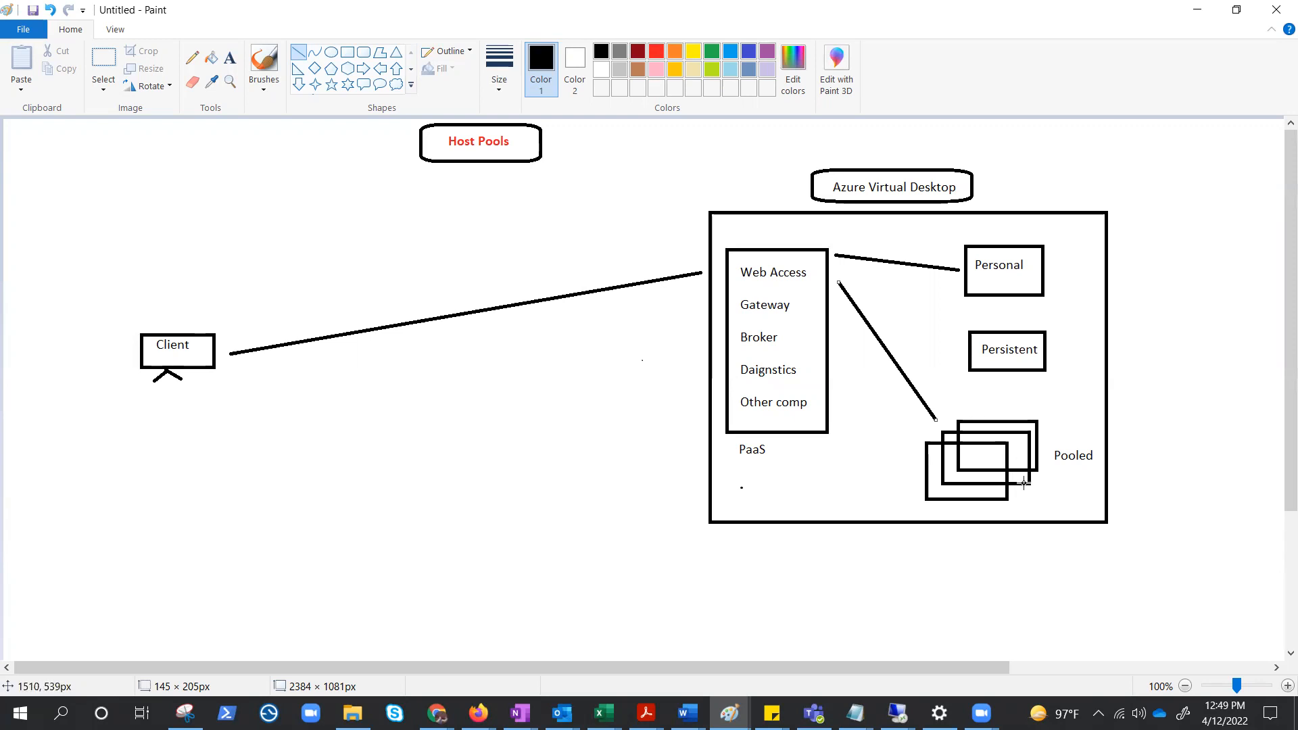
mouse_move(345, 58)
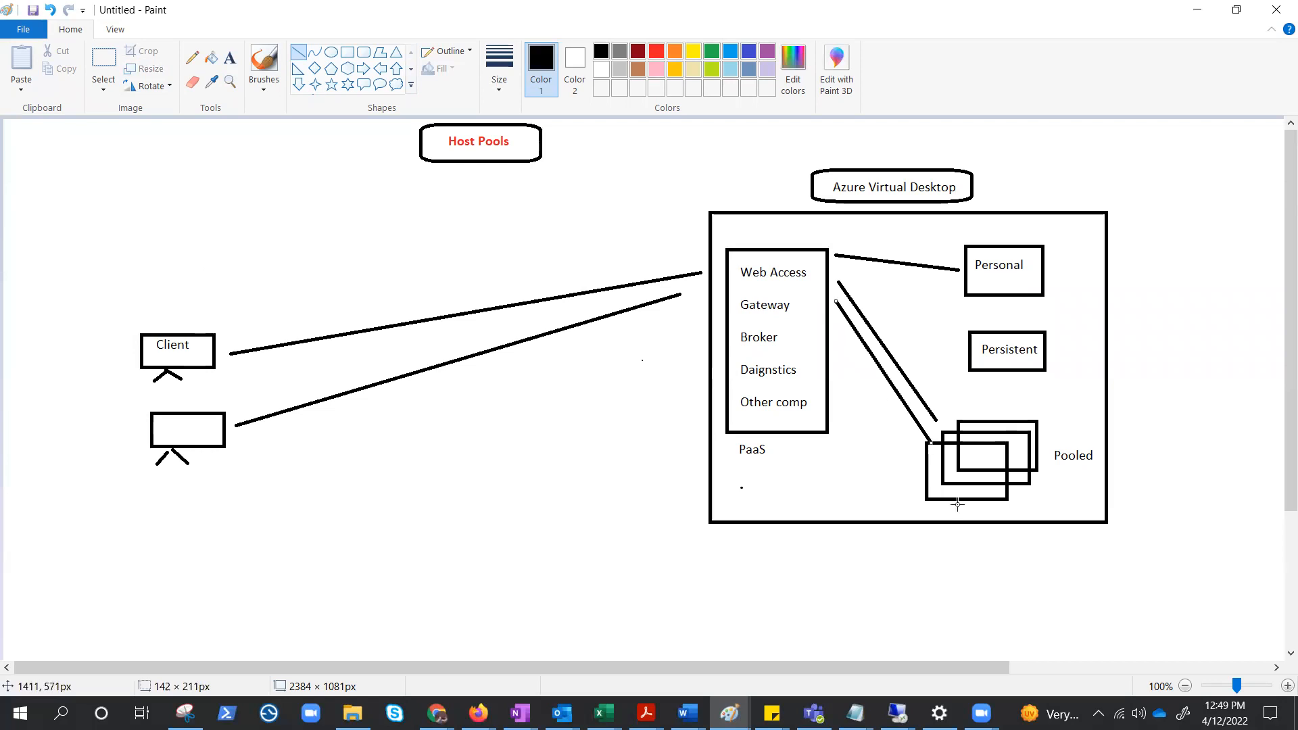
mouse_move(205, 132)
type("client")
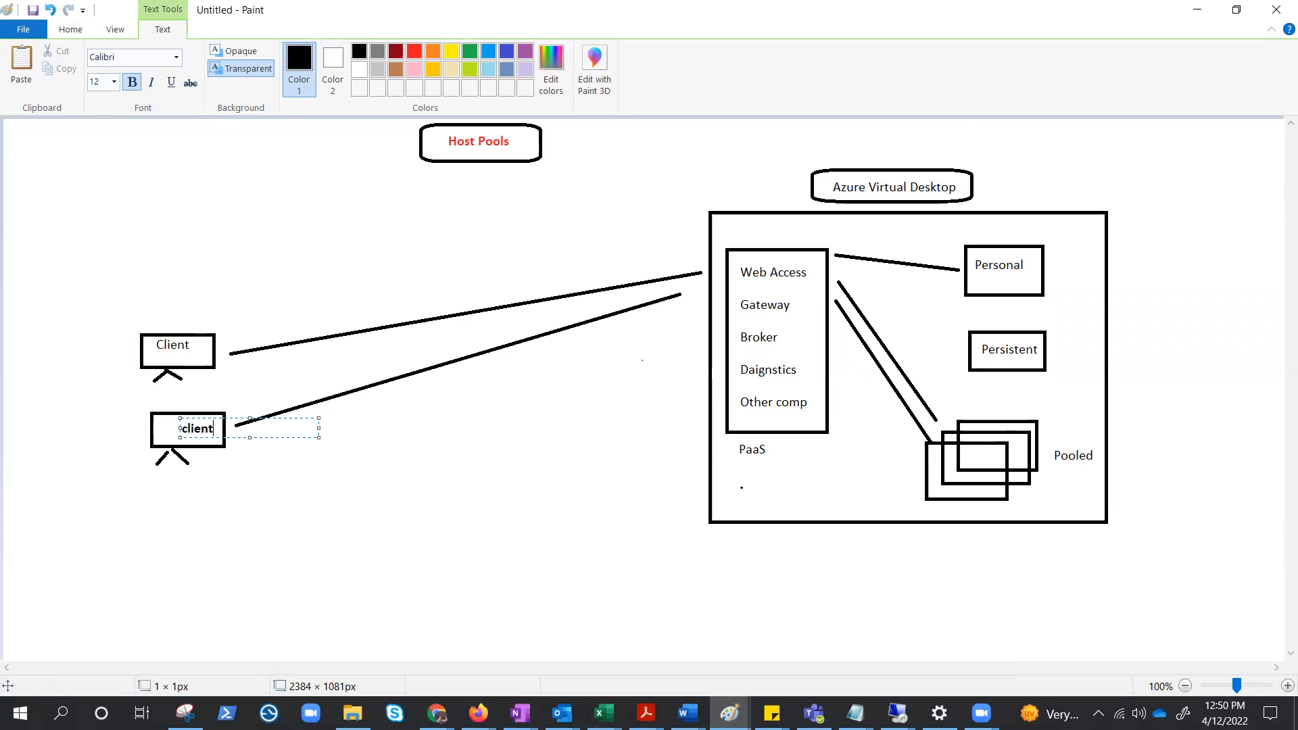
mouse_move(866, 588)
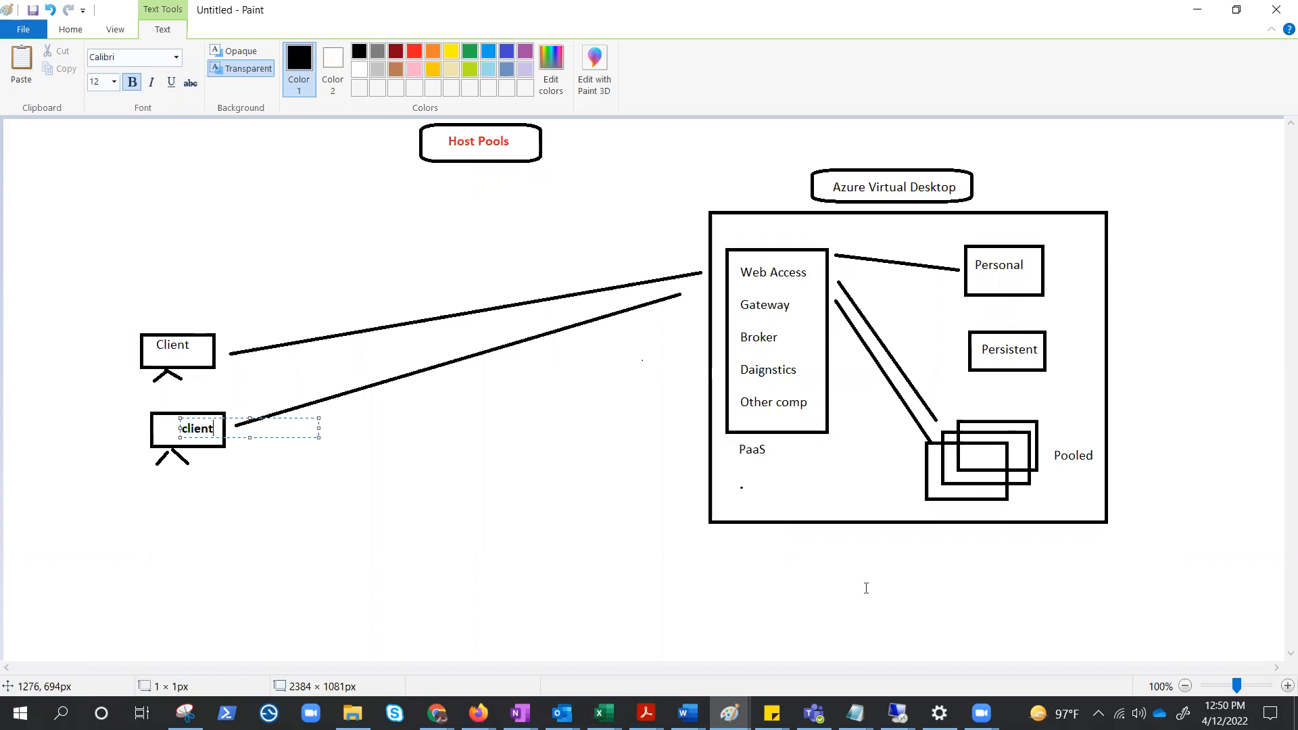
- Place the 'client' label on the second client monitor
left_click(420, 474)
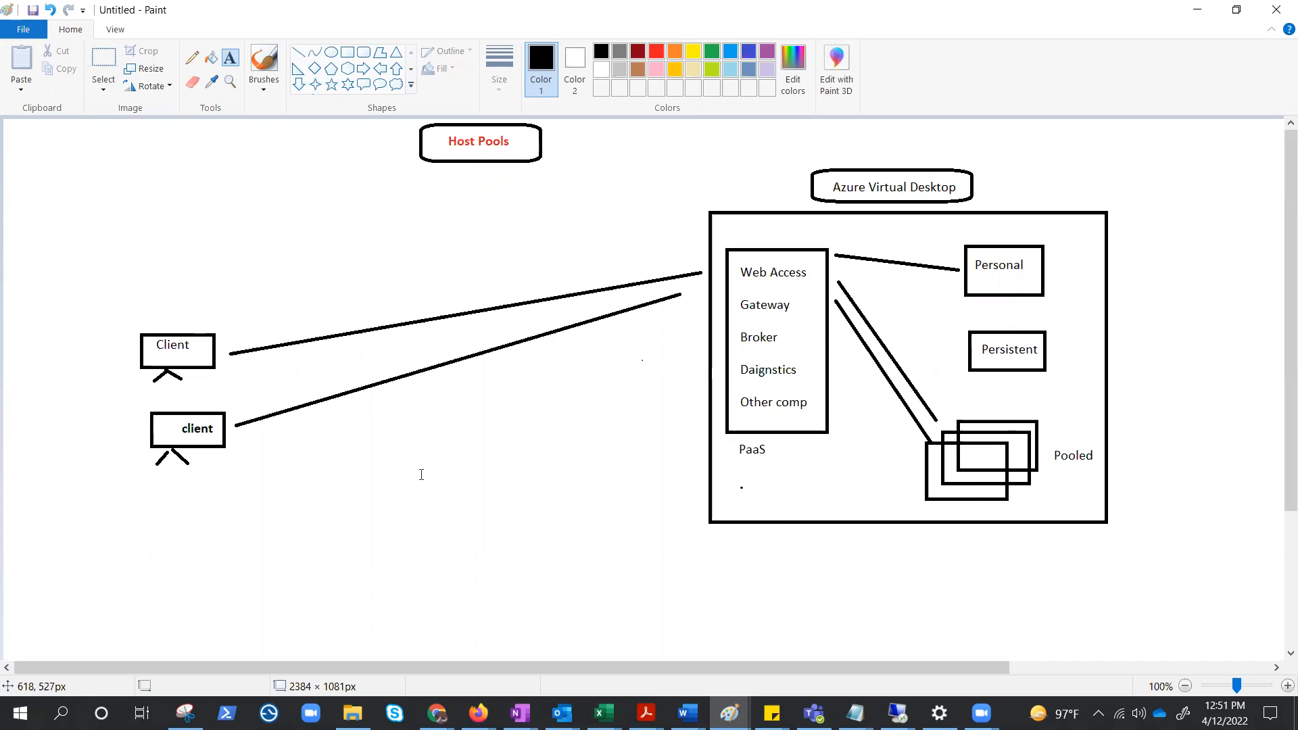
mouse_move(882, 456)
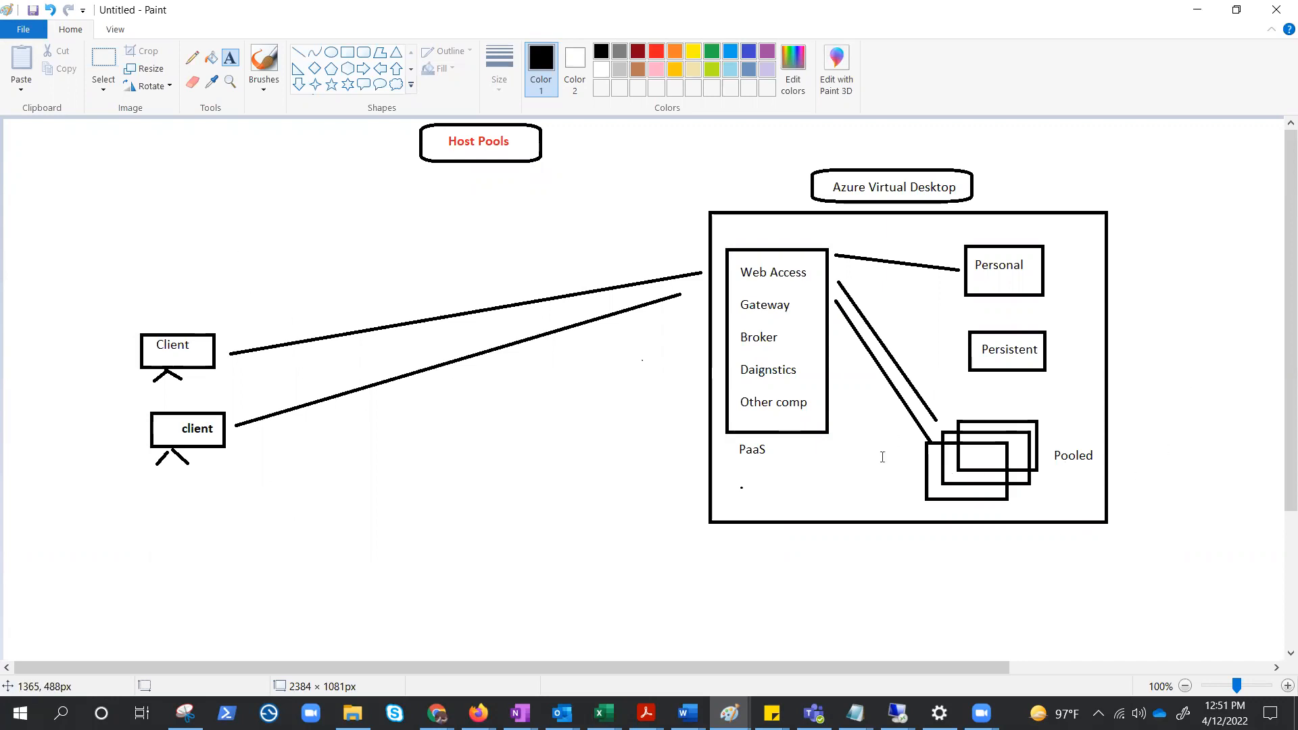
mouse_move(971, 483)
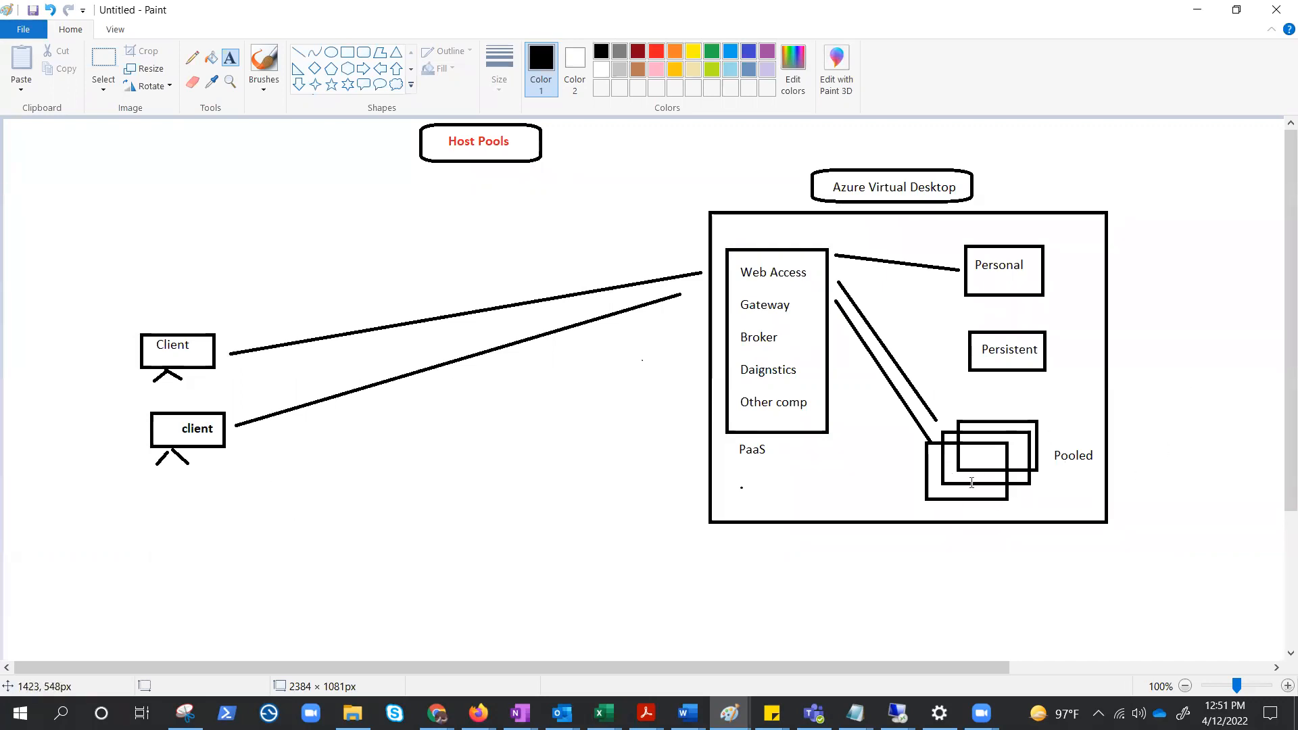
mouse_move(1071, 430)
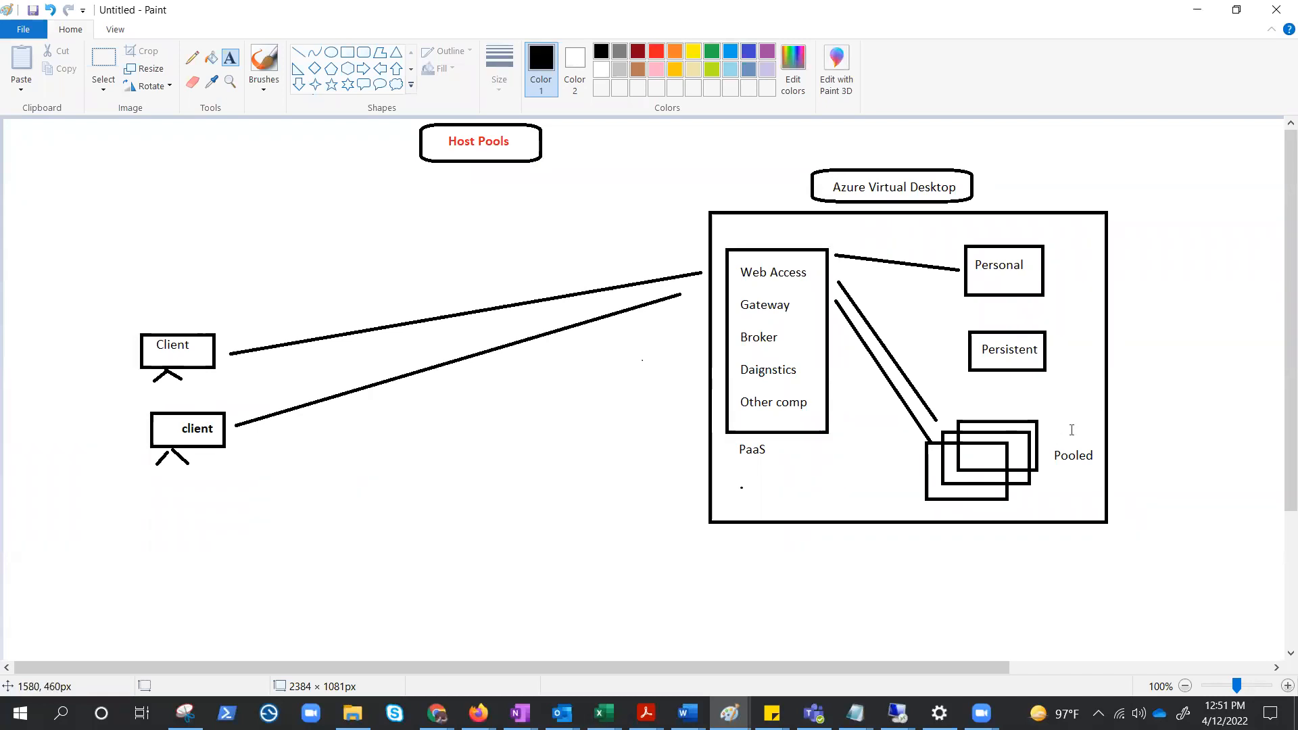
mouse_move(979, 574)
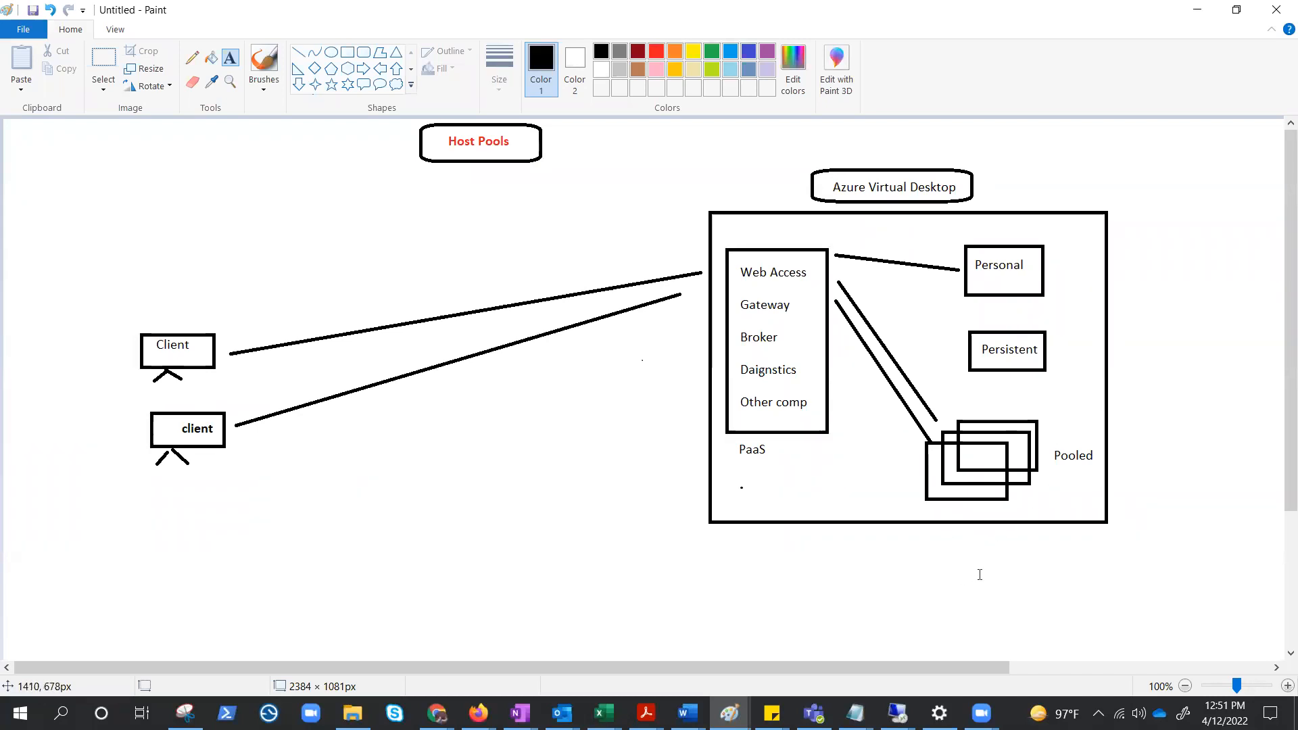
mouse_move(940, 541)
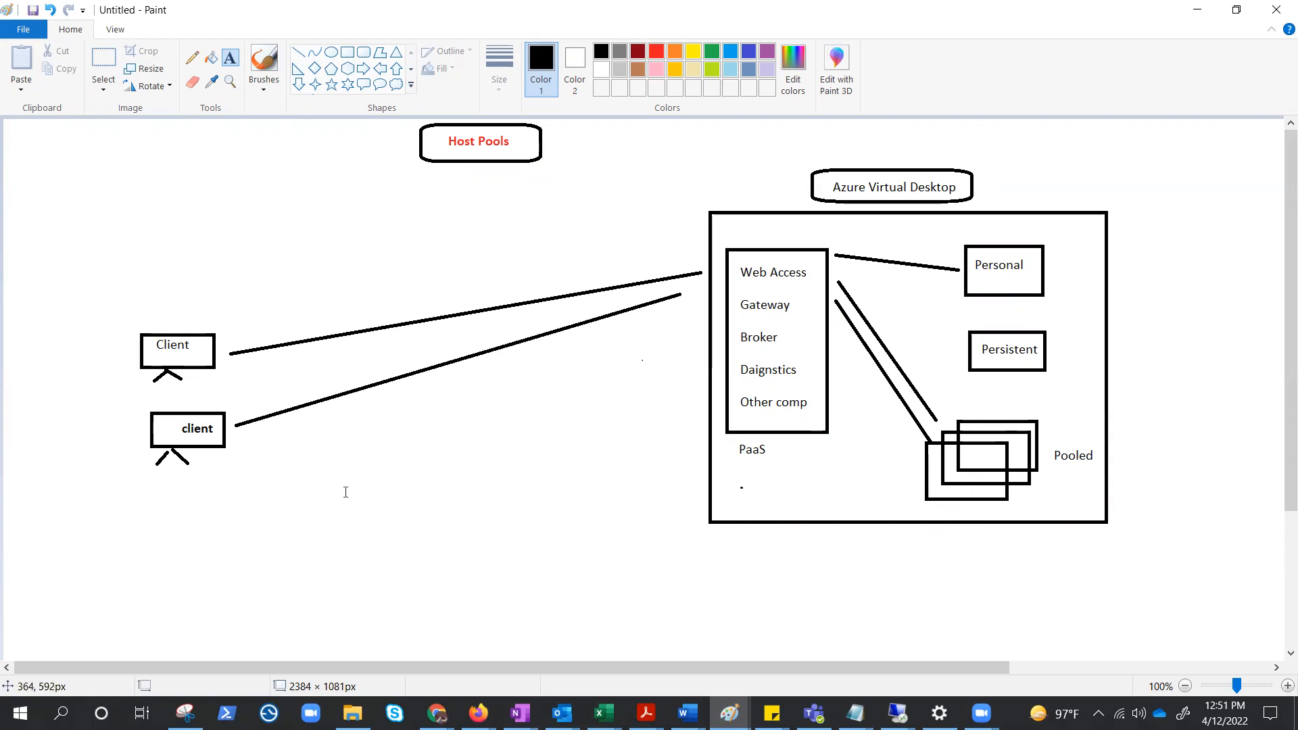
mouse_move(914, 596)
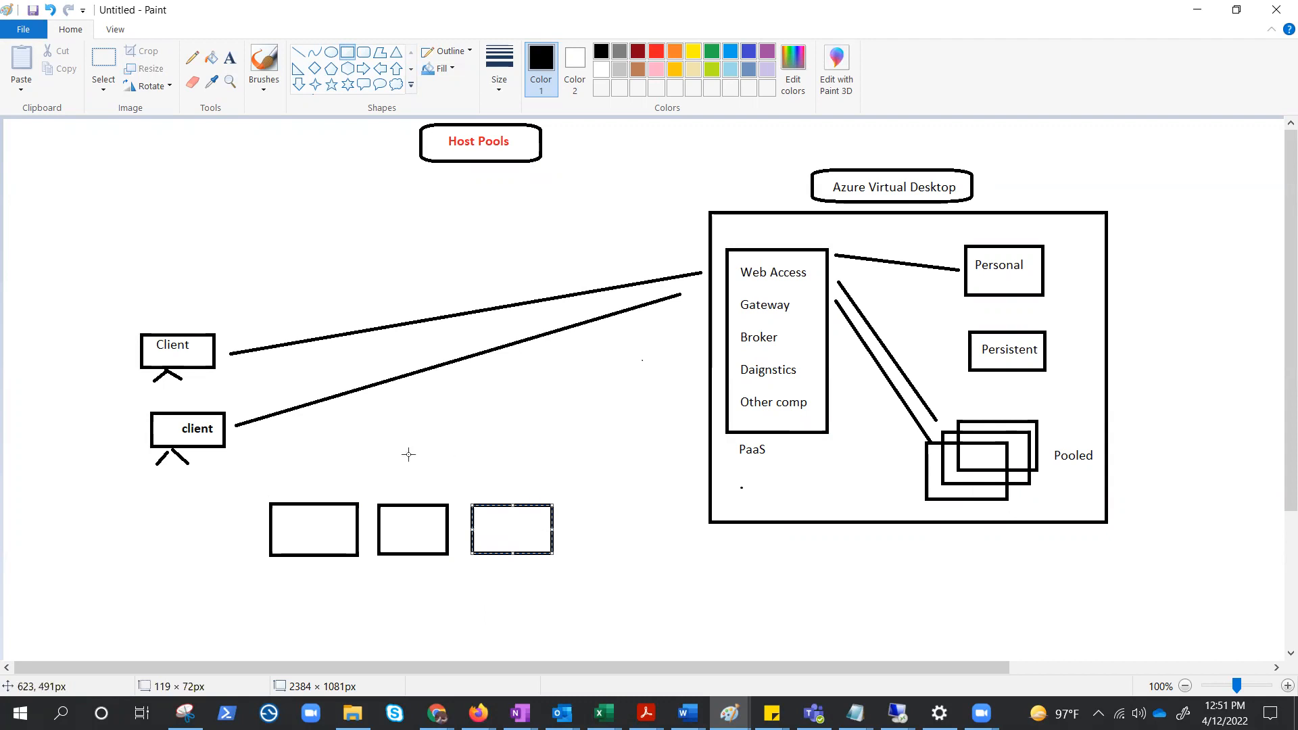
mouse_move(293, 480)
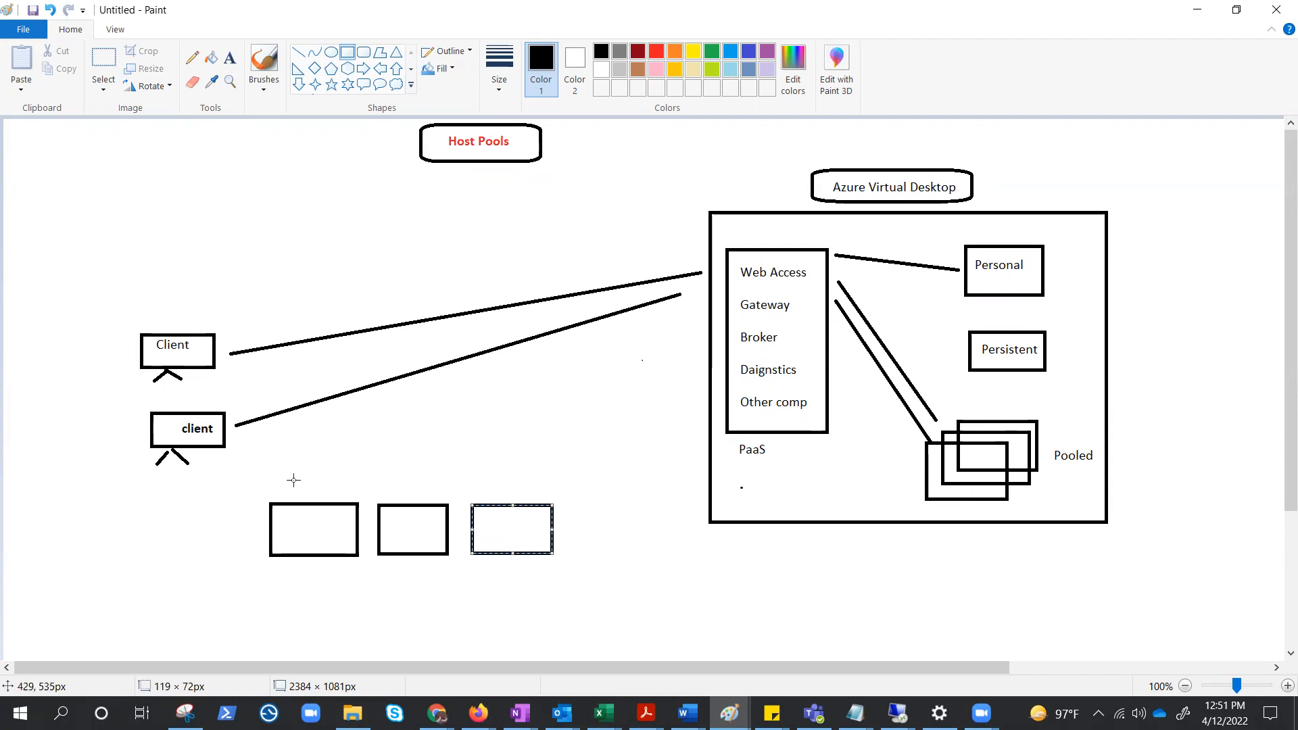
mouse_move(306, 257)
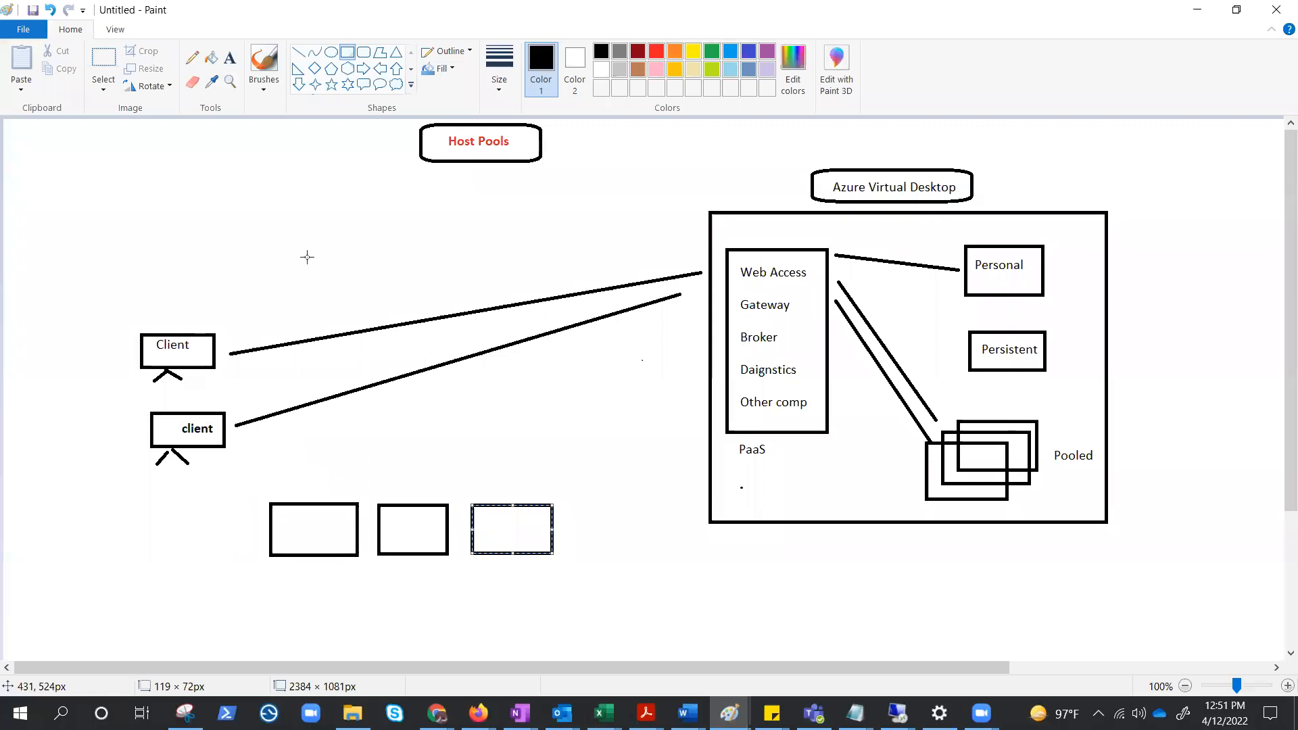
mouse_move(359, 143)
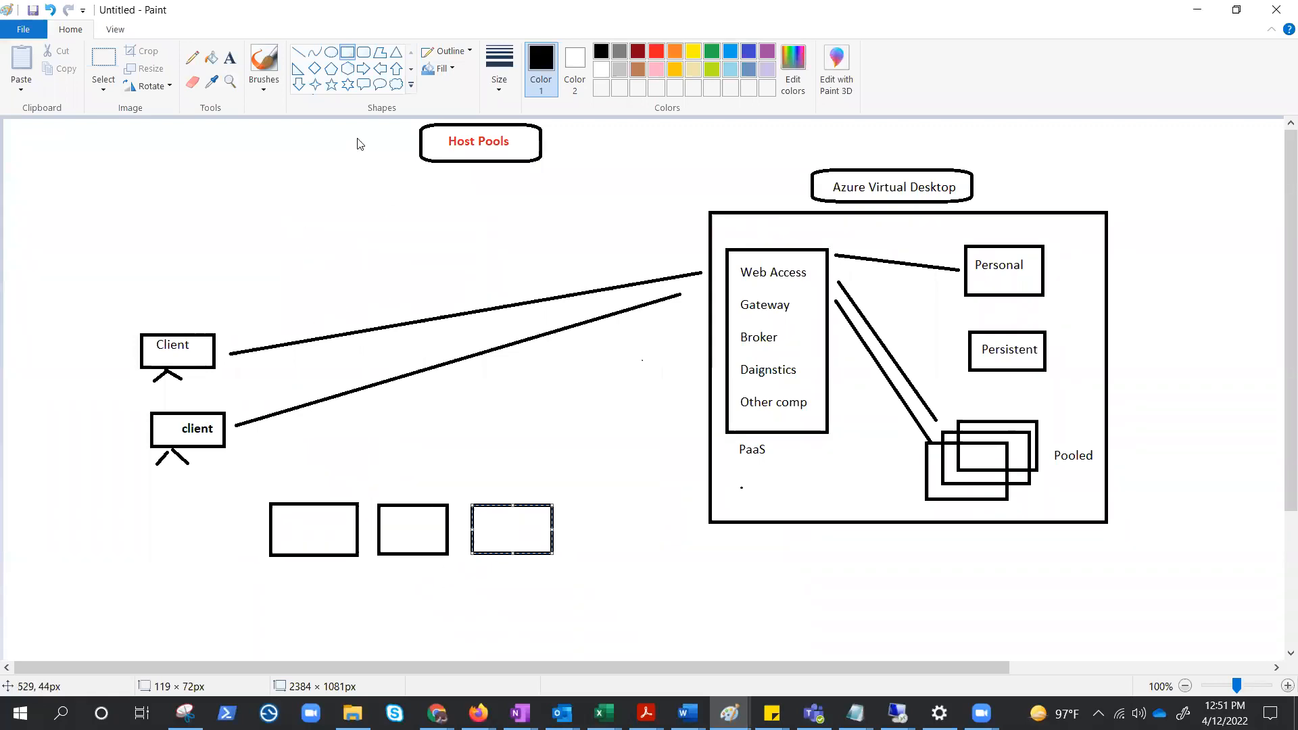
- Switch to the Line tool to draw straight lines from the first rectangle
left_click(395, 442)
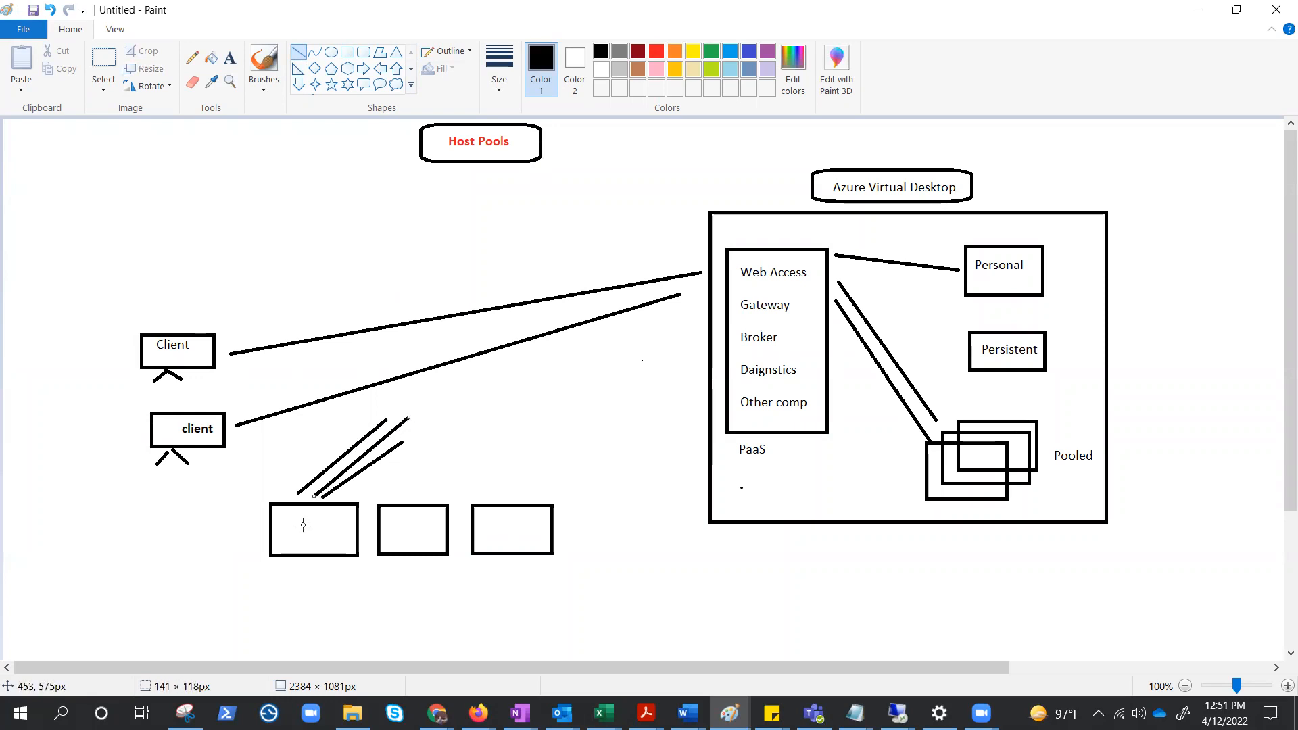
mouse_move(436, 421)
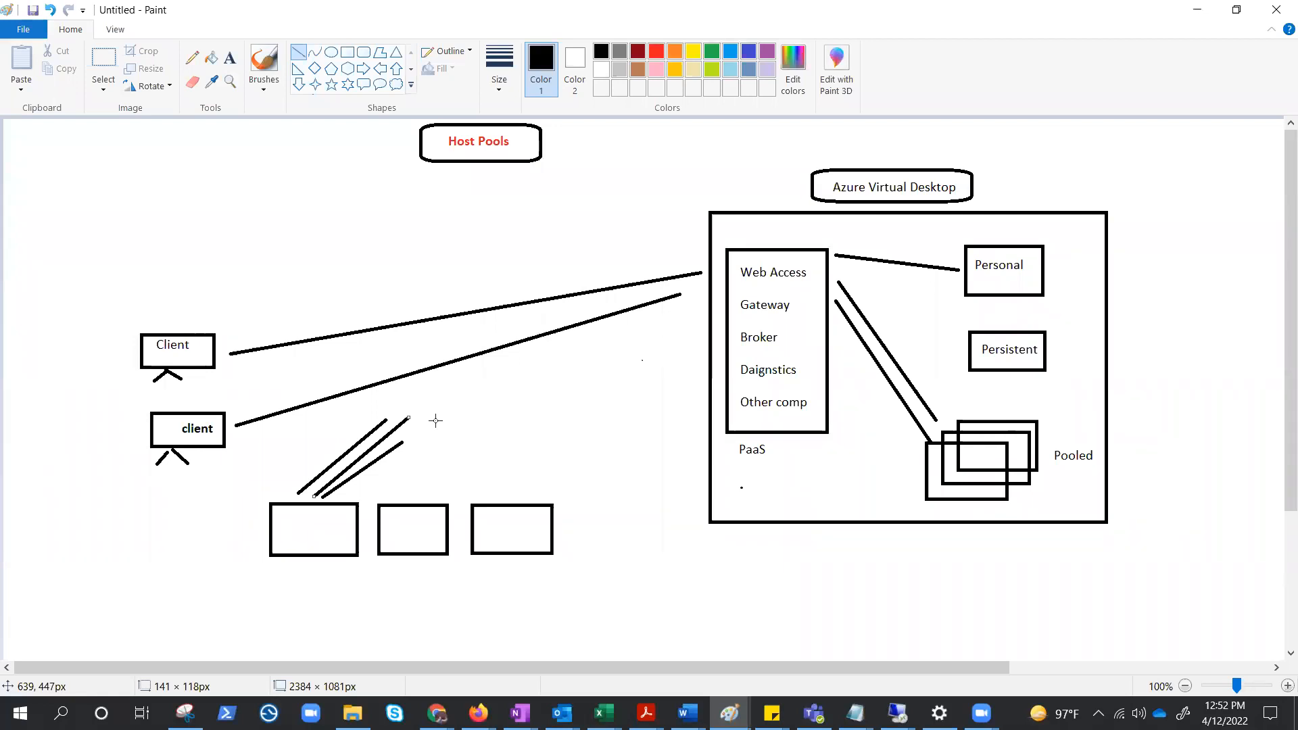
mouse_move(281, 629)
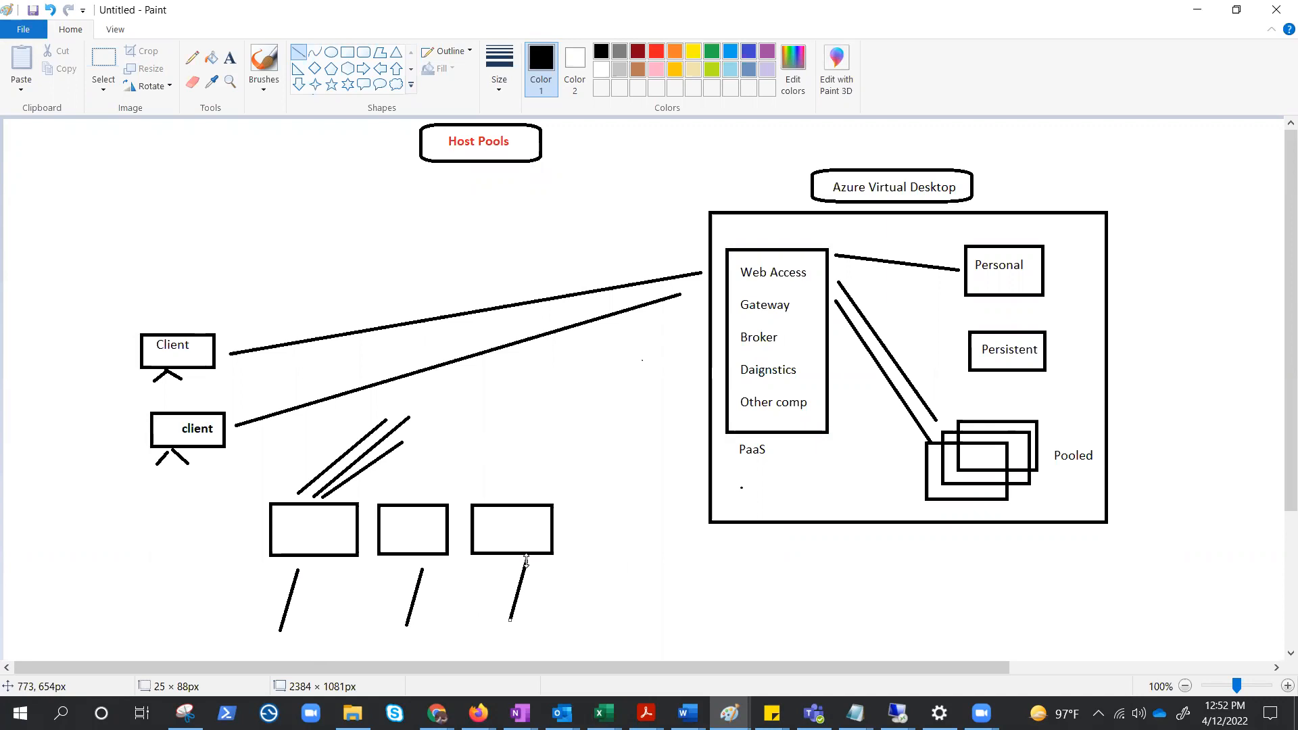
mouse_move(294, 626)
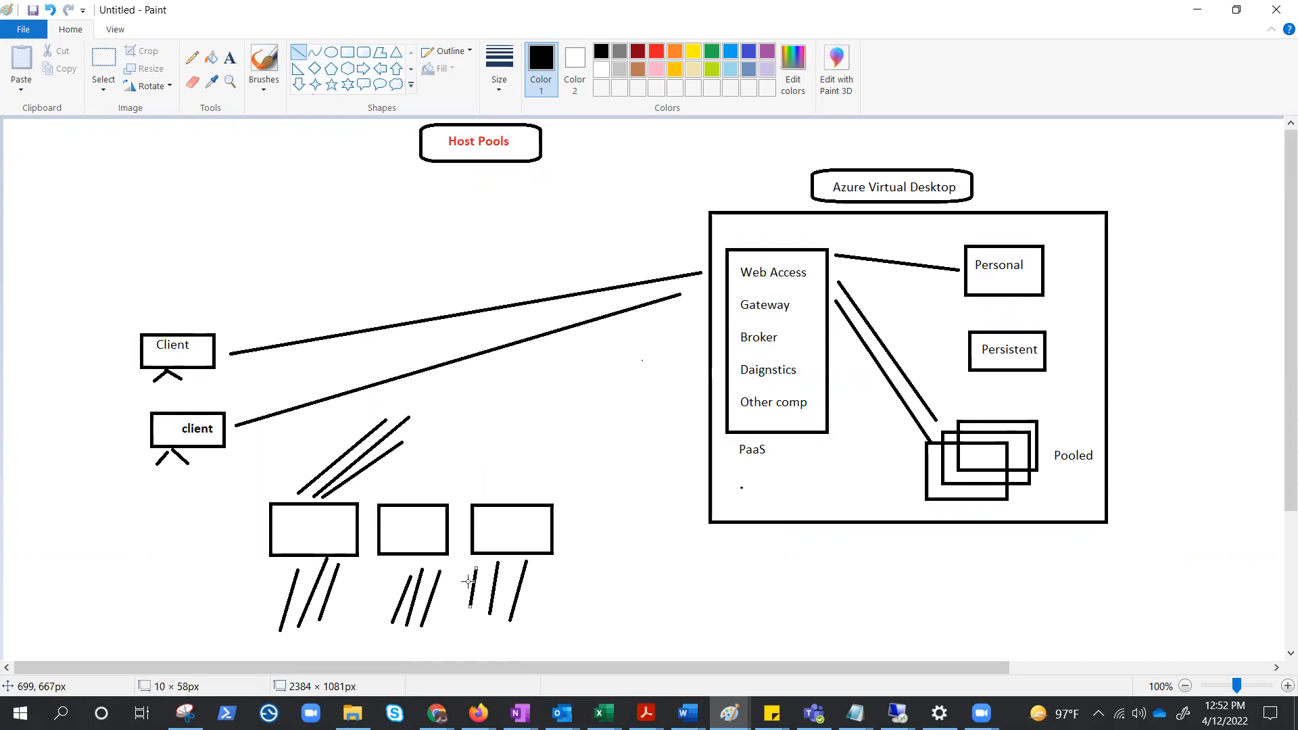
mouse_move(602, 569)
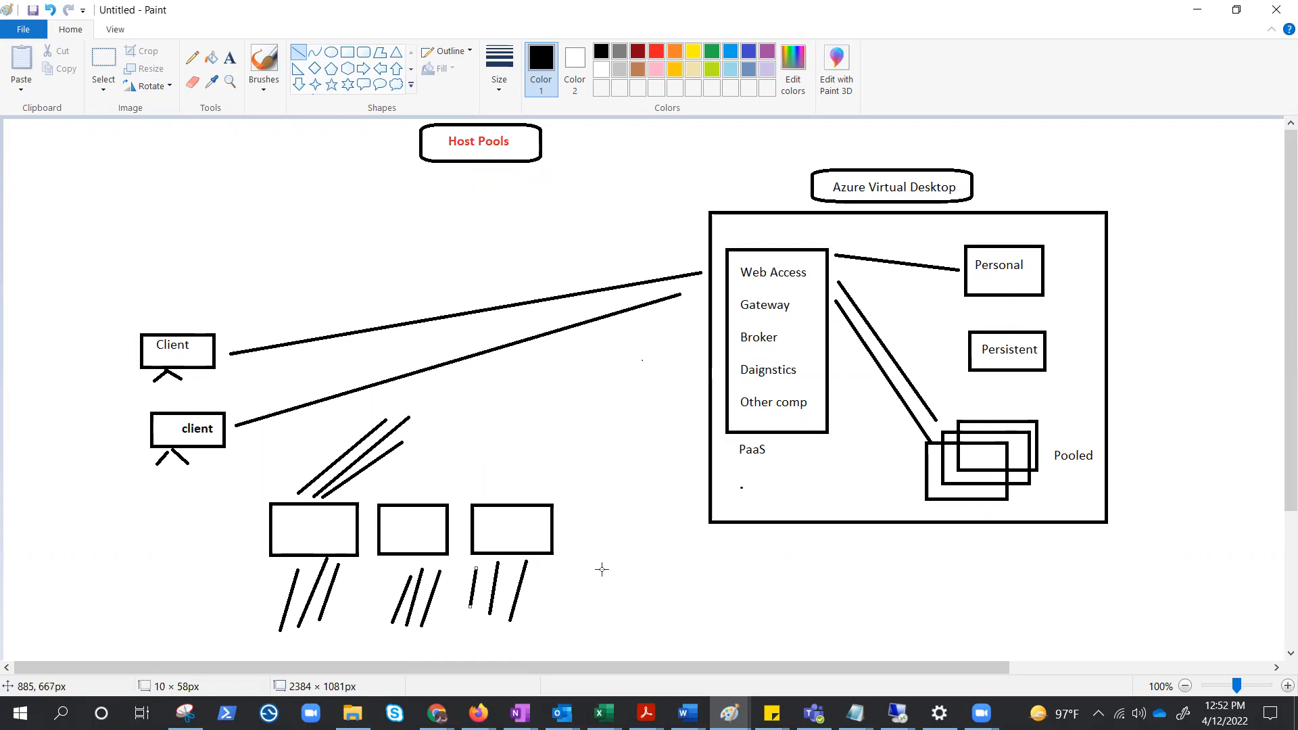
mouse_move(572, 601)
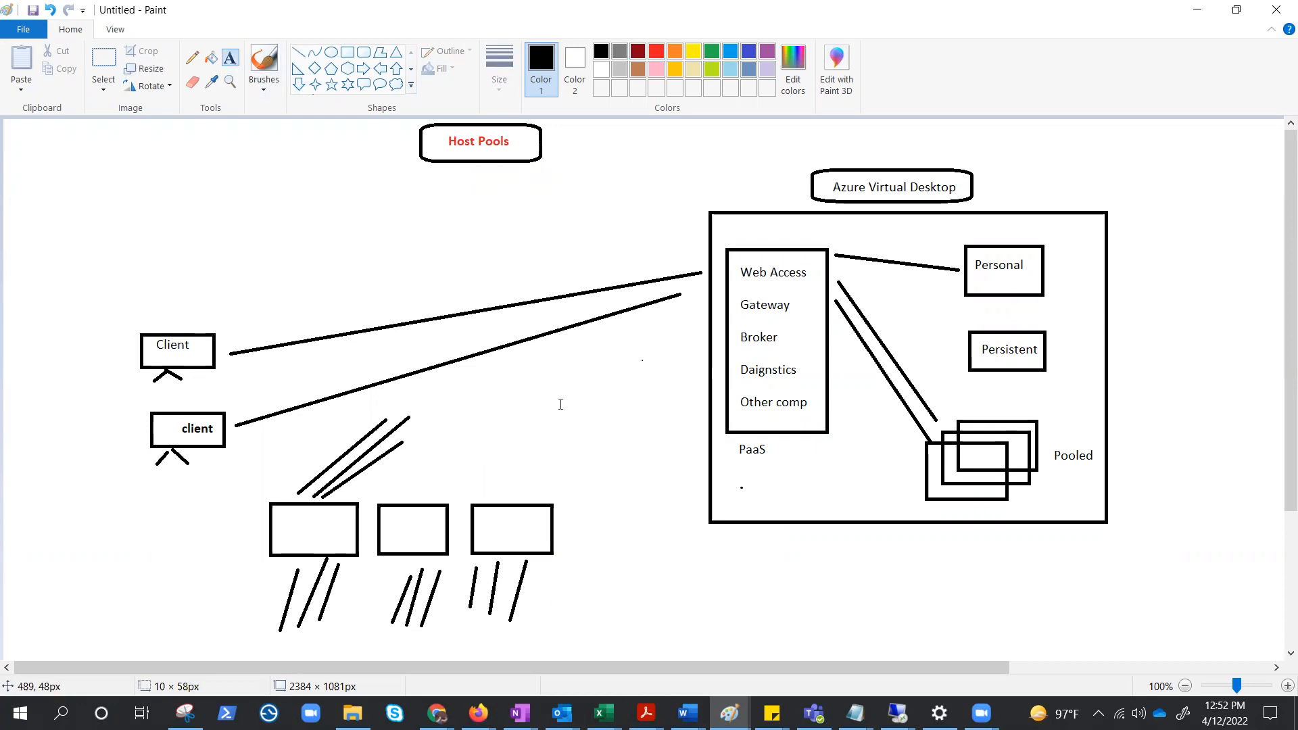
- Start a text label below the row of rectangles
left_click(618, 608)
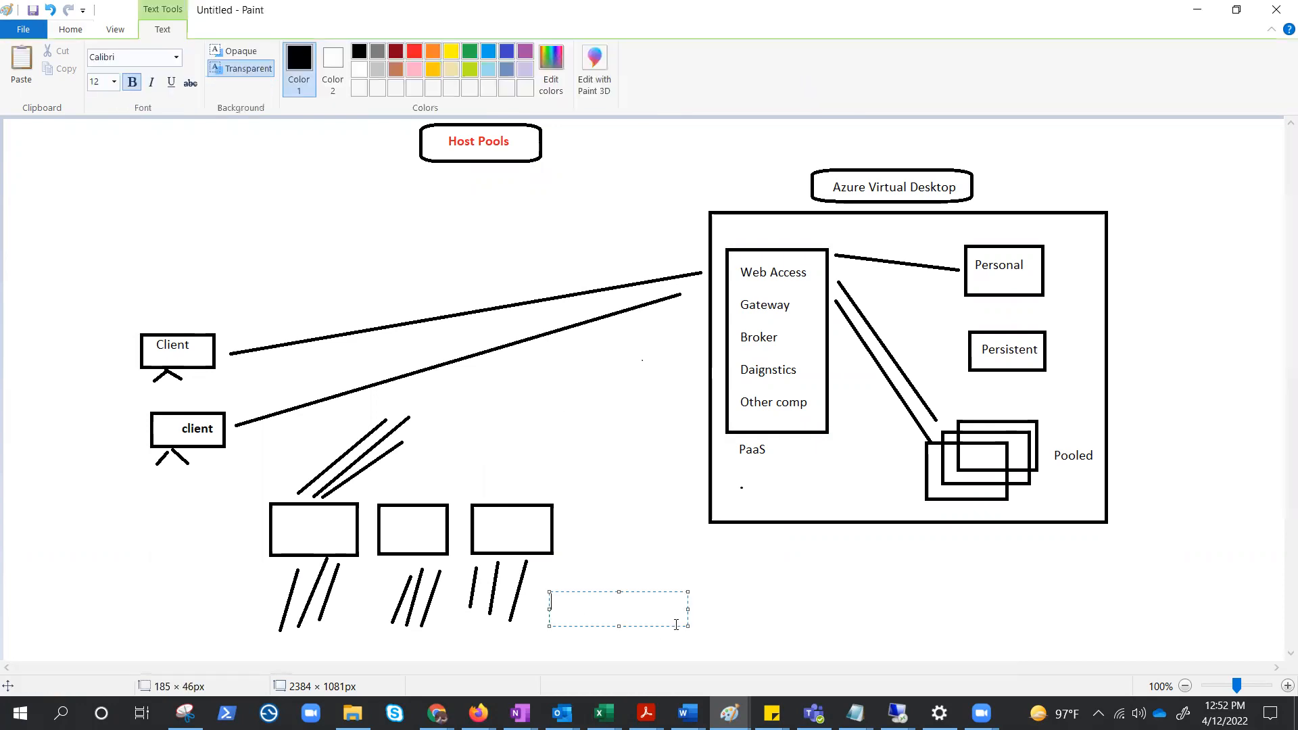
- Label the rectangles 'breadth' beneath and 'depth' above the first one
type("bread")
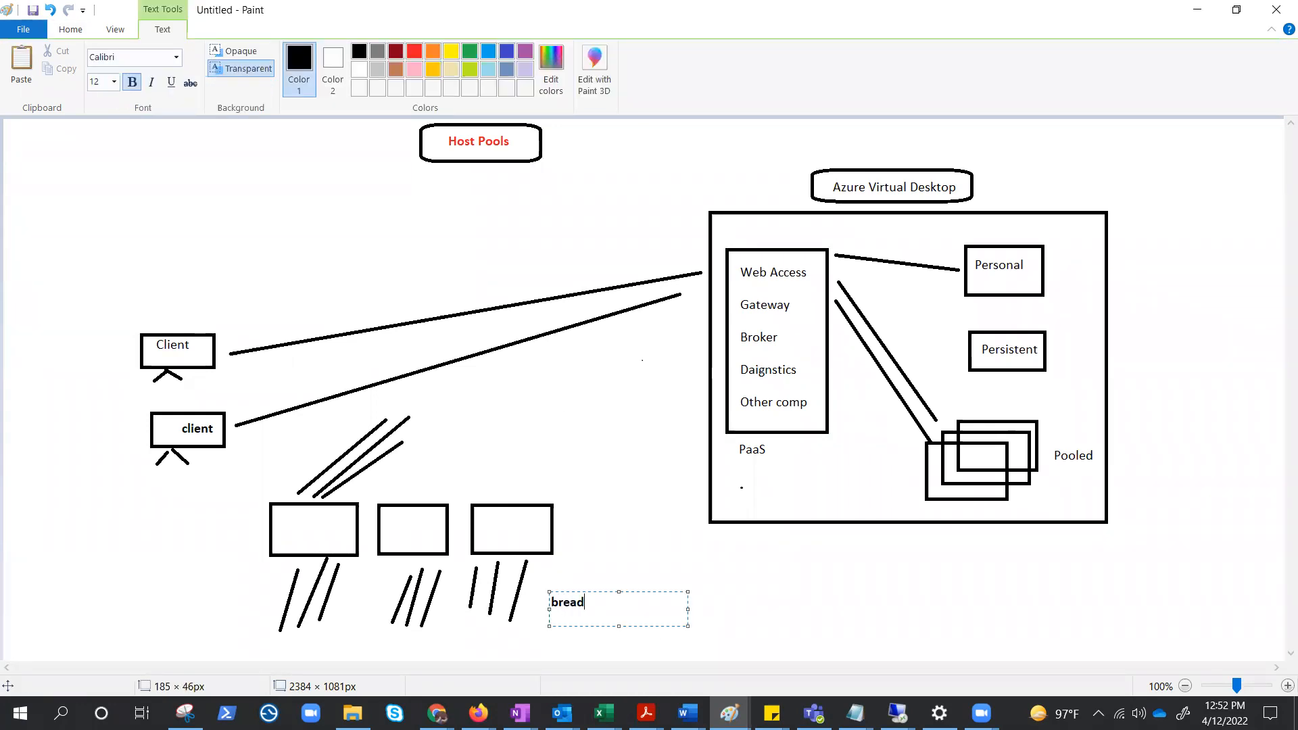
type("th")
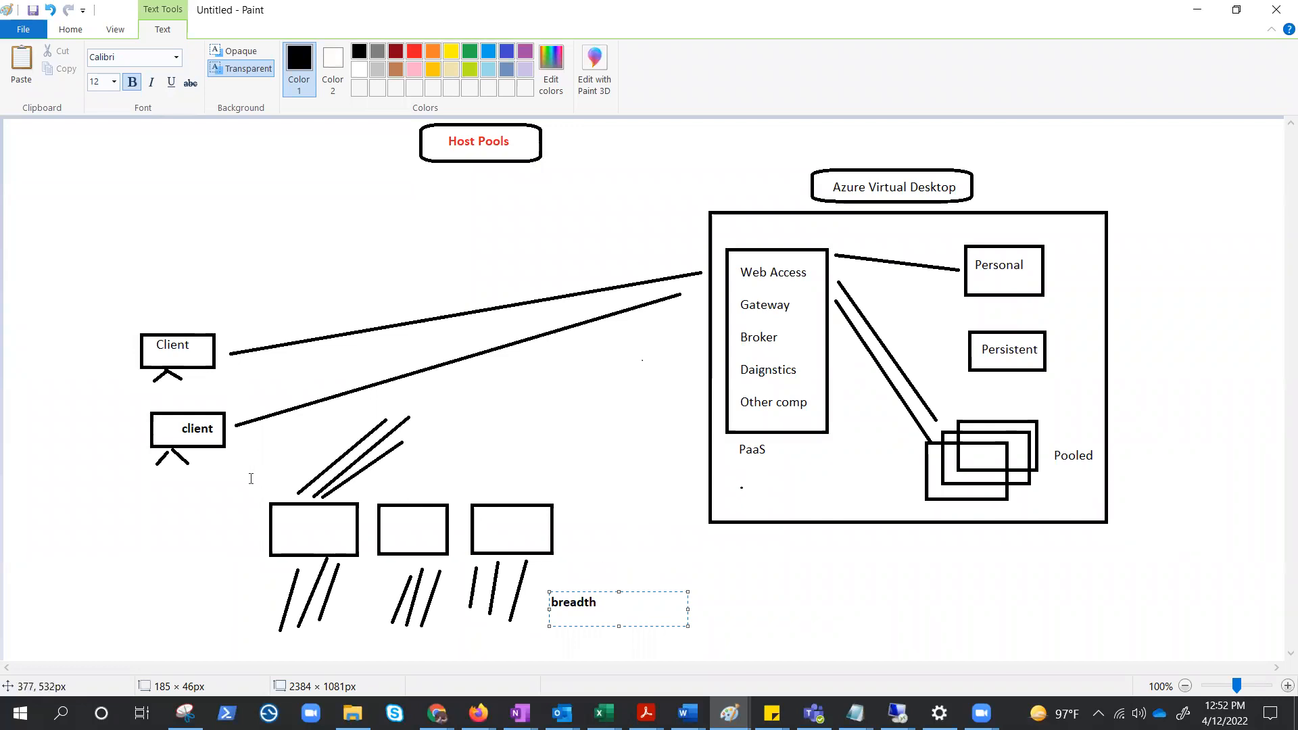
left_click(252, 478)
type("depth")
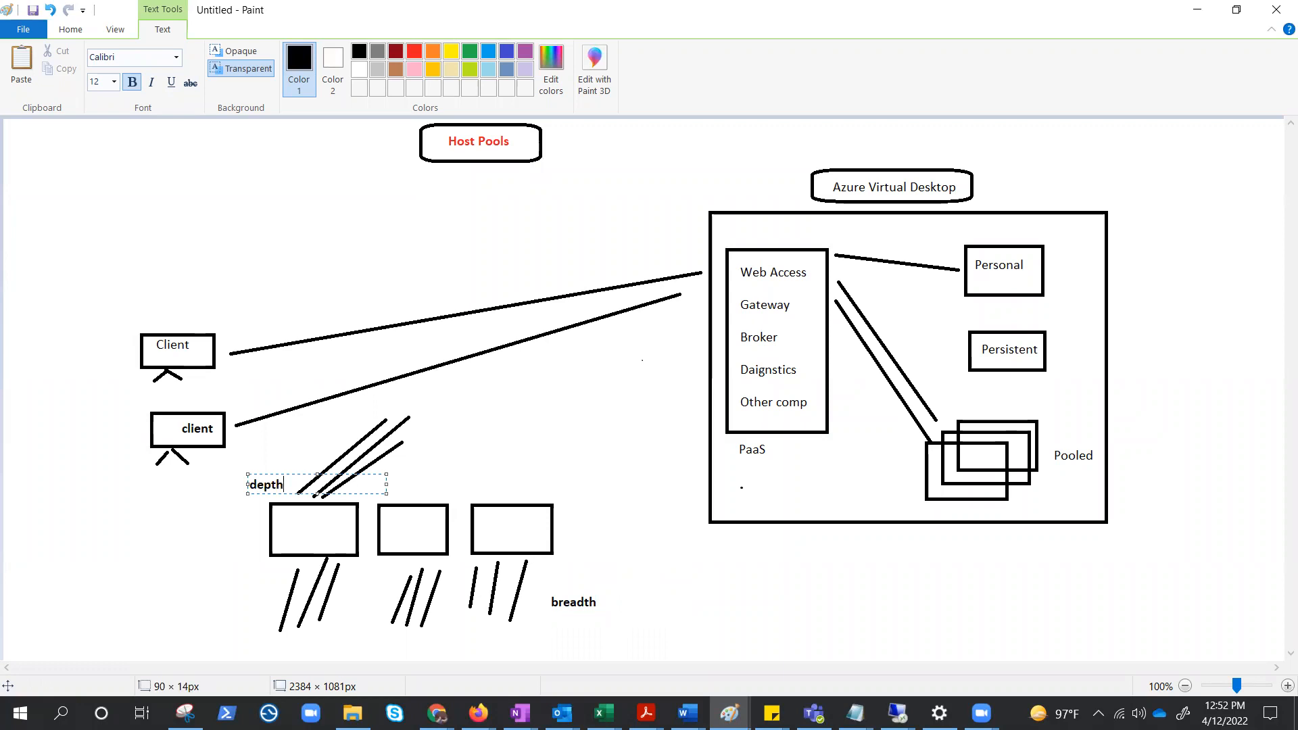
mouse_move(266, 453)
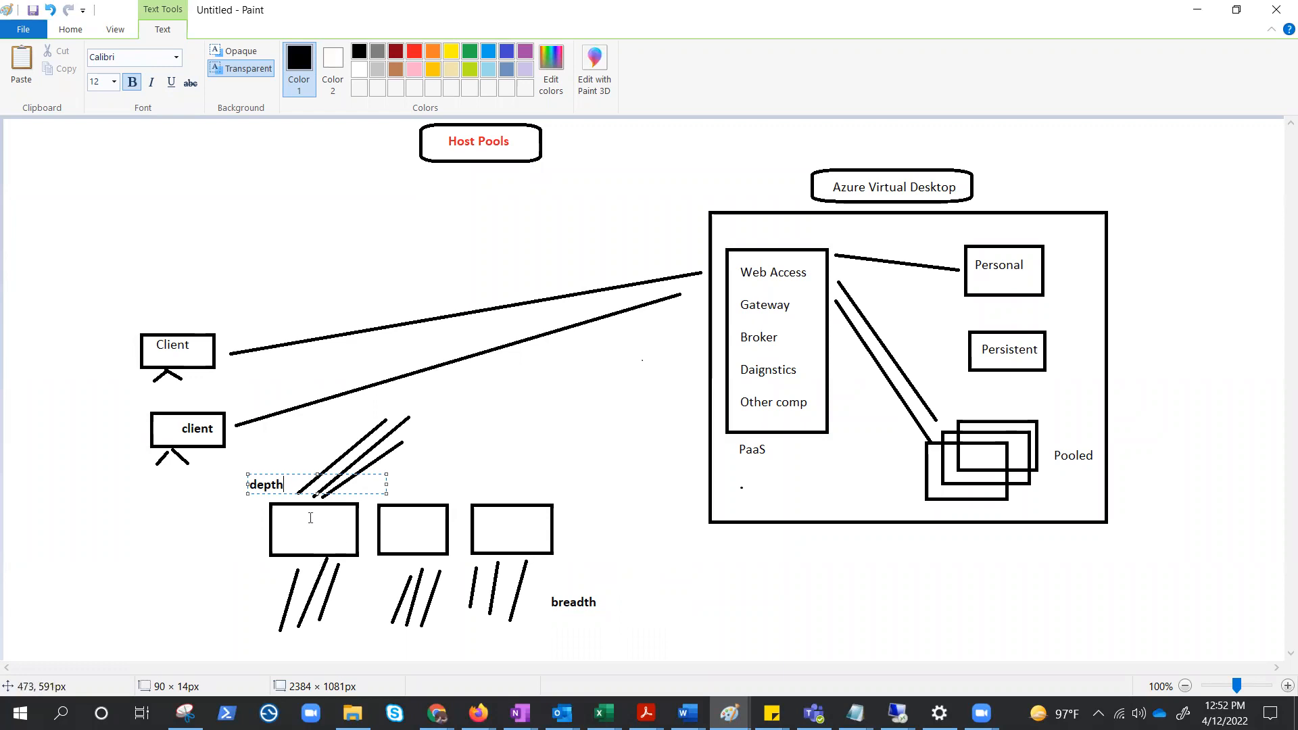
mouse_move(300, 528)
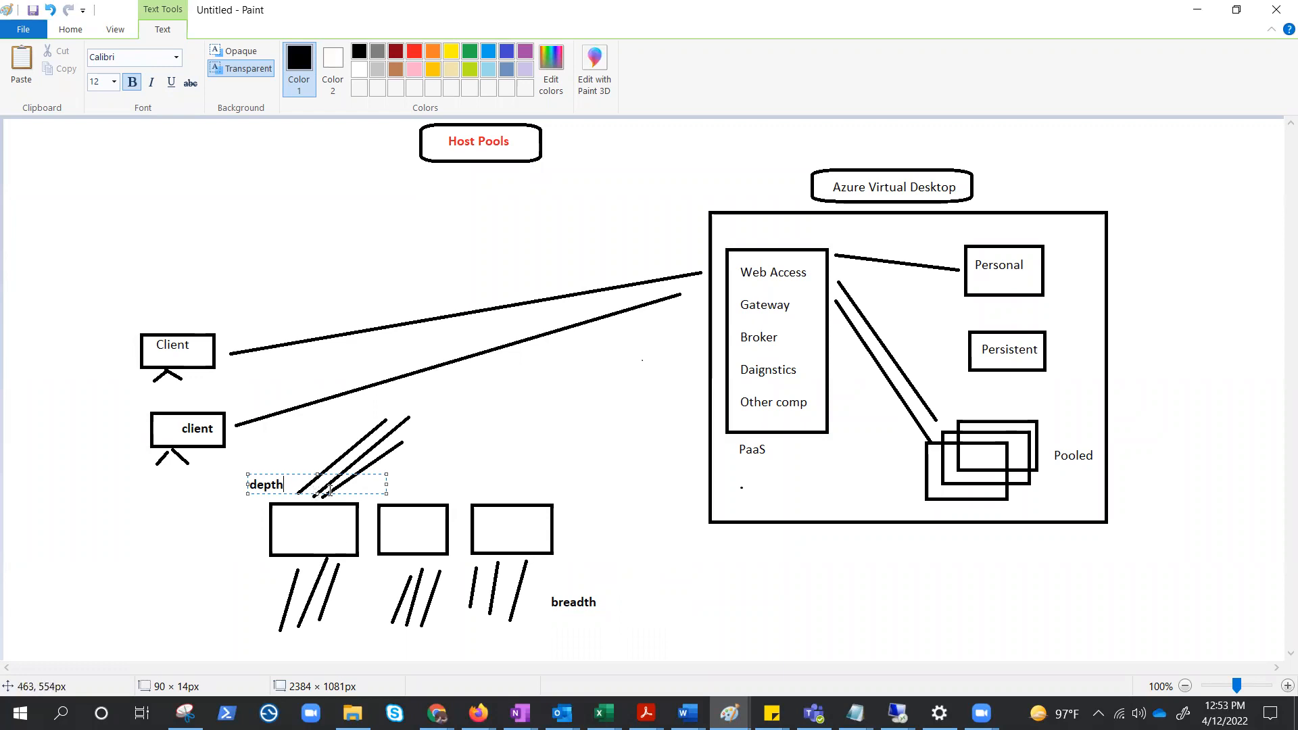
mouse_move(423, 524)
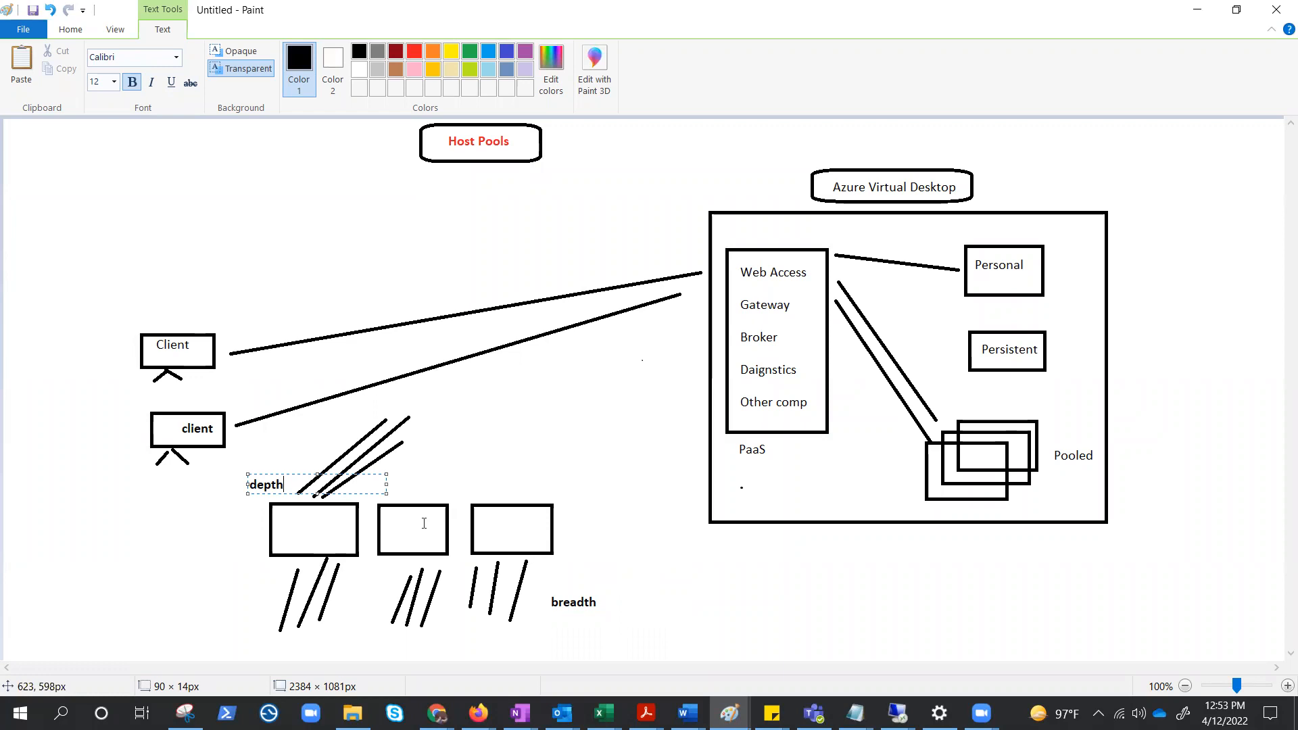
left_click(688, 598)
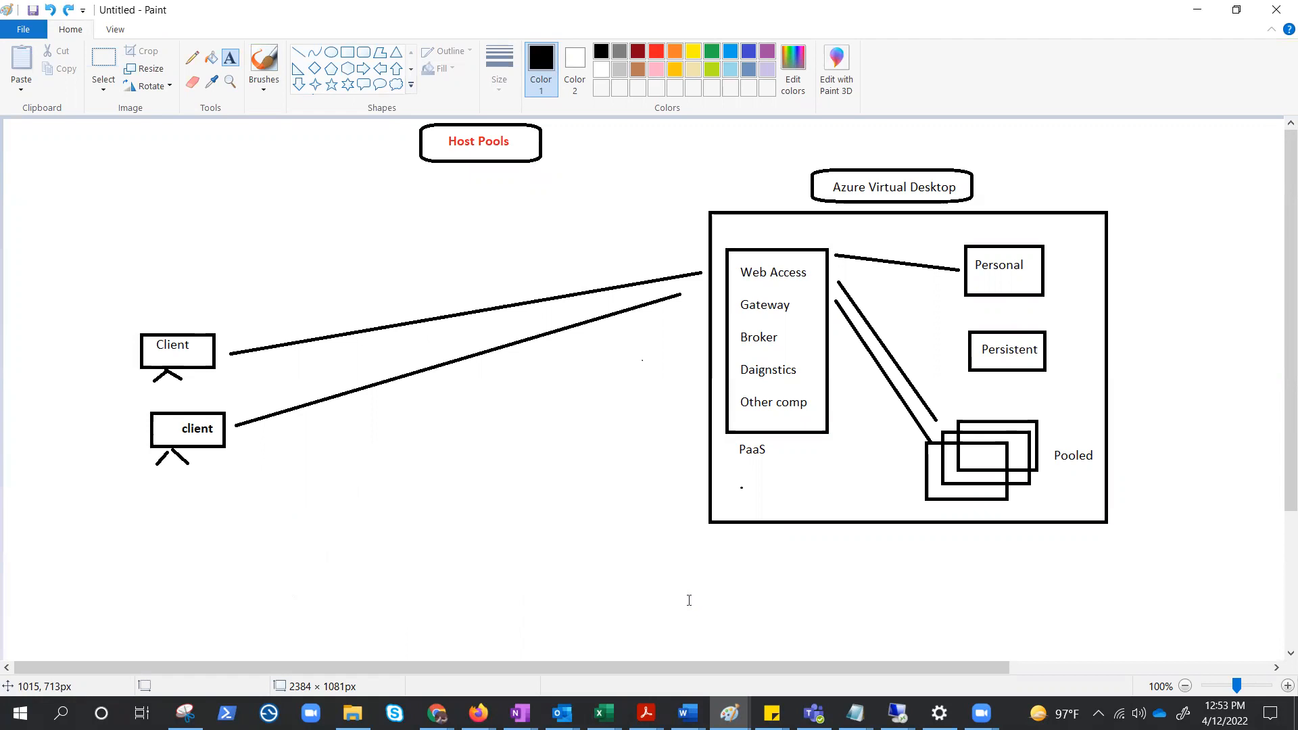
mouse_move(1006, 491)
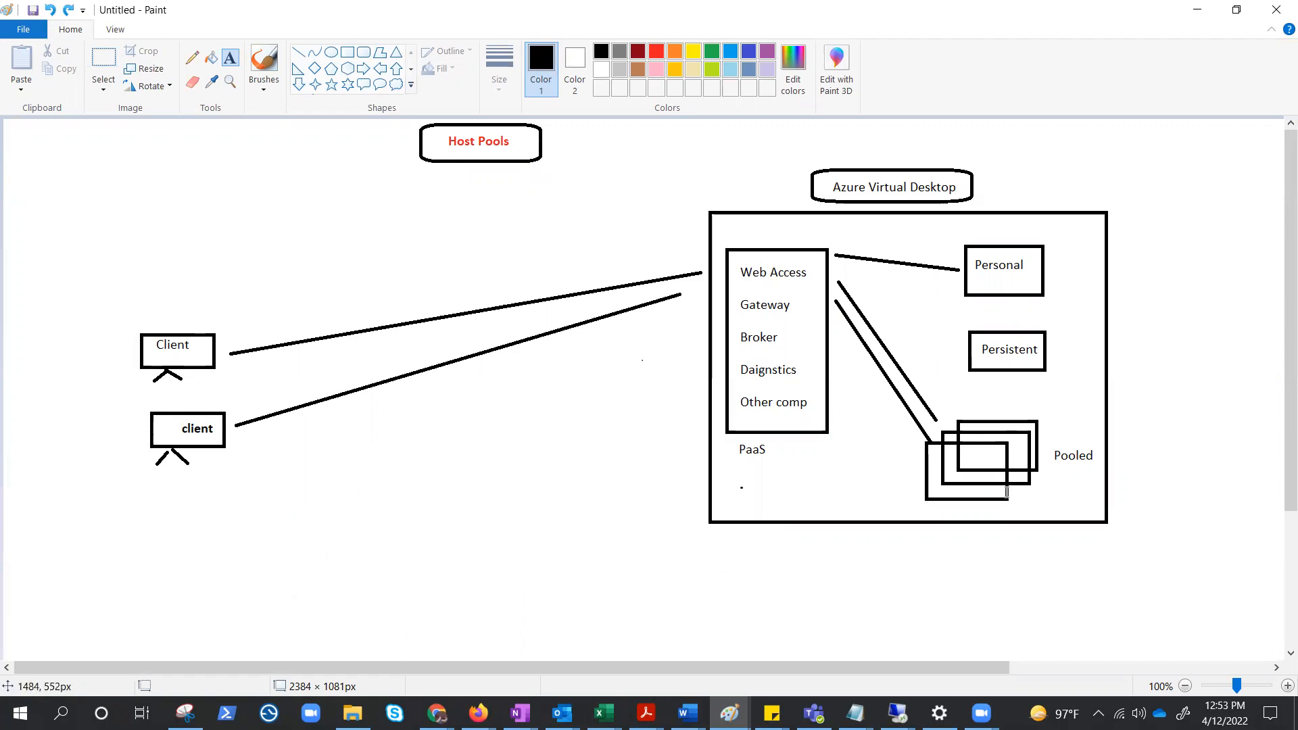
mouse_move(1015, 537)
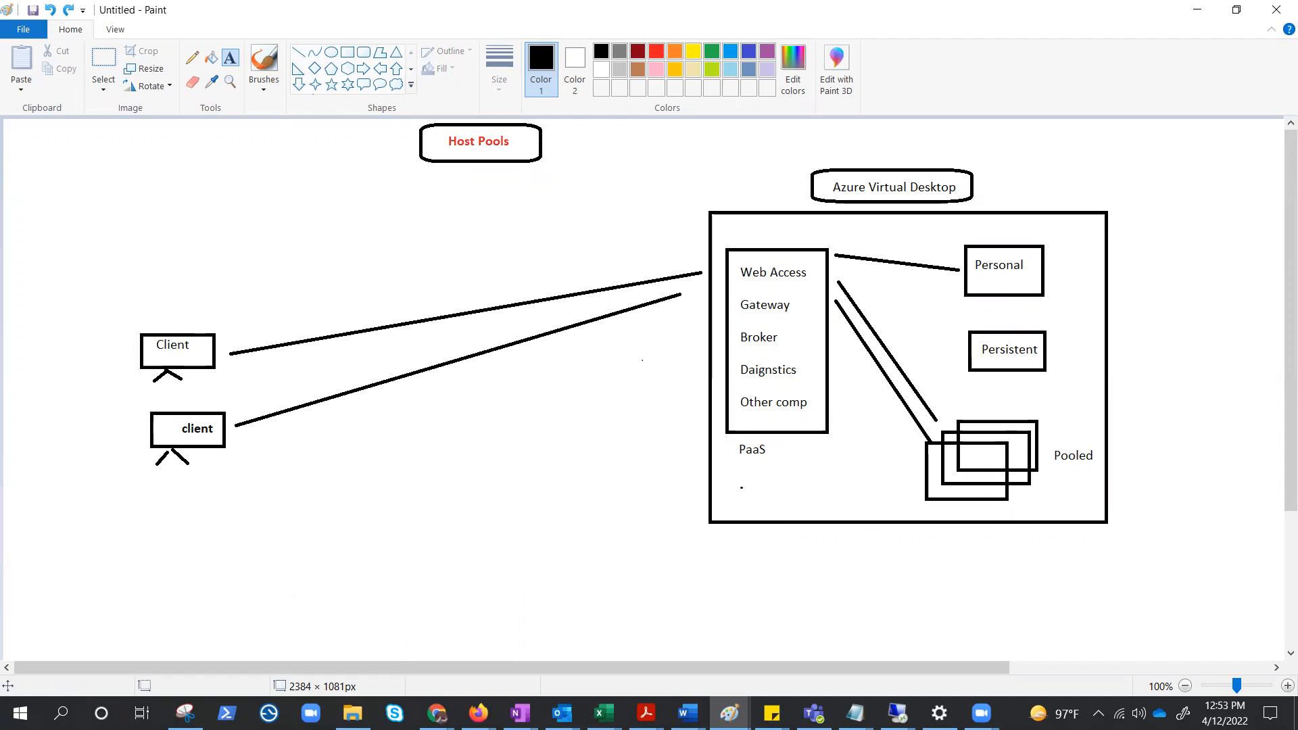
mouse_move(1019, 303)
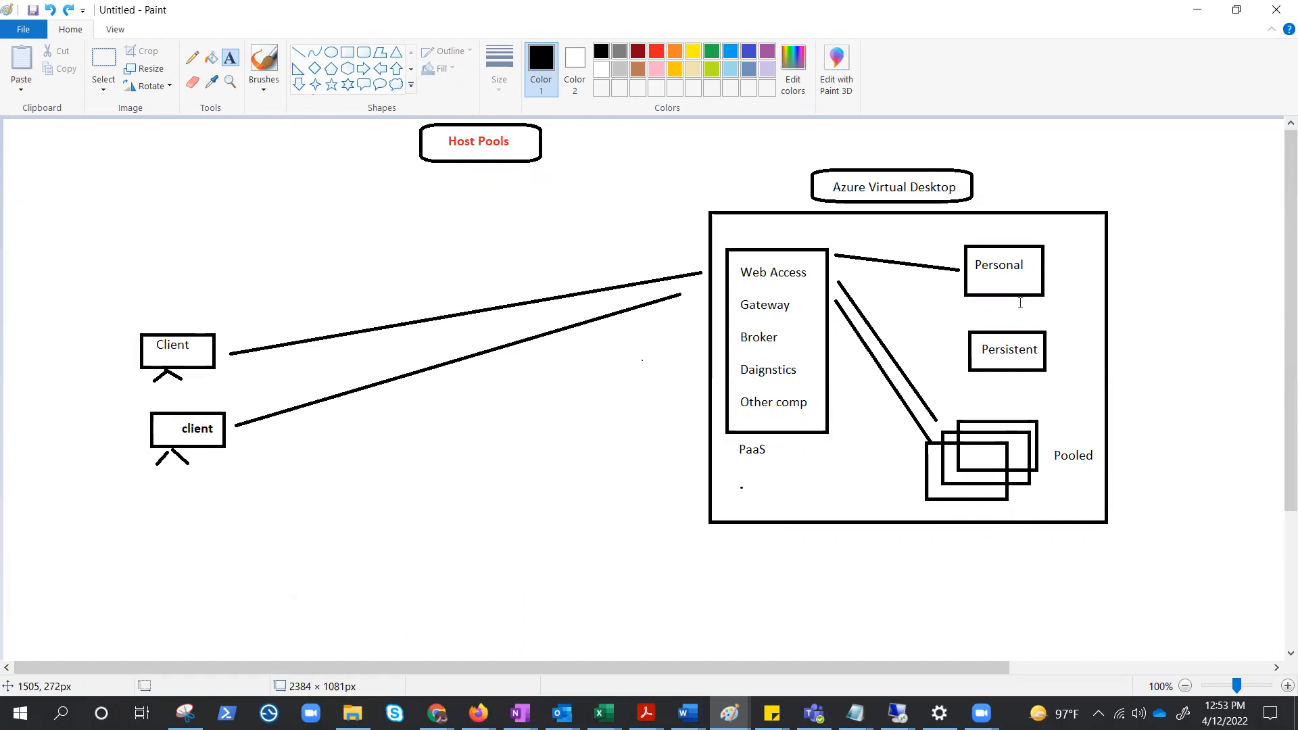
mouse_move(886, 428)
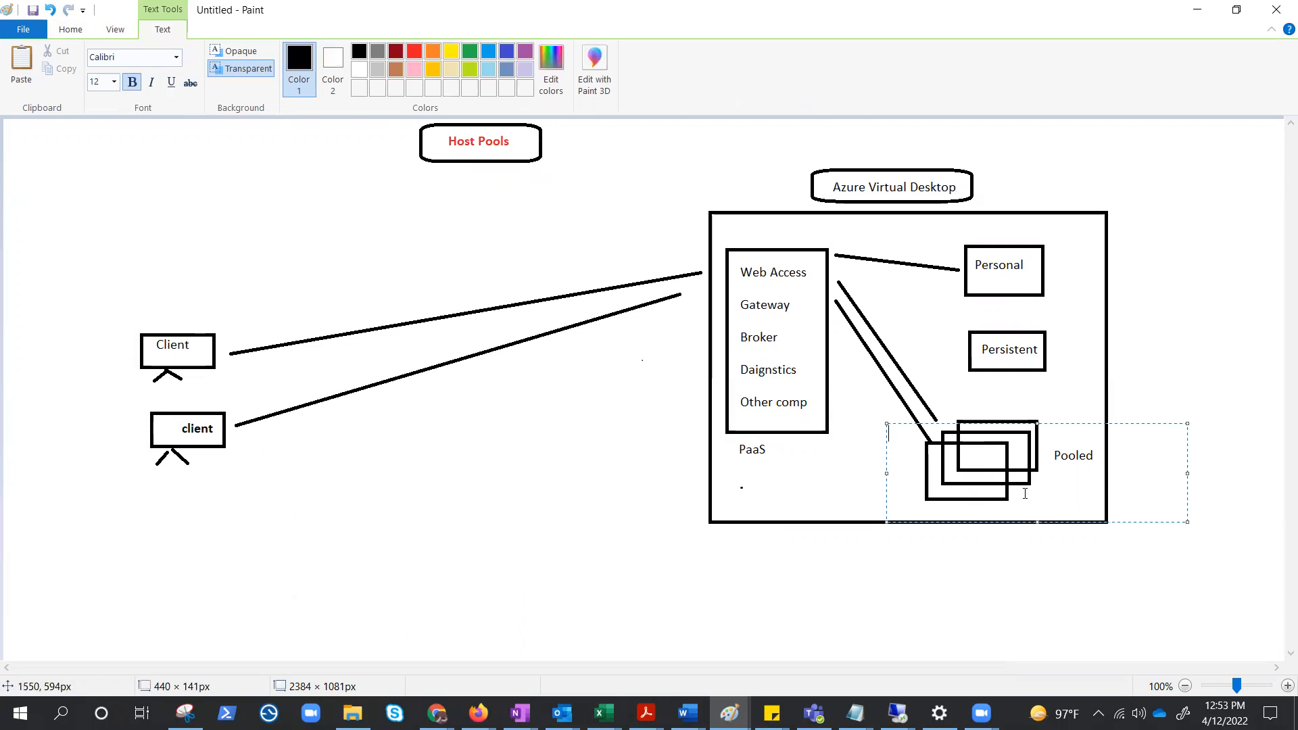
mouse_move(983, 480)
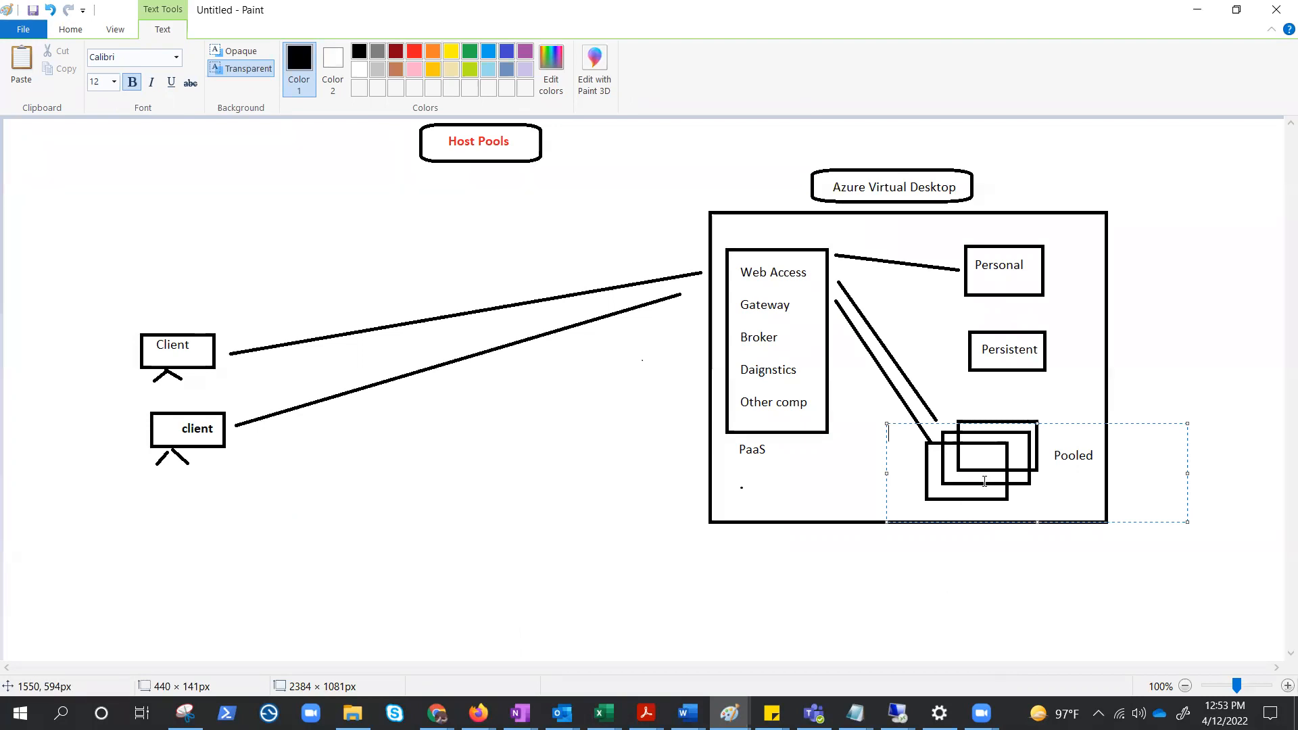
mouse_move(1044, 304)
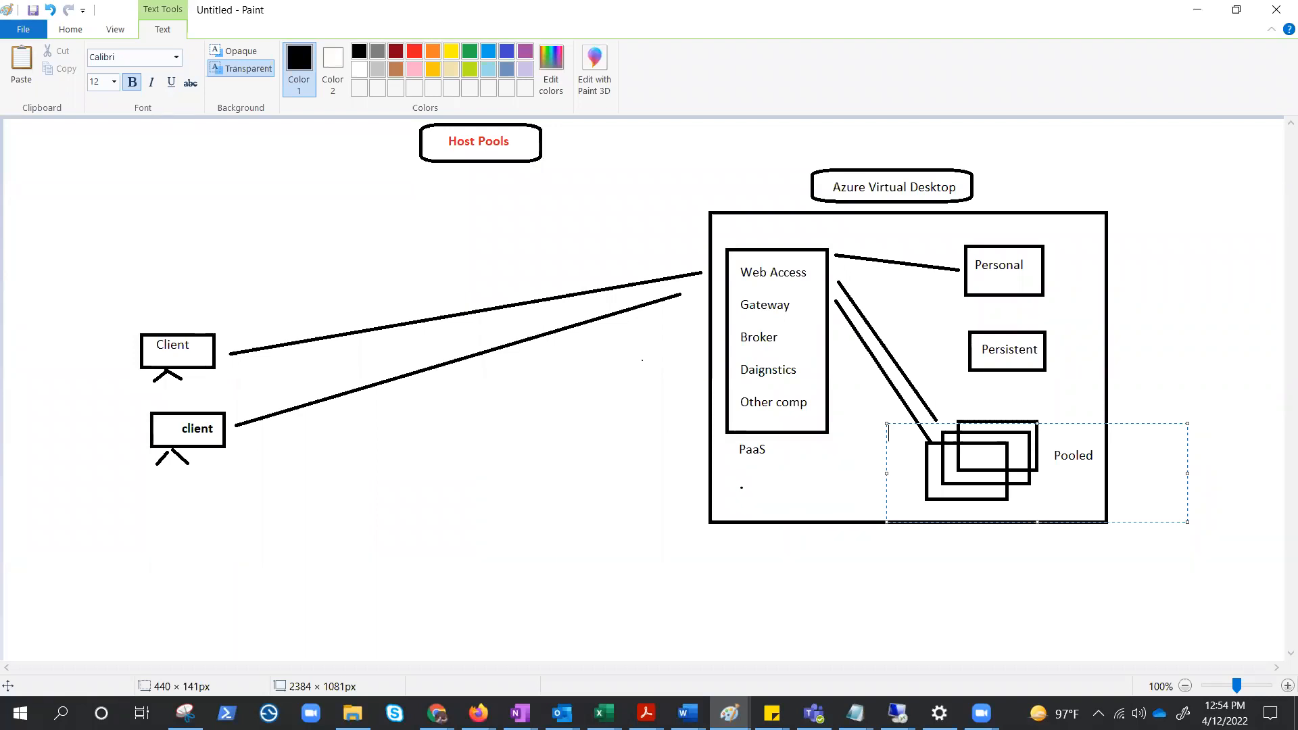
mouse_move(1094, 240)
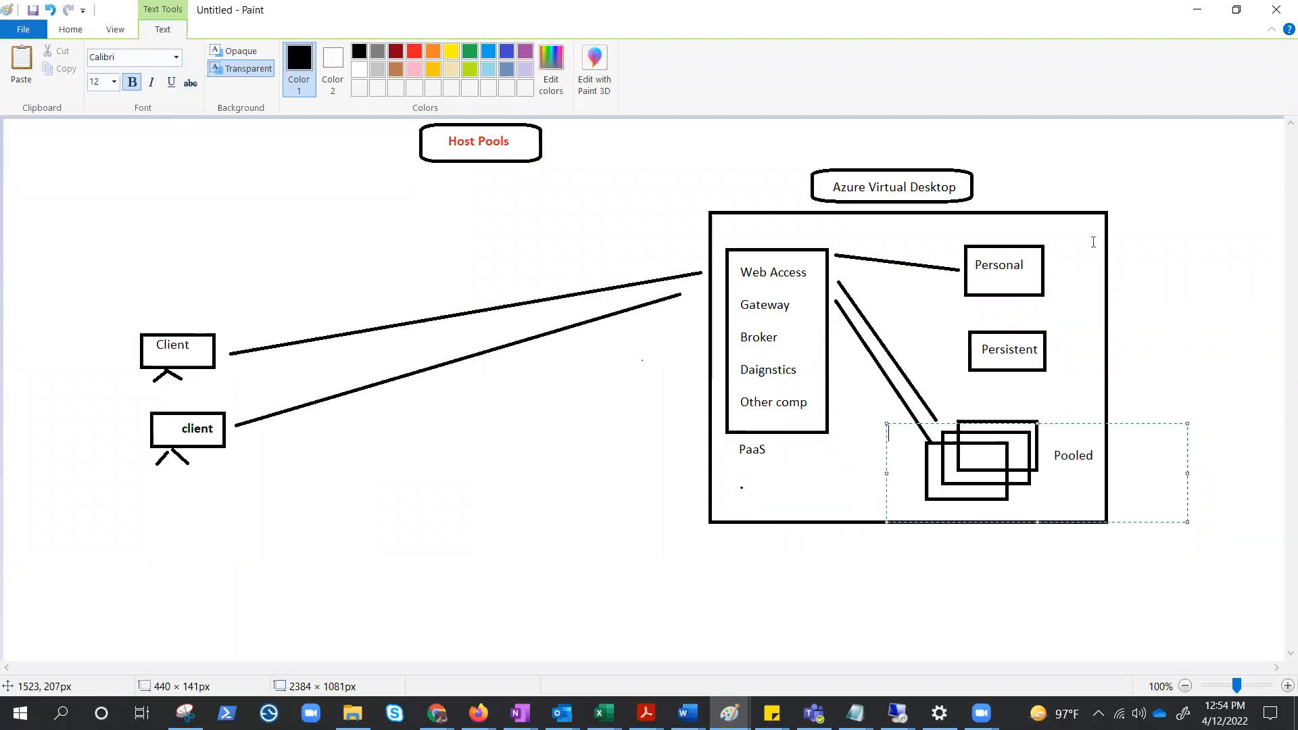
mouse_move(1153, 242)
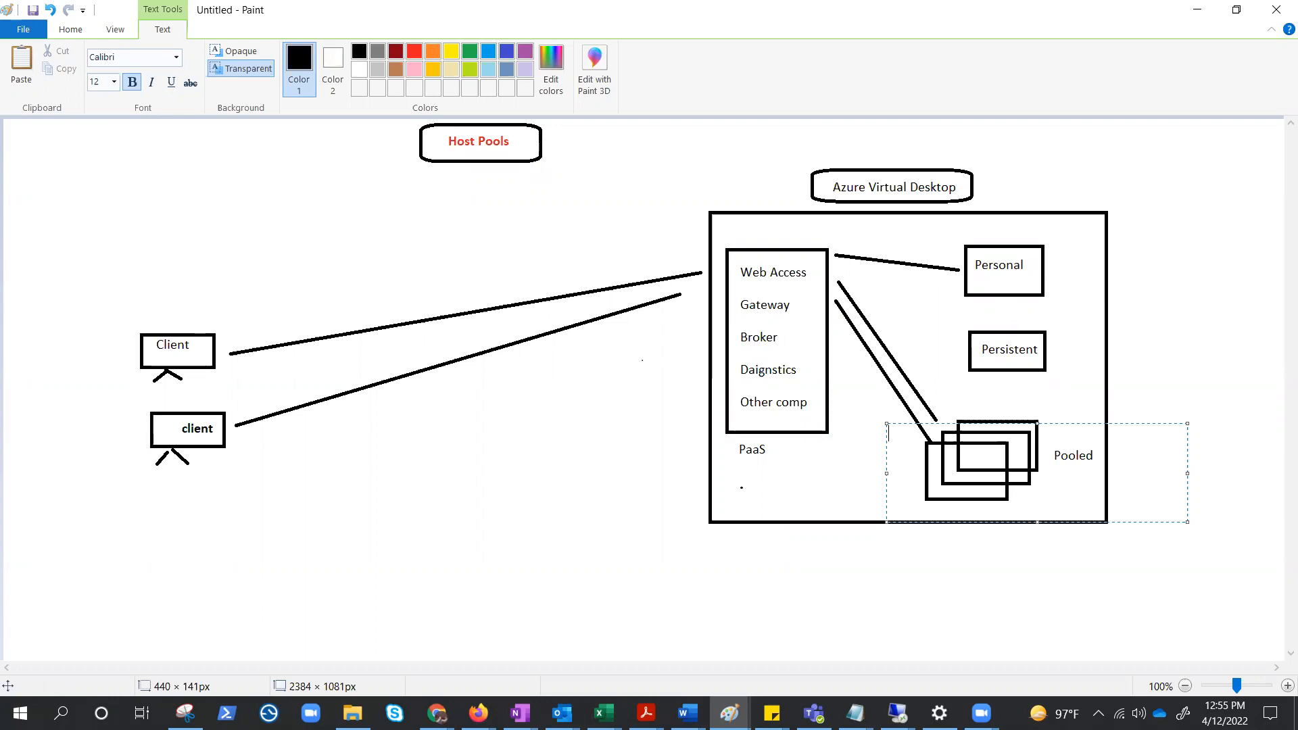
mouse_move(1062, 594)
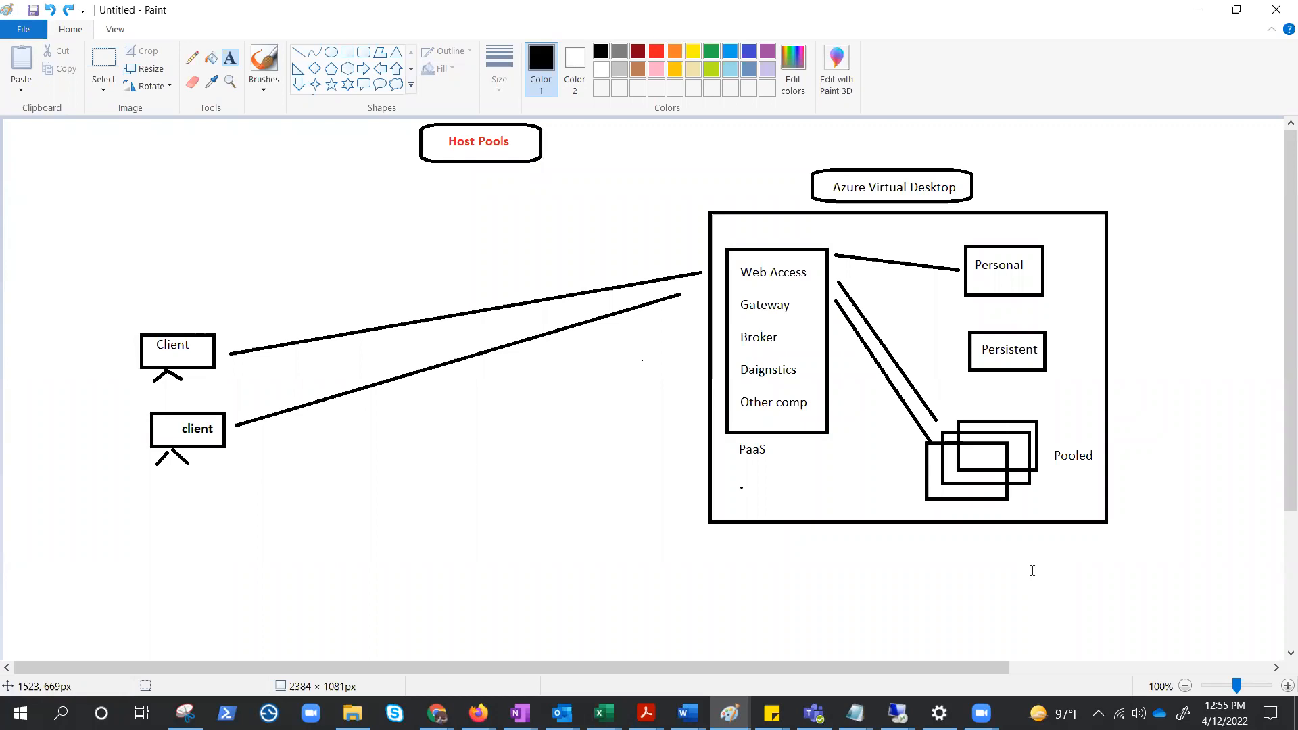
mouse_move(894, 546)
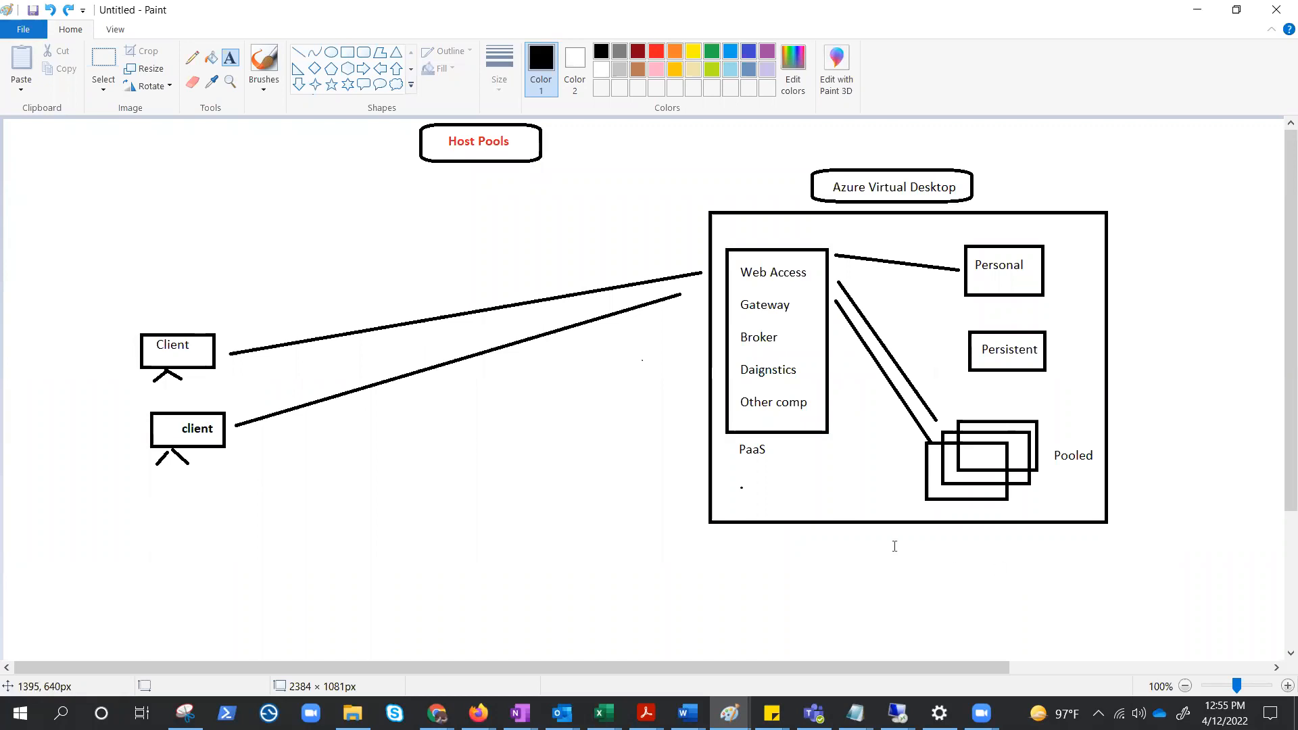
mouse_move(993, 492)
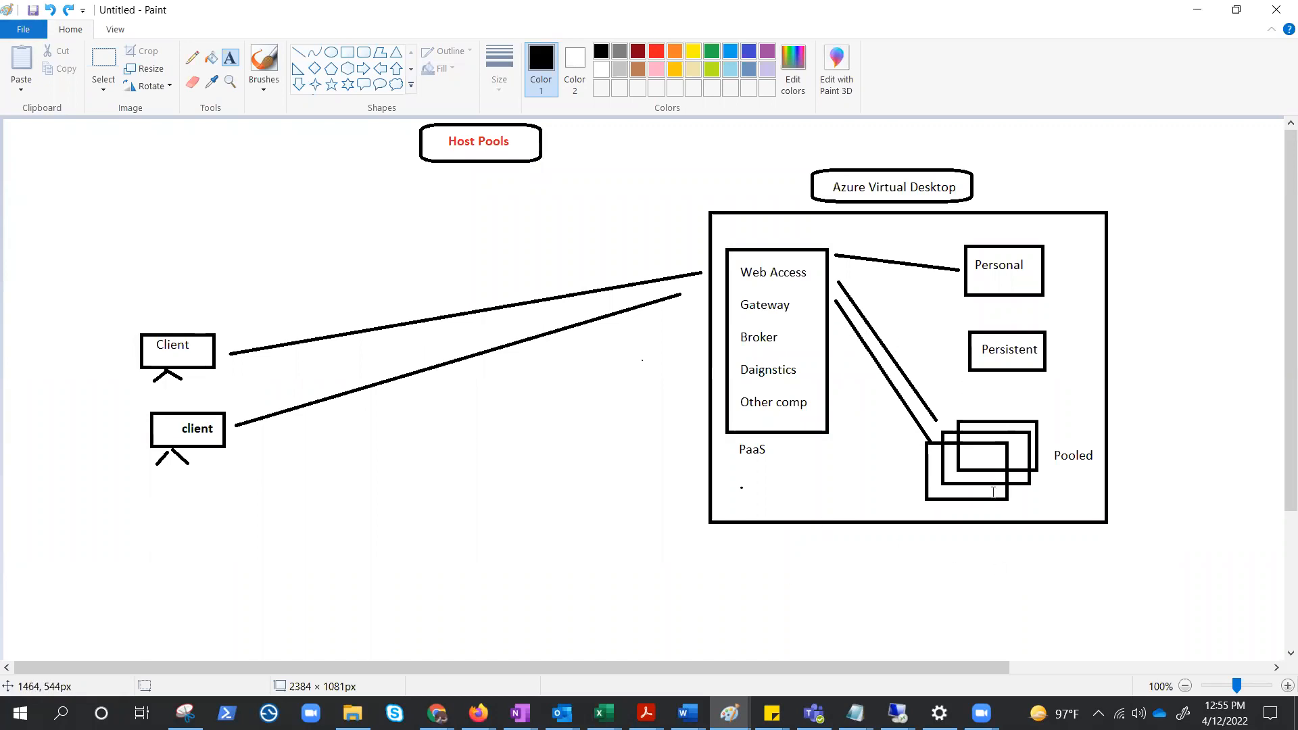
mouse_move(1033, 426)
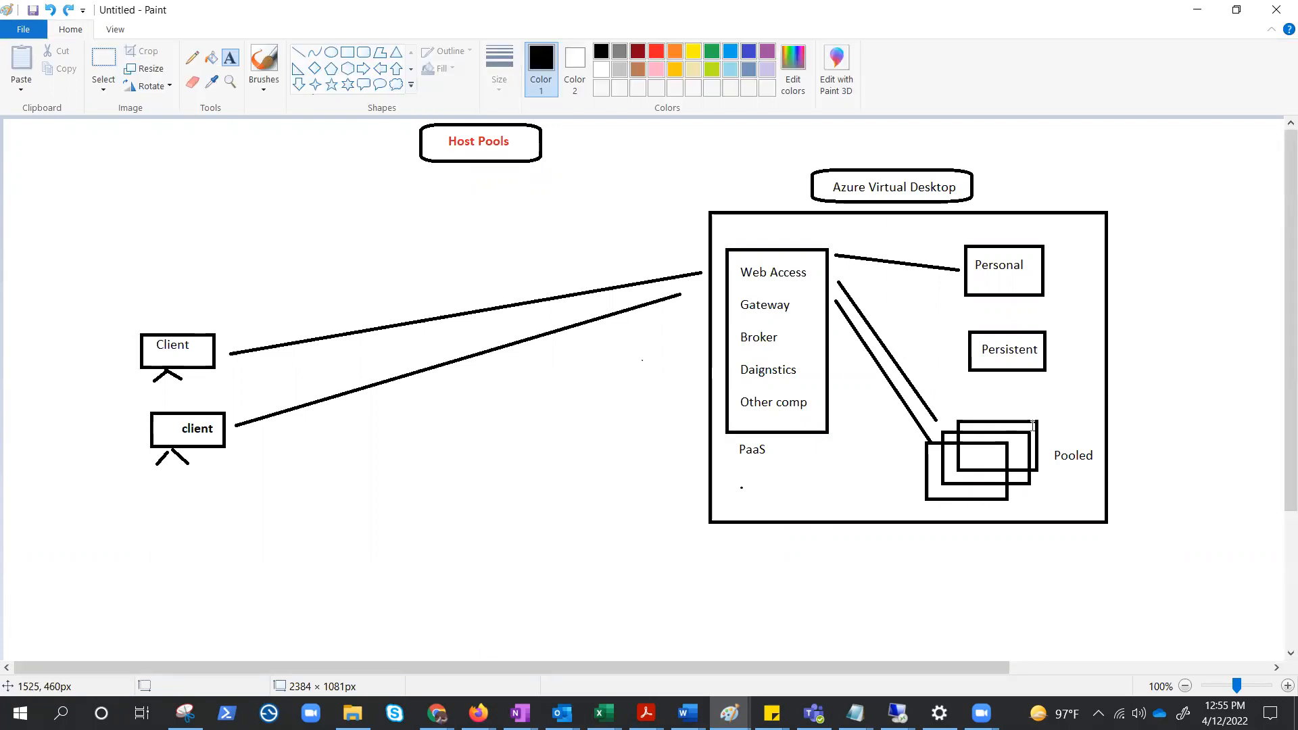
- Commit the Pooled text area and start a new text area below the clients
left_click(1060, 417)
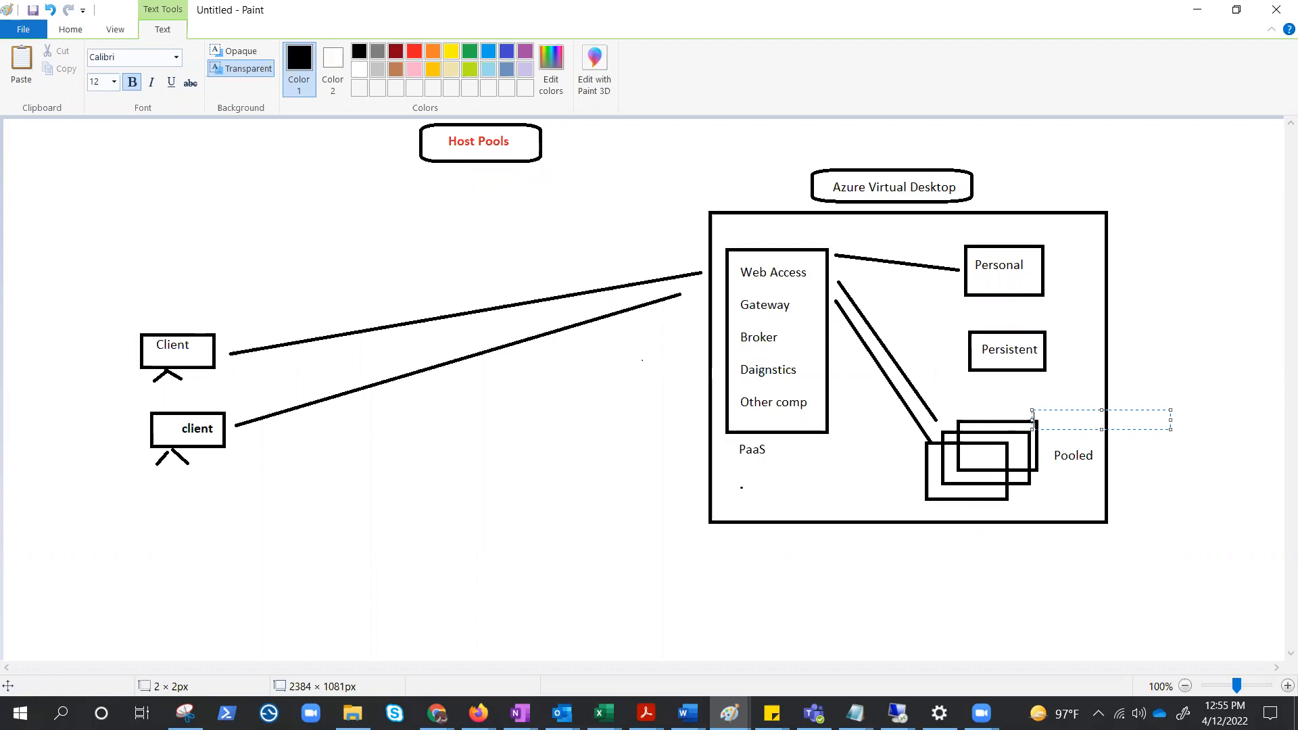
left_click(410, 448)
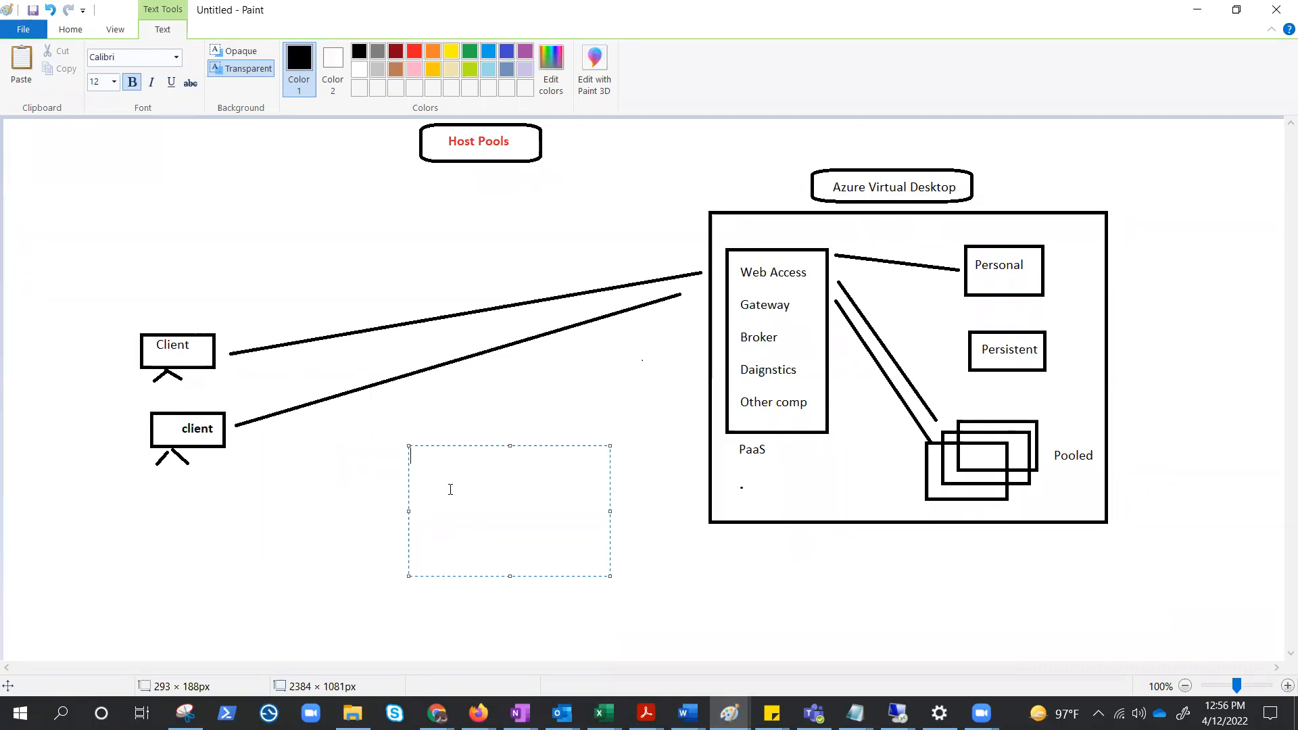
- List win 7, win 10 ent, win 10 ent multi-session, 2012r2 and above, custom, and commit it
type("win 7")
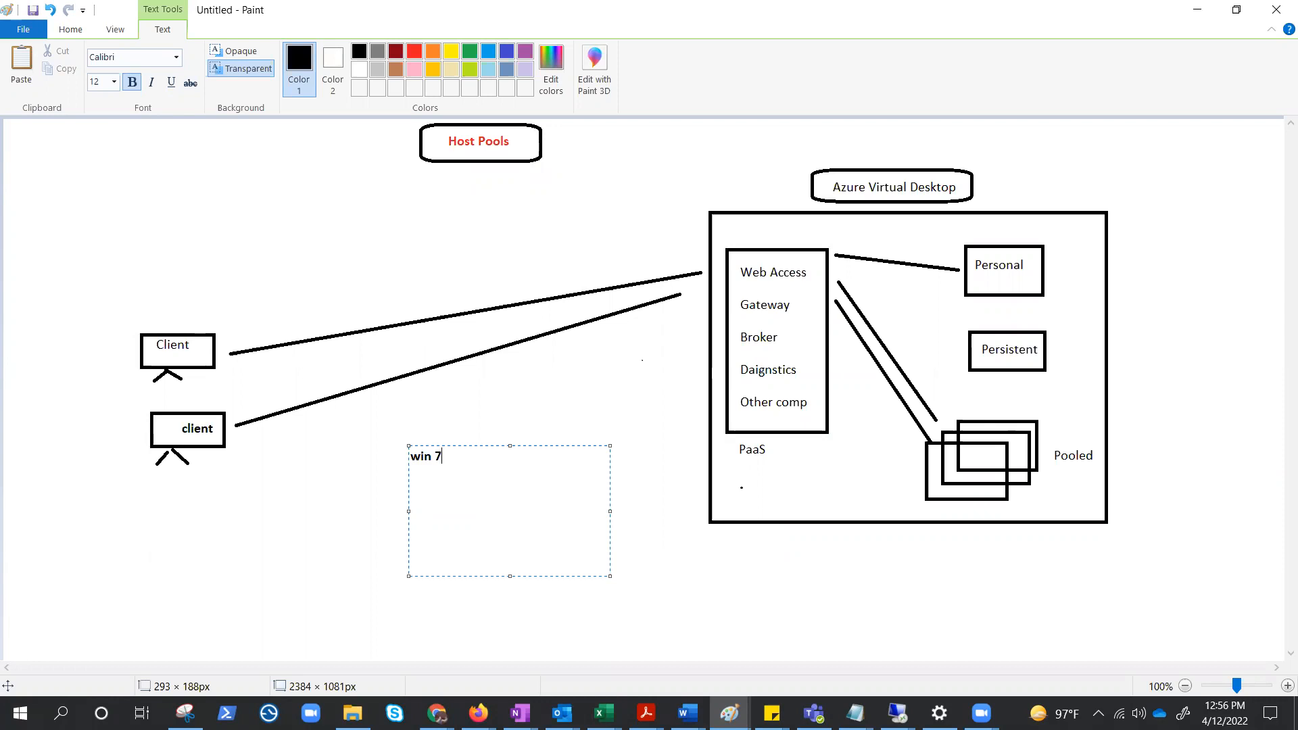
type("win")
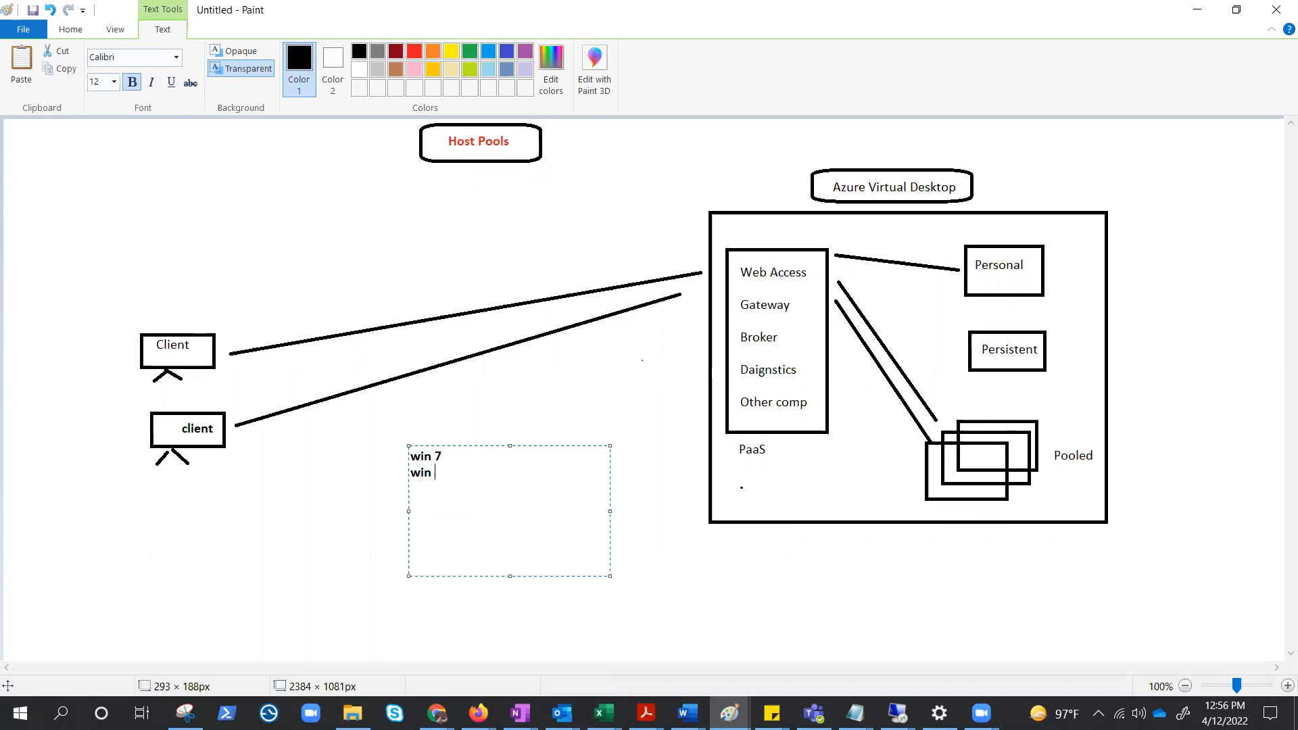
type("10")
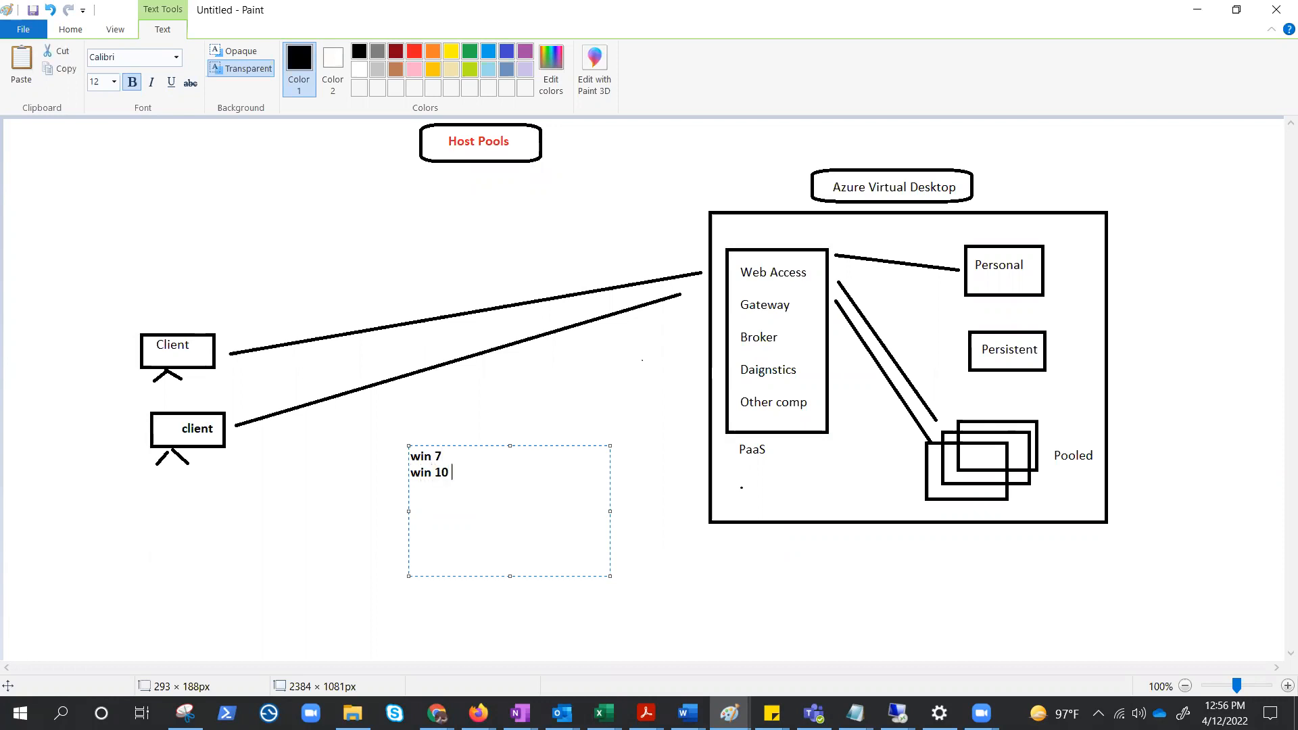
type("ent")
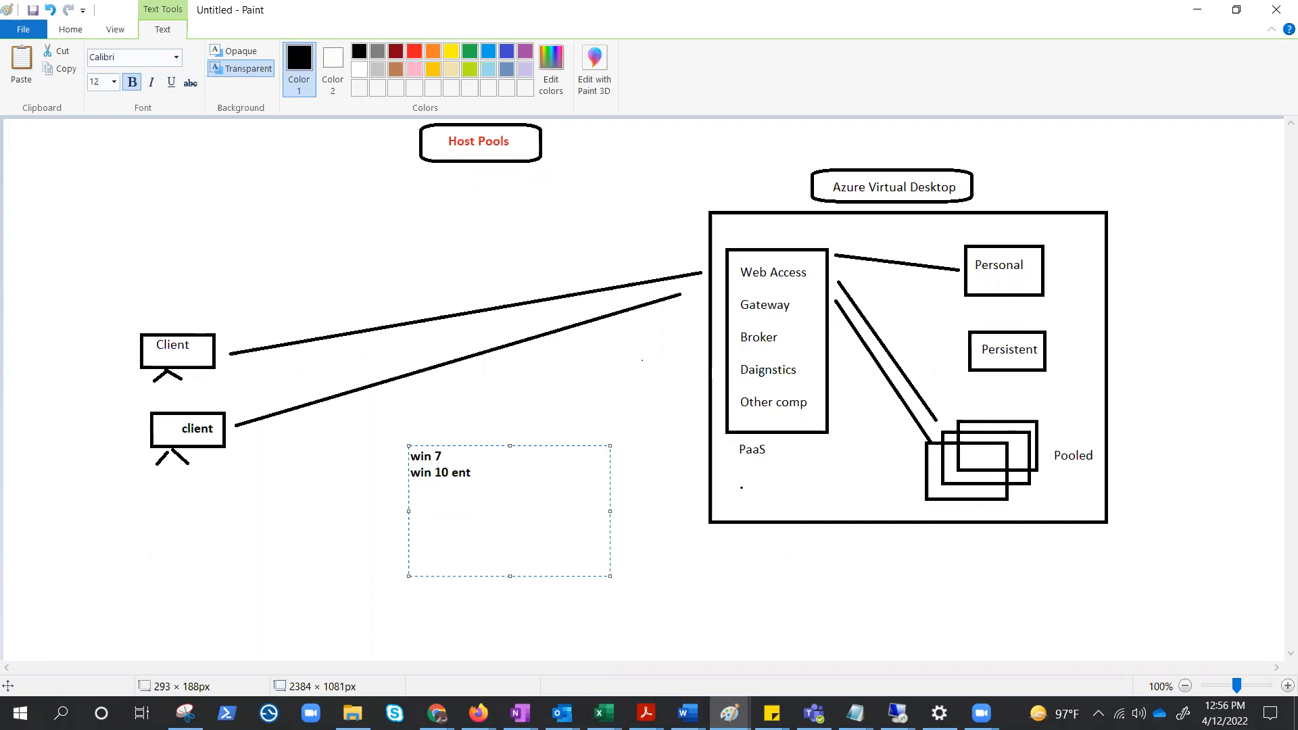
type("win")
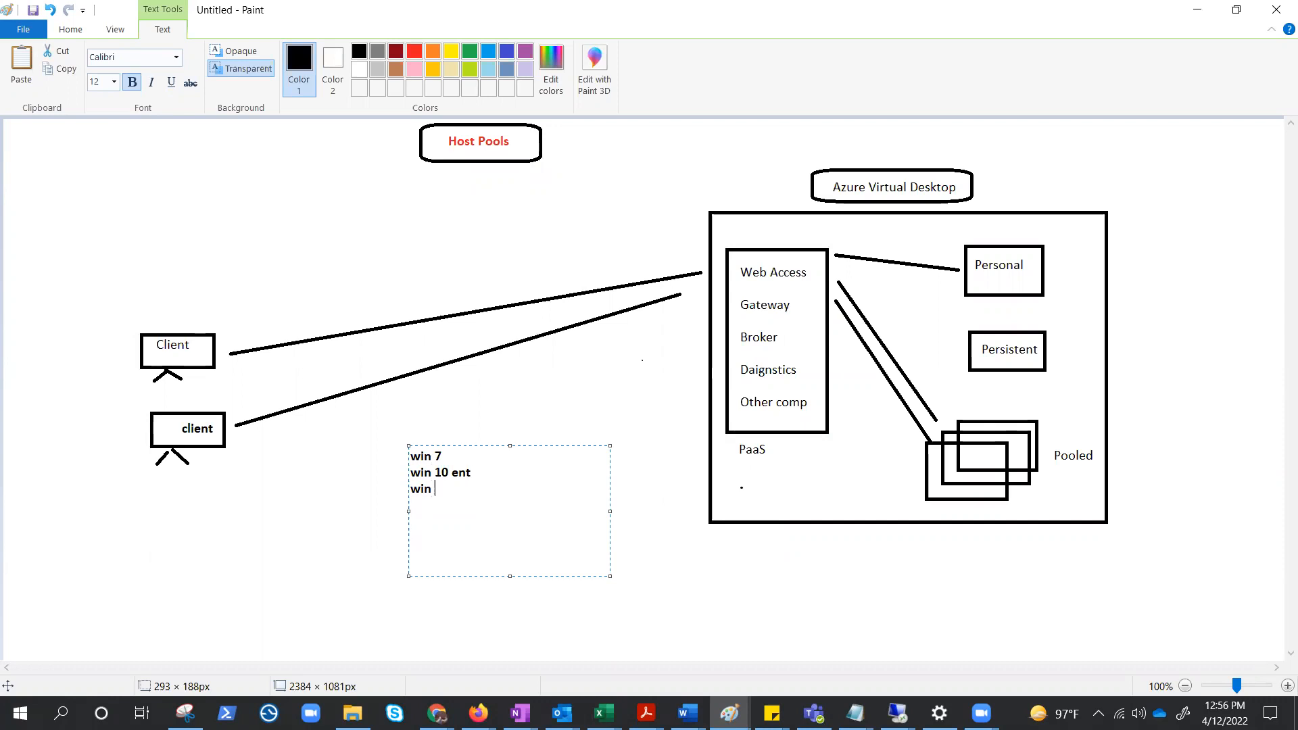
type("10 ent mul")
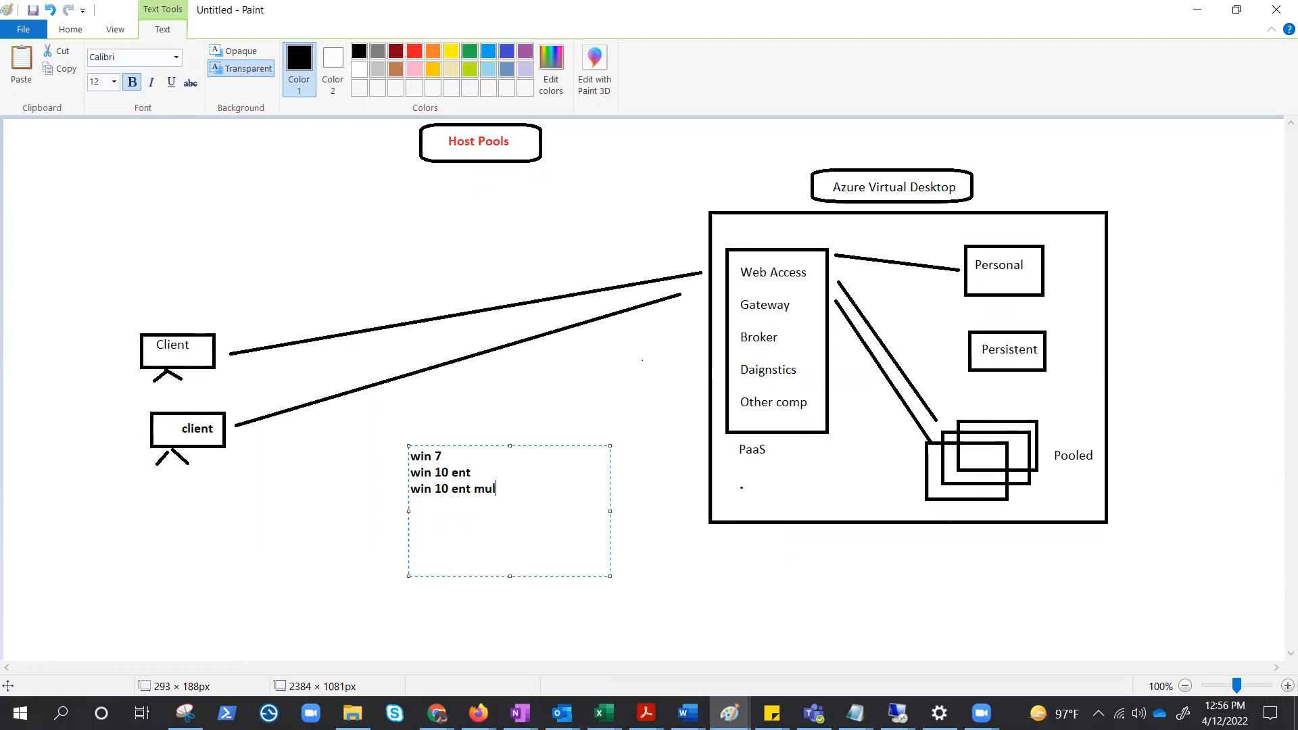
type("ti-s")
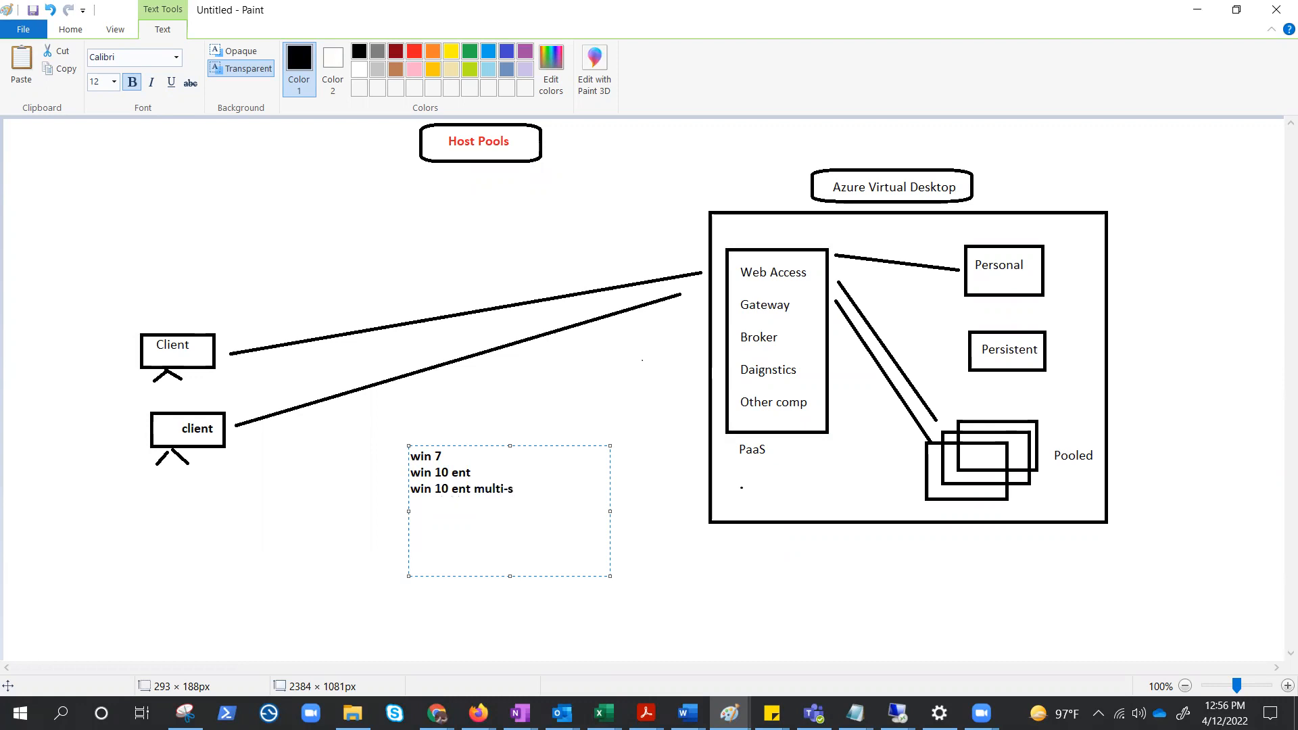
type("ession")
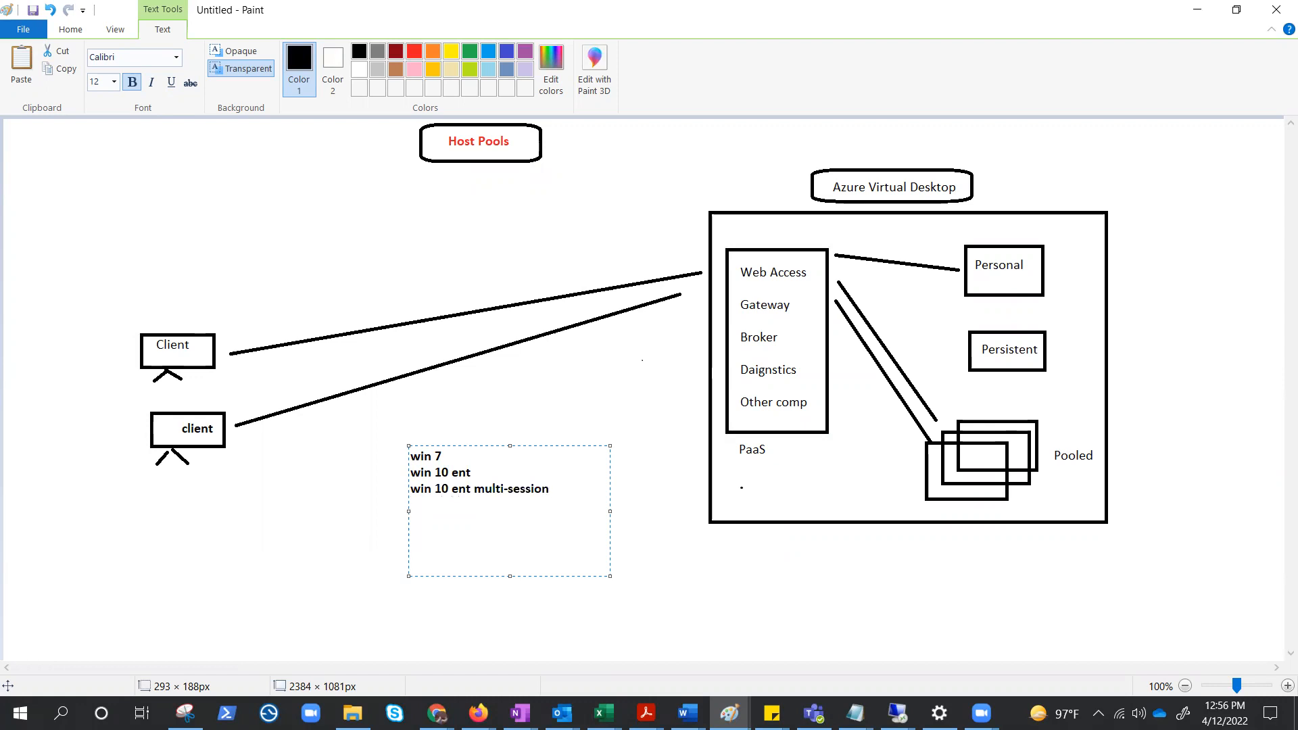
type("2012r2")
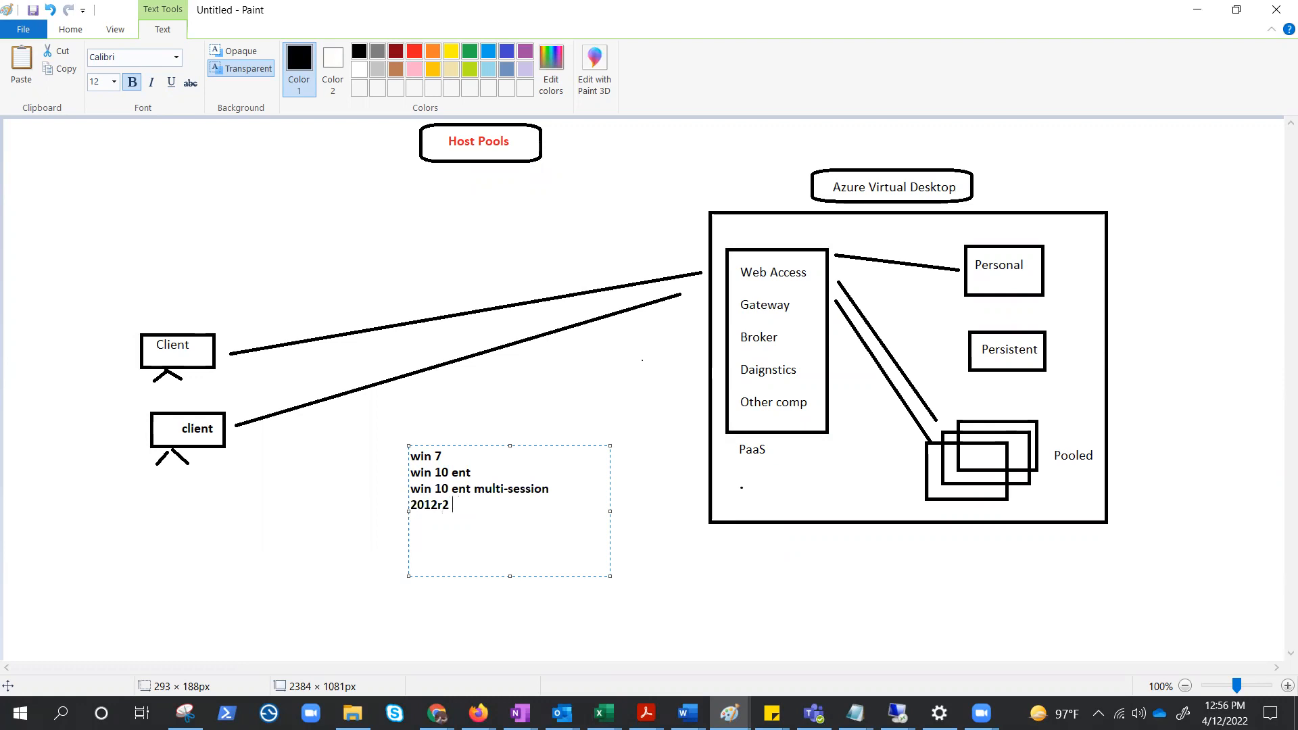
type("and above")
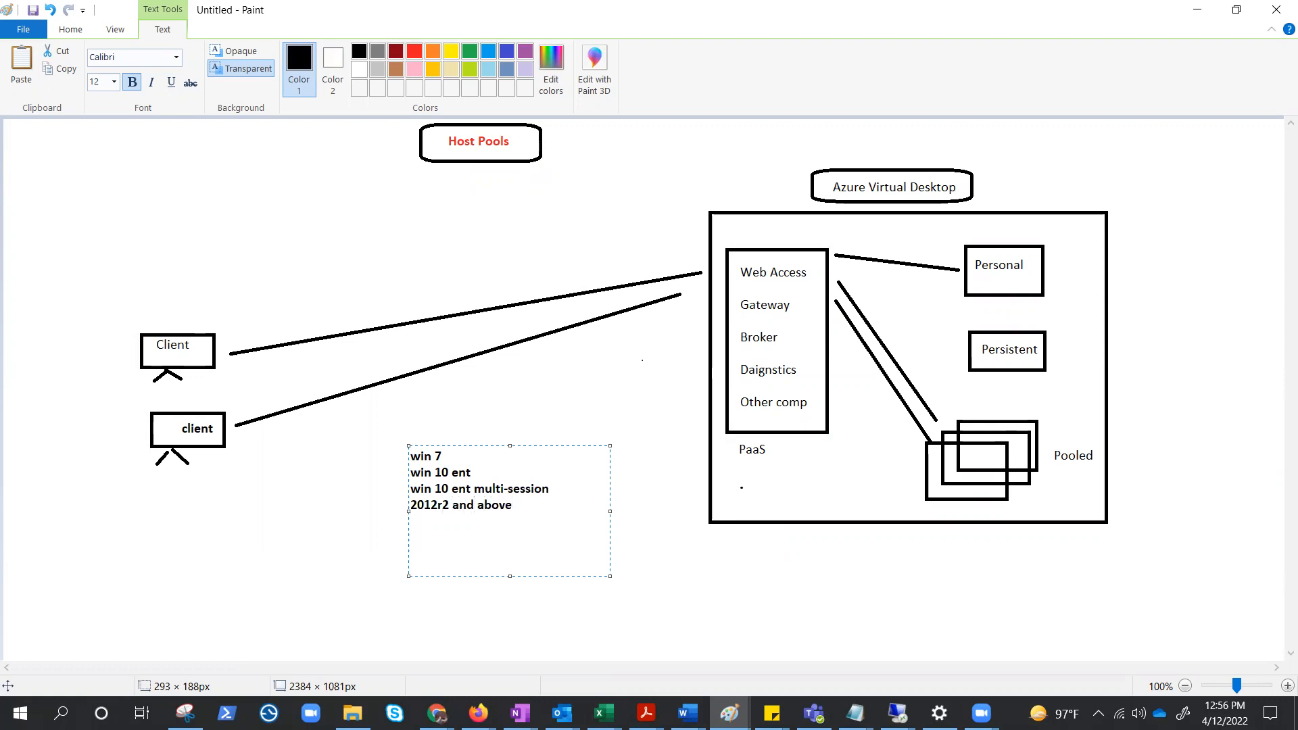
type("custo")
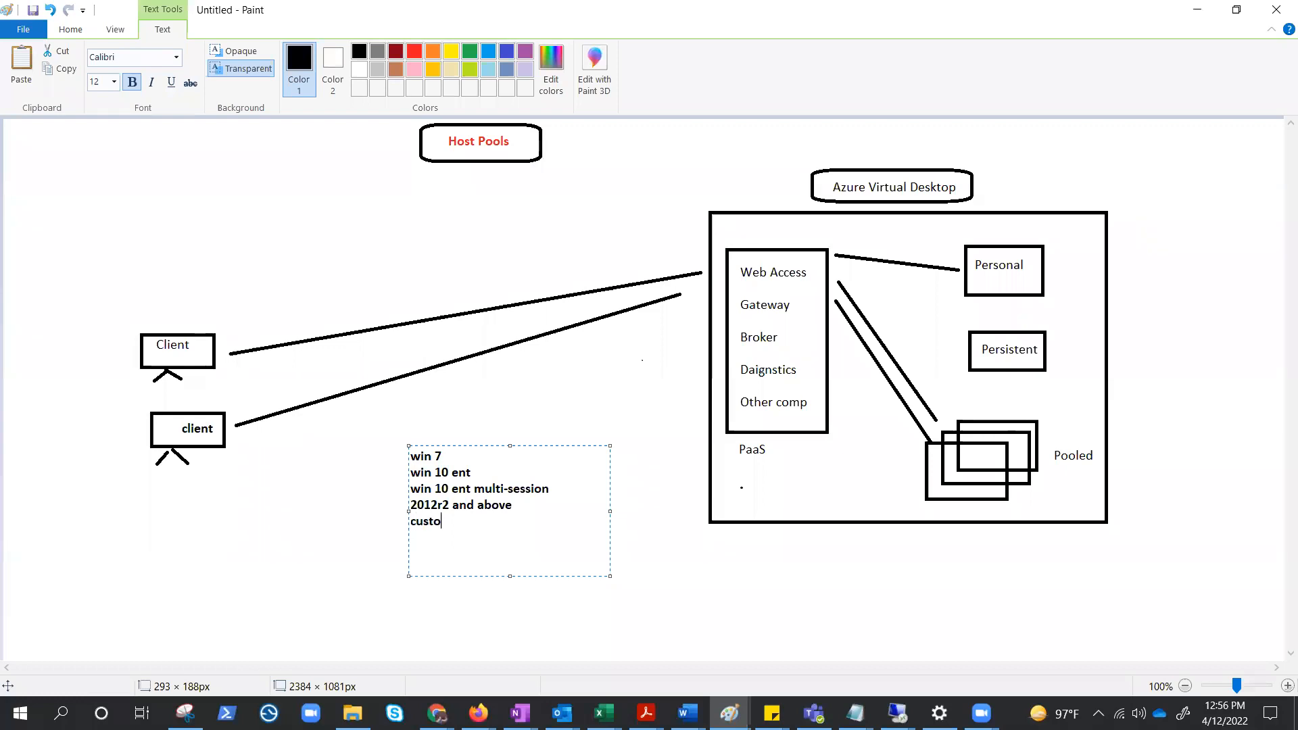
type("m")
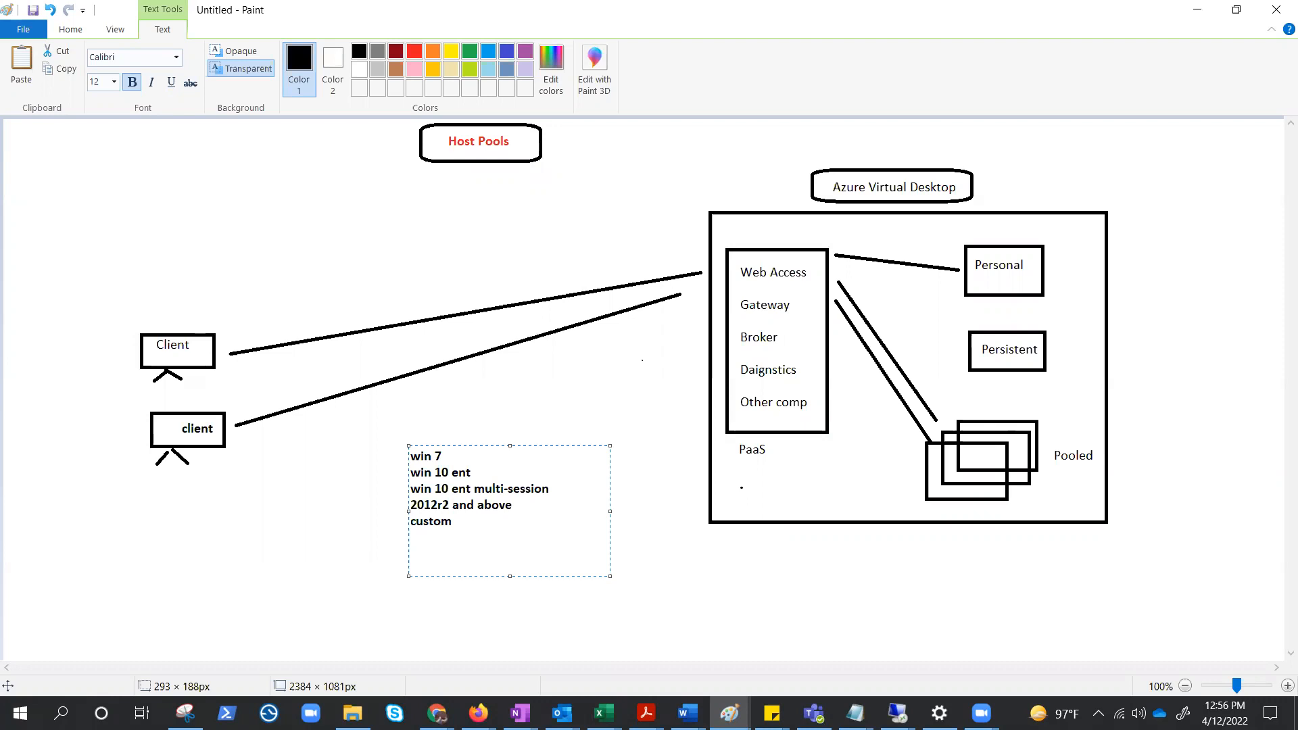
left_click(453, 521)
type("Age")
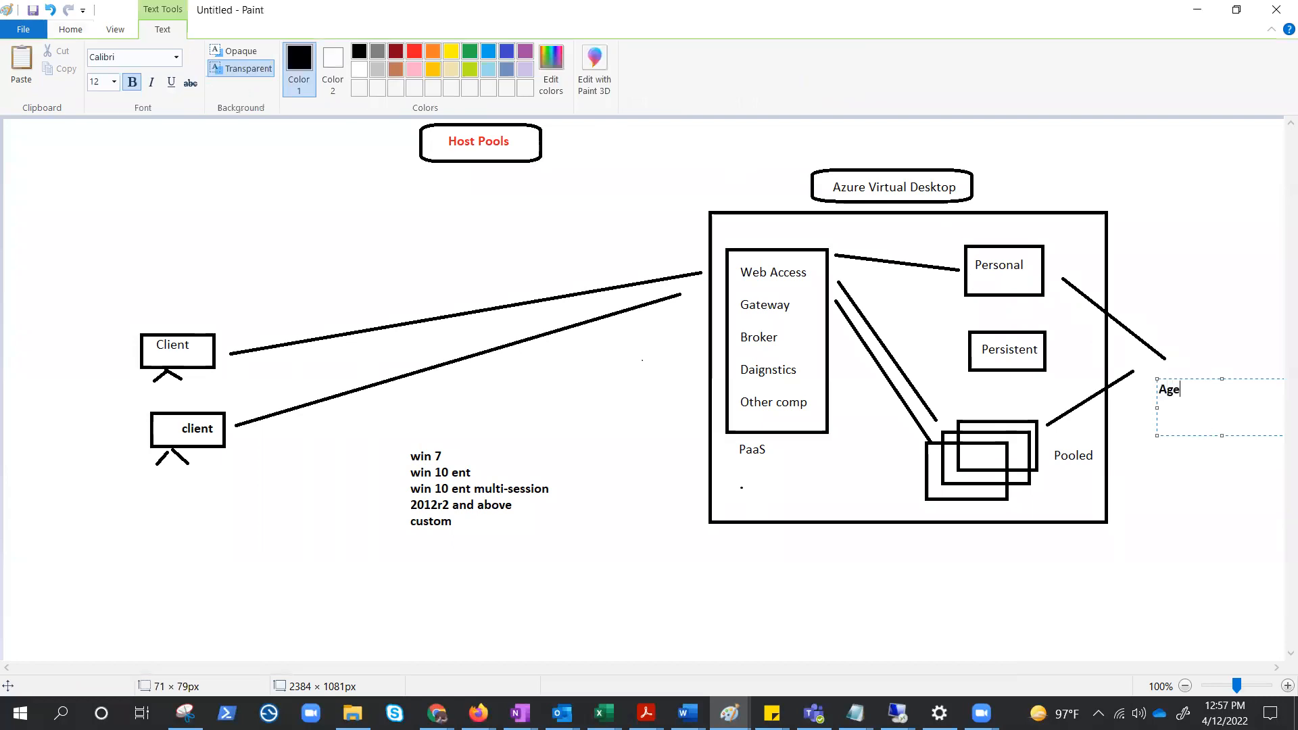
- Finish typing 'Agent' and commit the label at the right edge
type("nt")
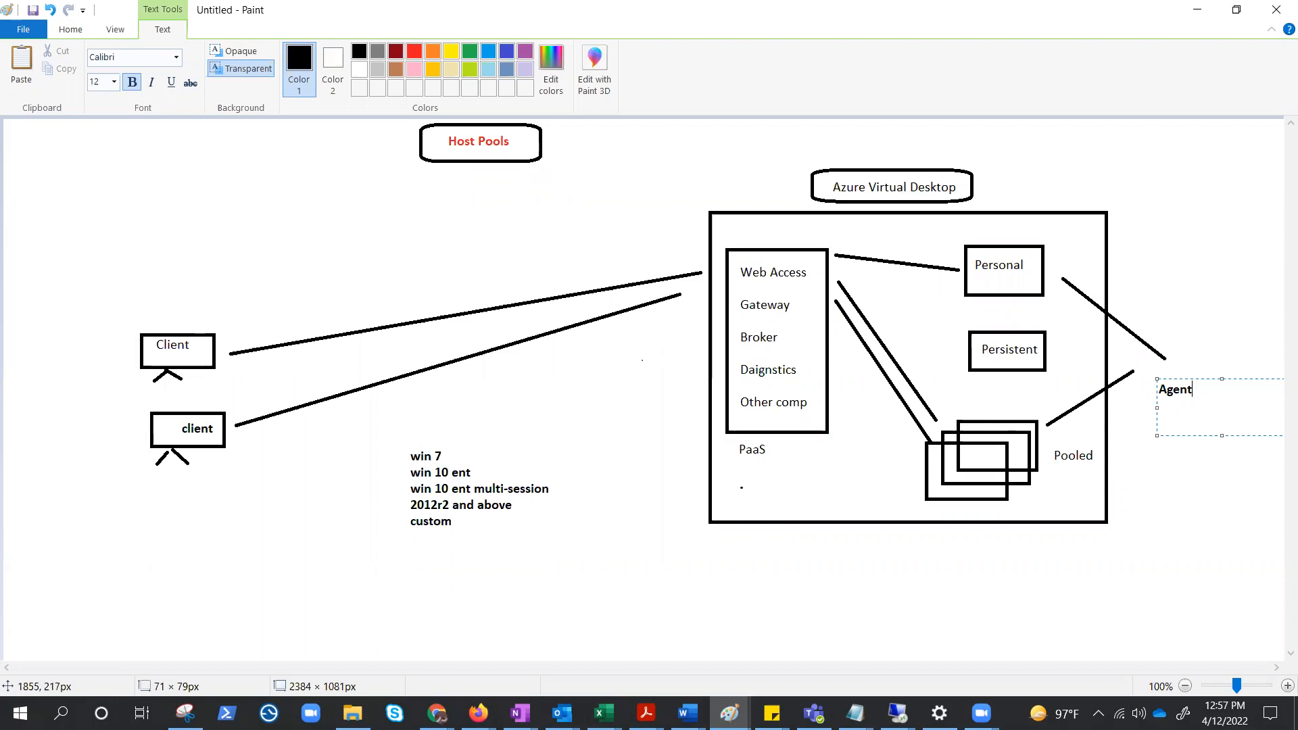
mouse_move(824, 448)
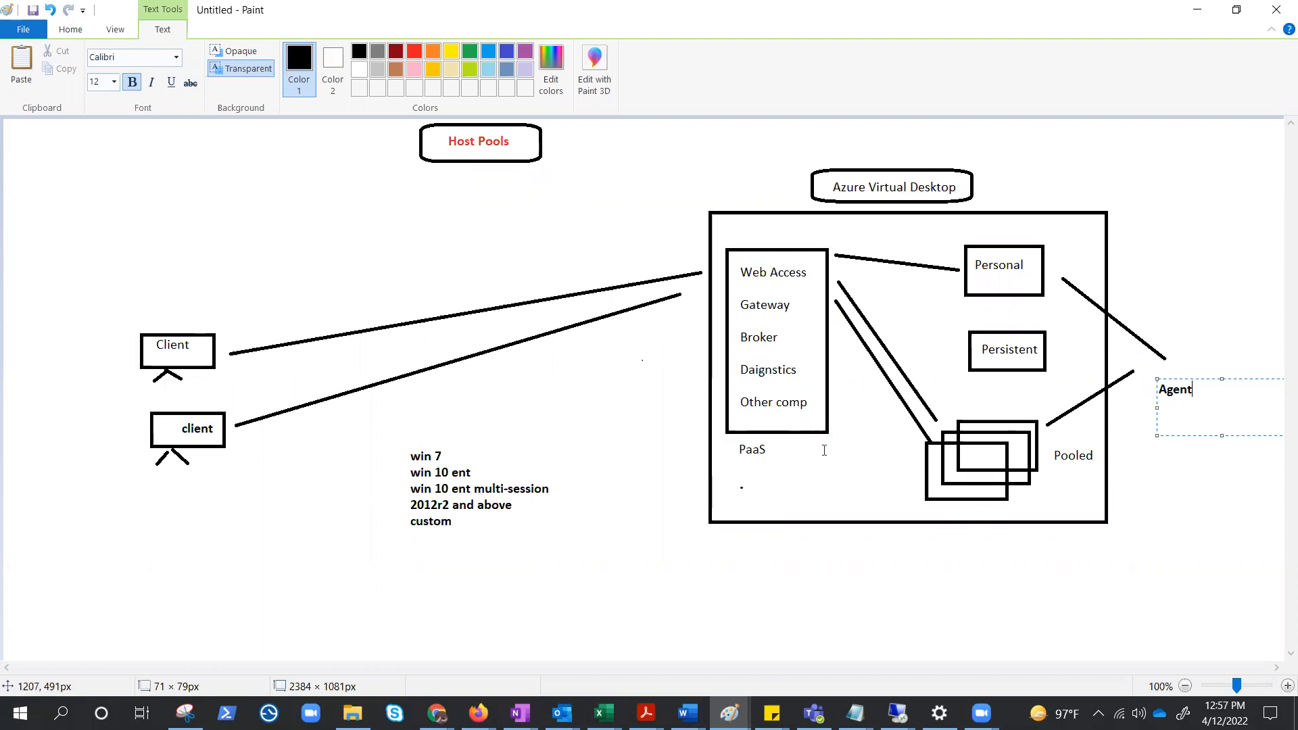
left_click(134, 171)
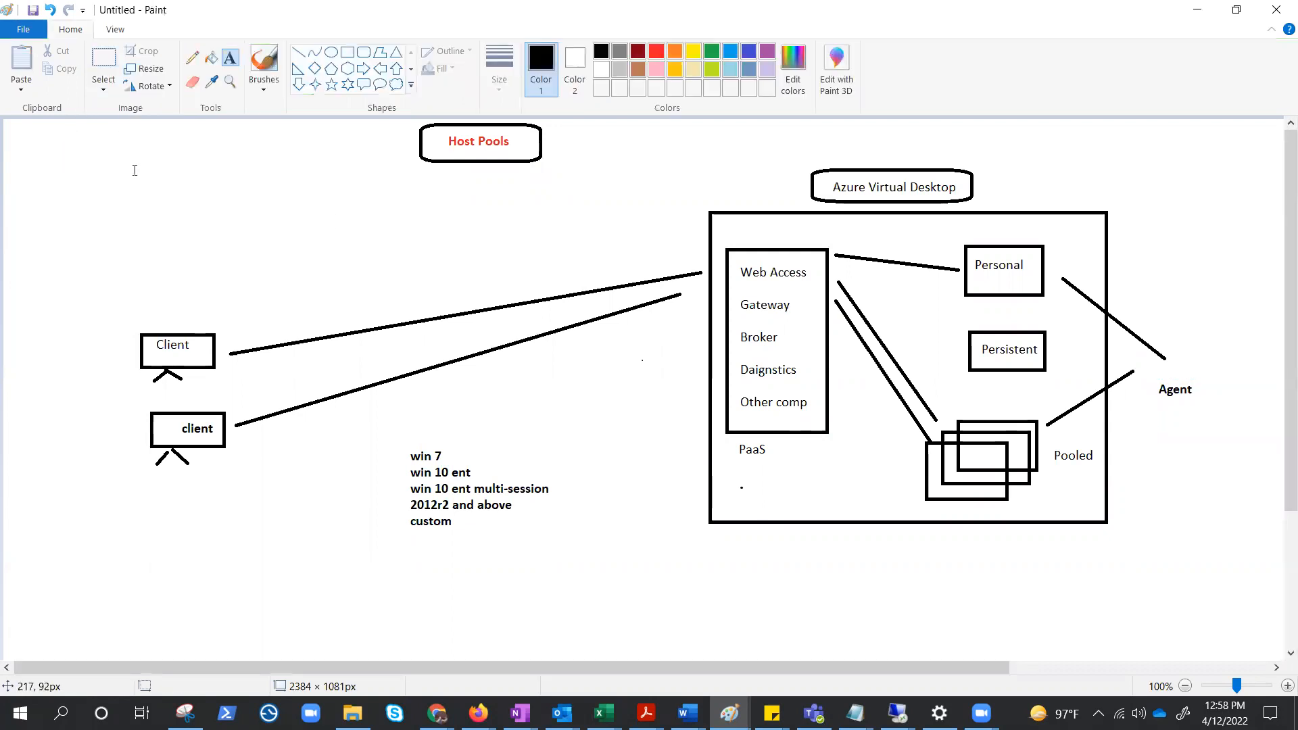
- Write Workspaces, App groups, Hostpools, Session host in a top-left text area
left_click_drag(106, 145, 246, 231)
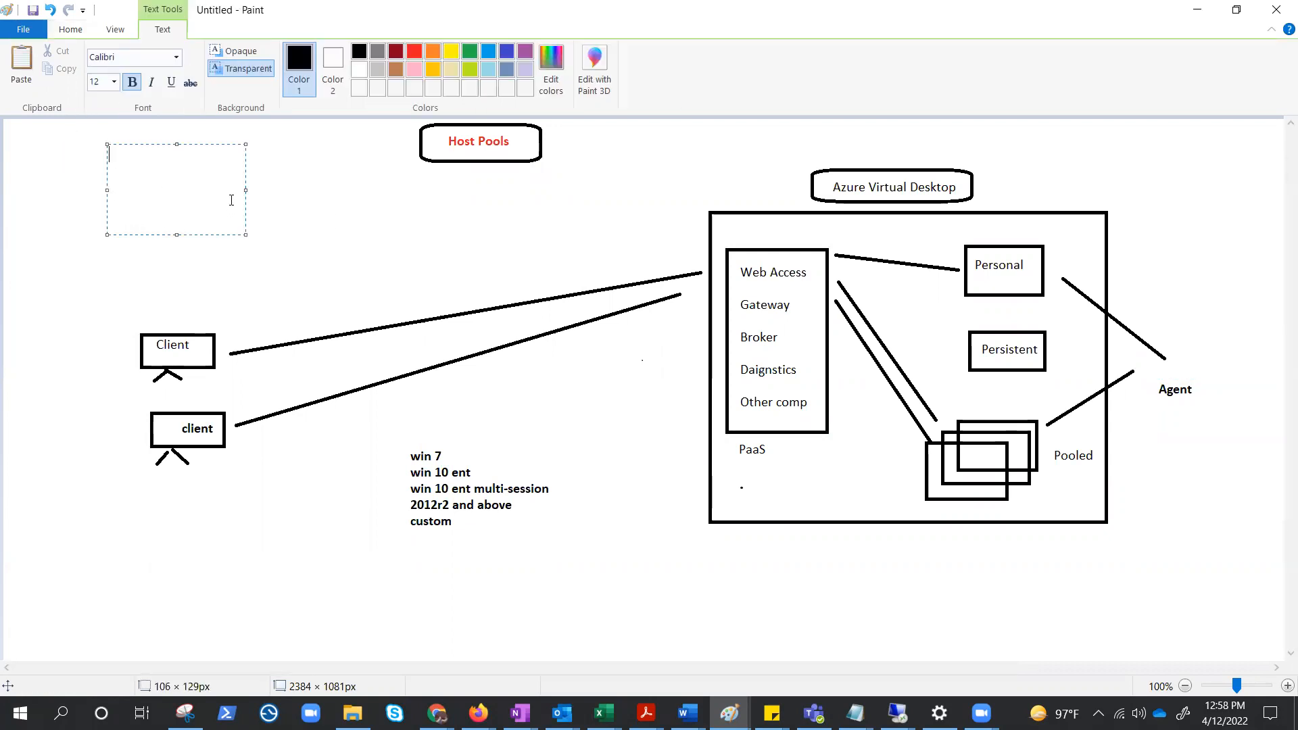
type("Wo")
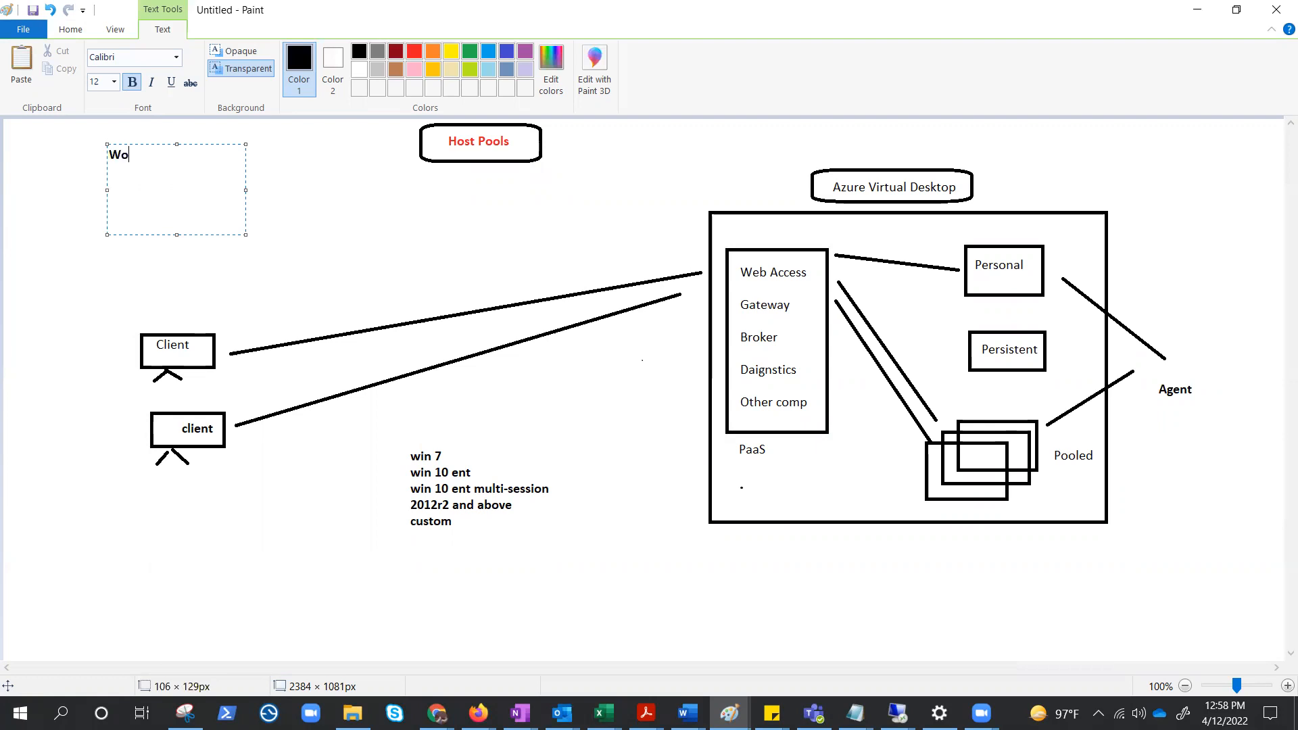
type("rkspaces")
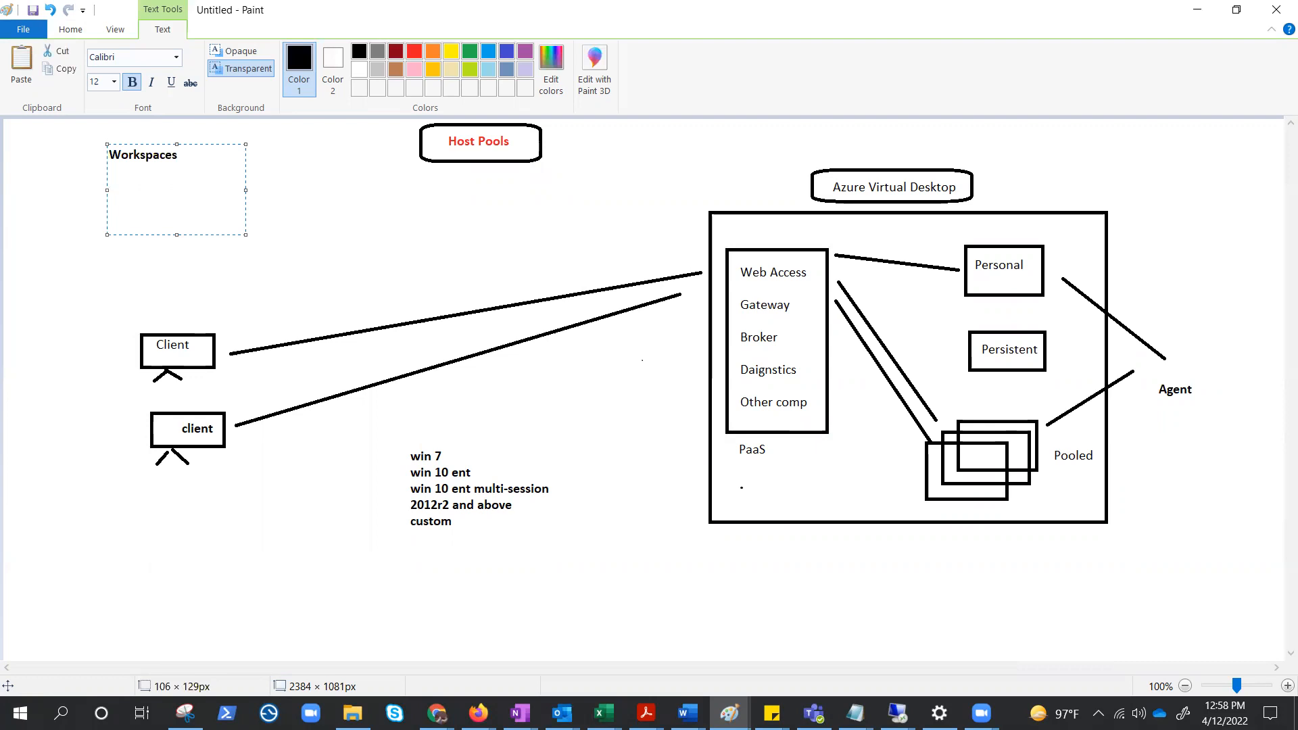
type("App group")
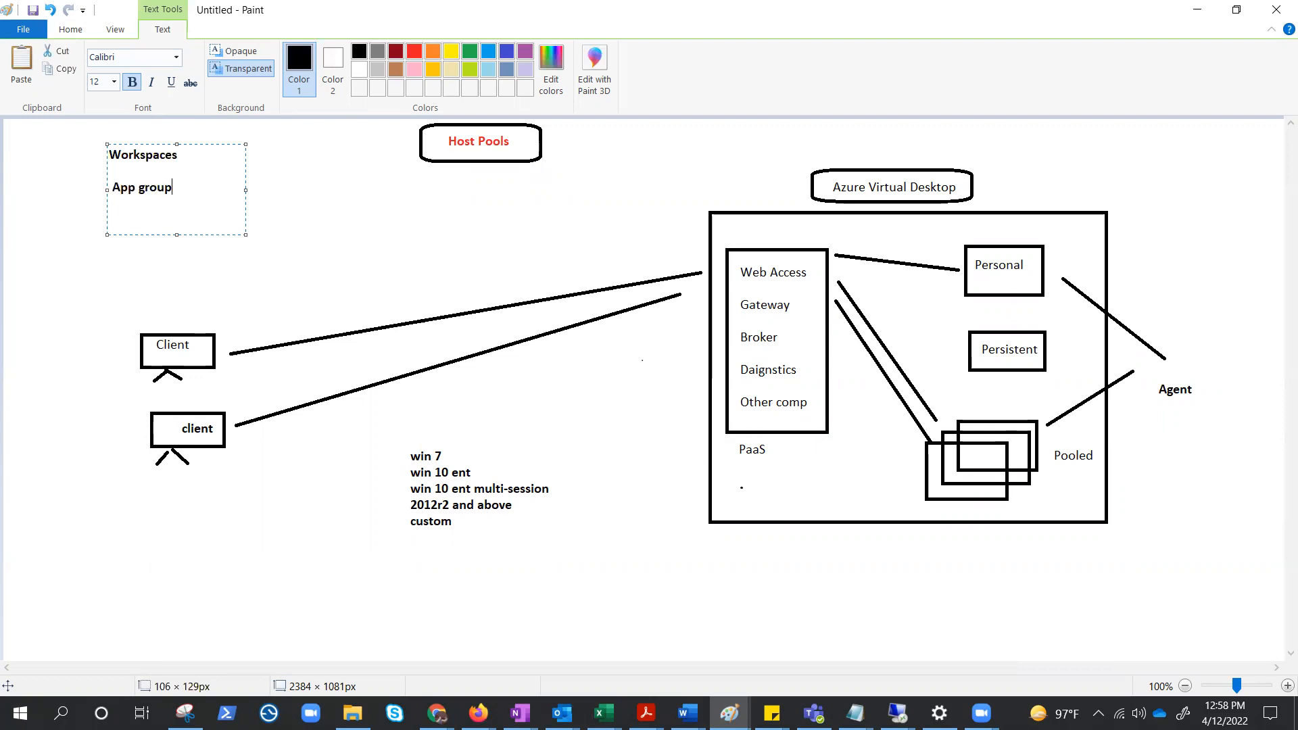
type("s")
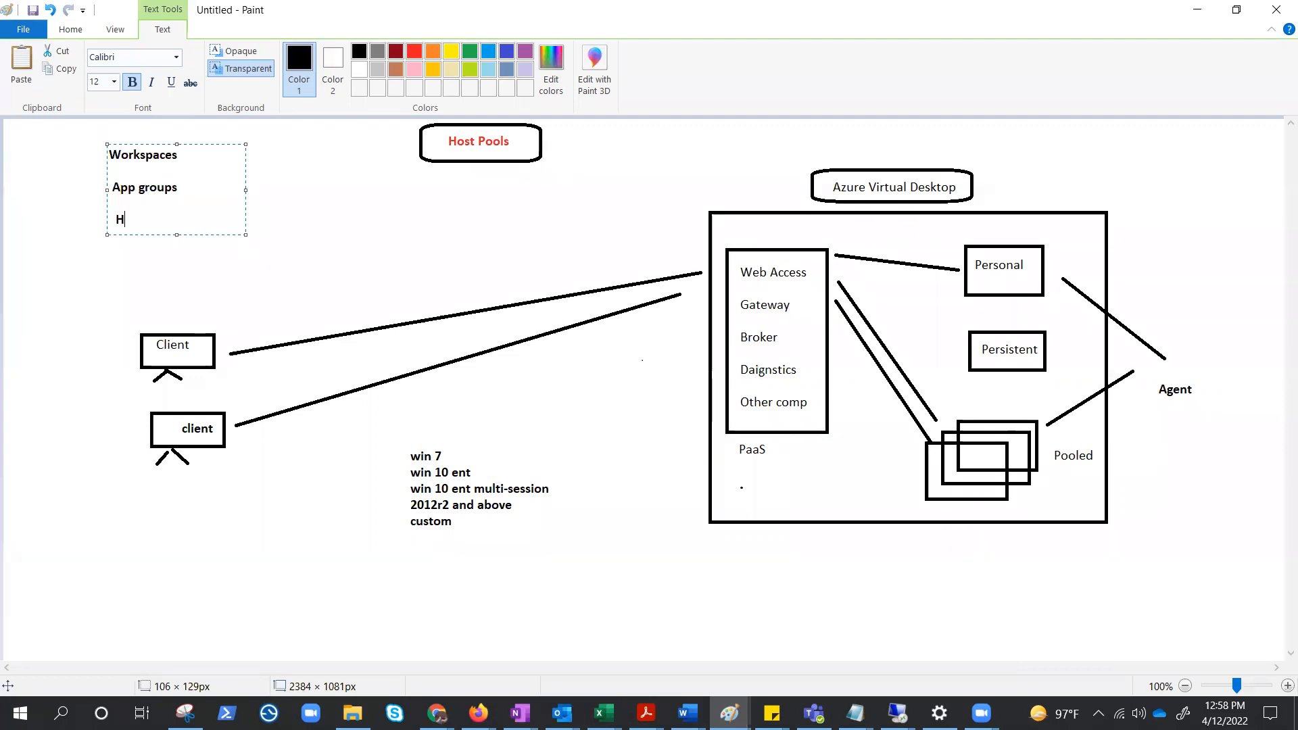
type("ostpools")
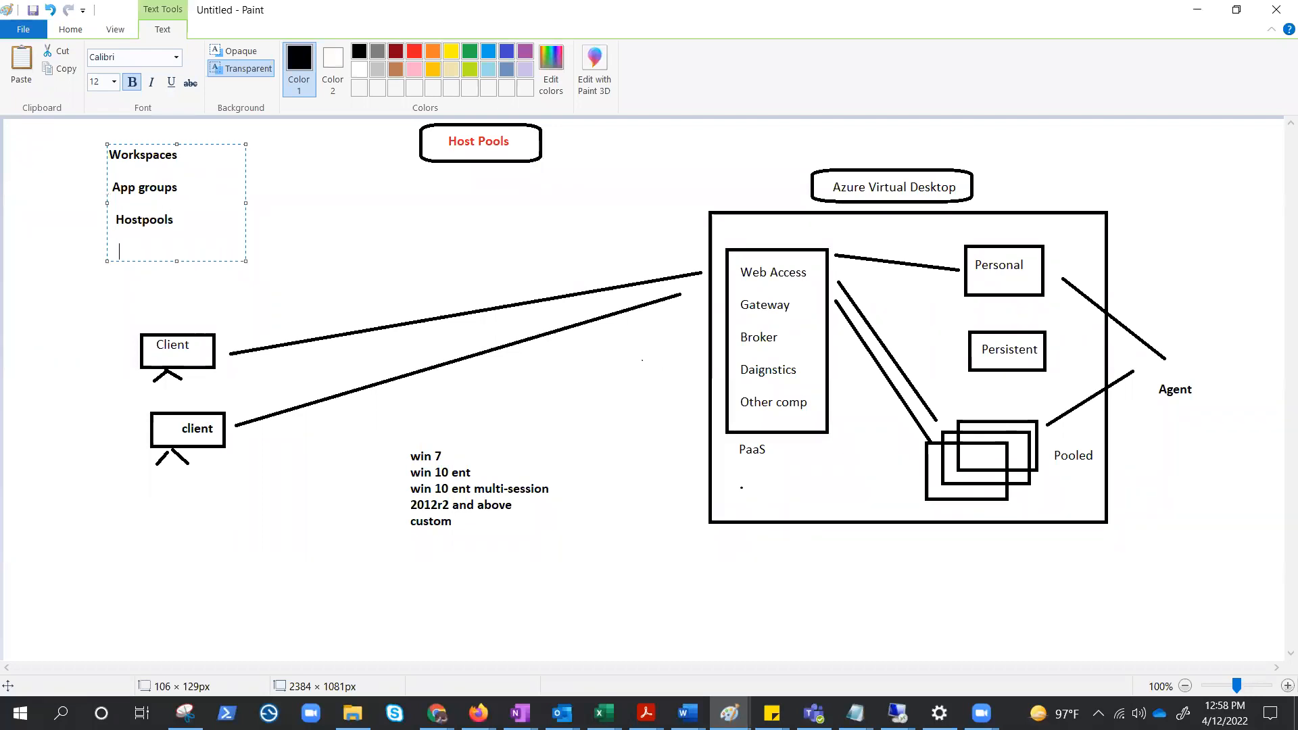
type("Session")
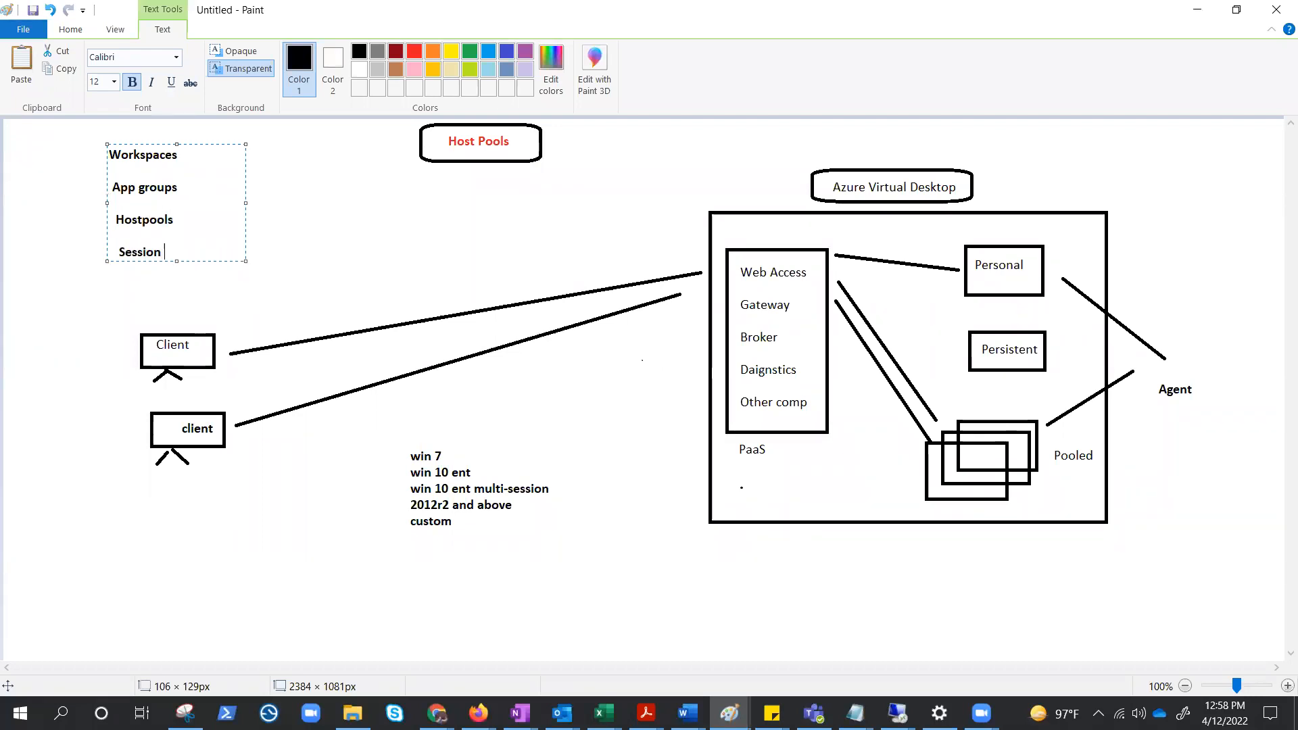
type("host")
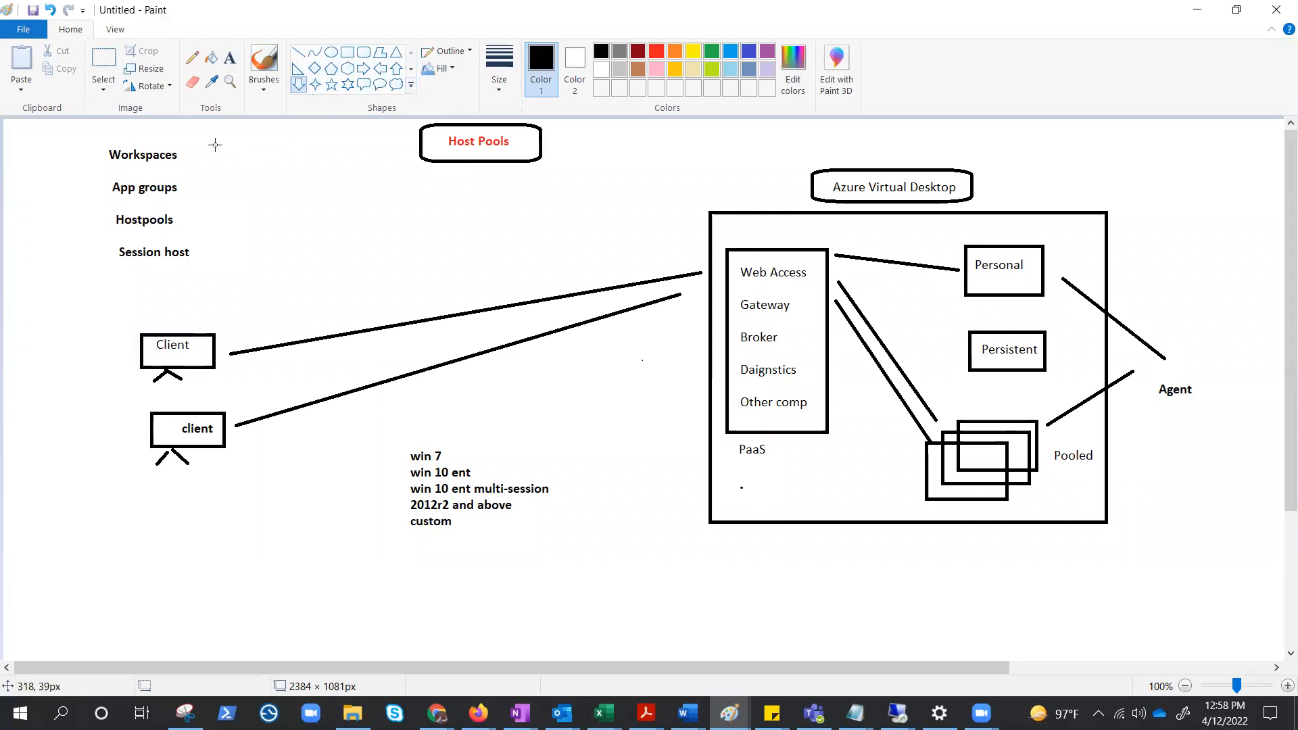
- Draw a green downward arrow beside the hierarchy list and start a text area
left_click_drag(216, 145, 220, 260)
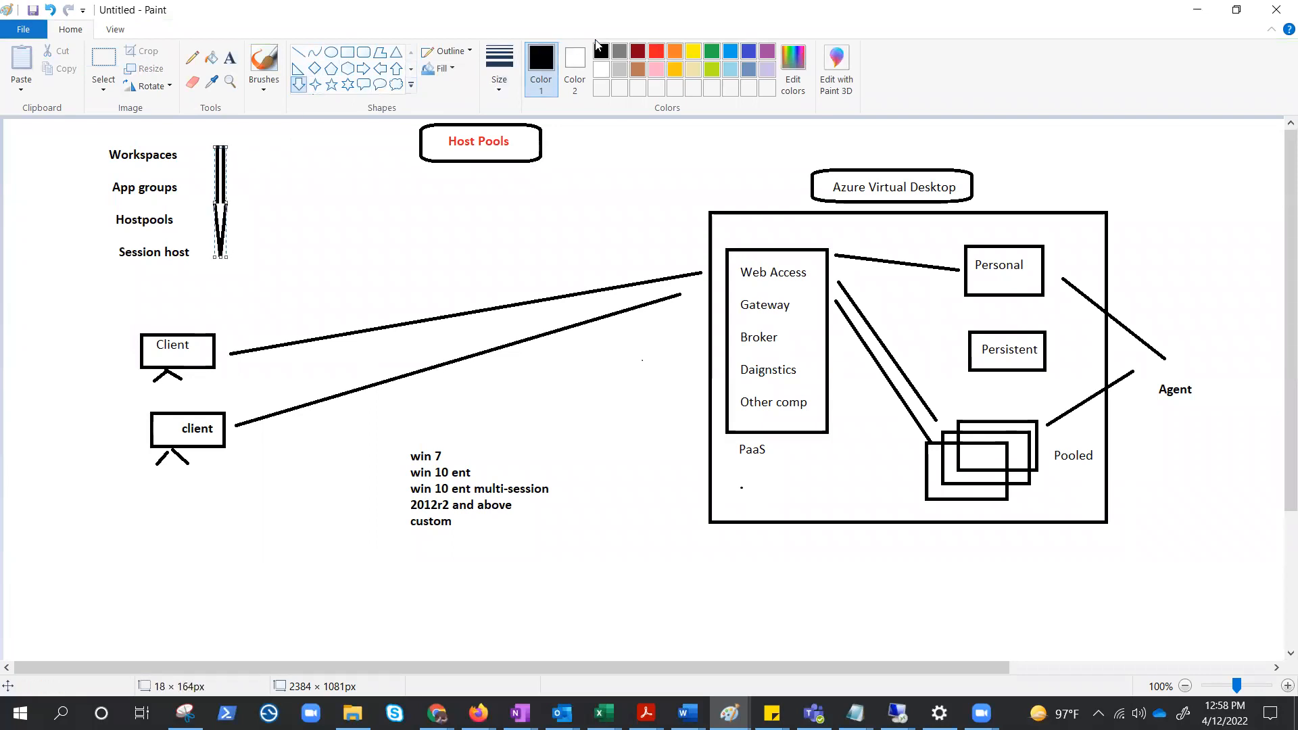
left_click(712, 50)
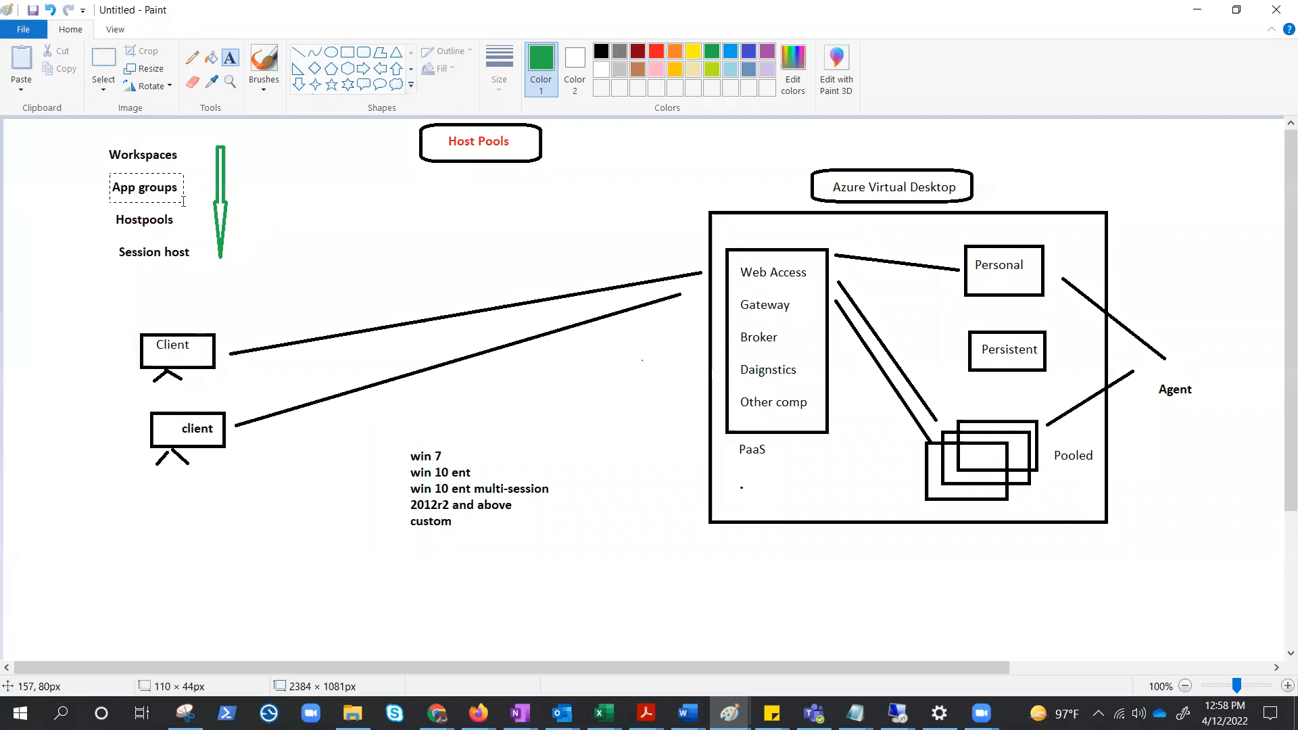
left_click(144, 186)
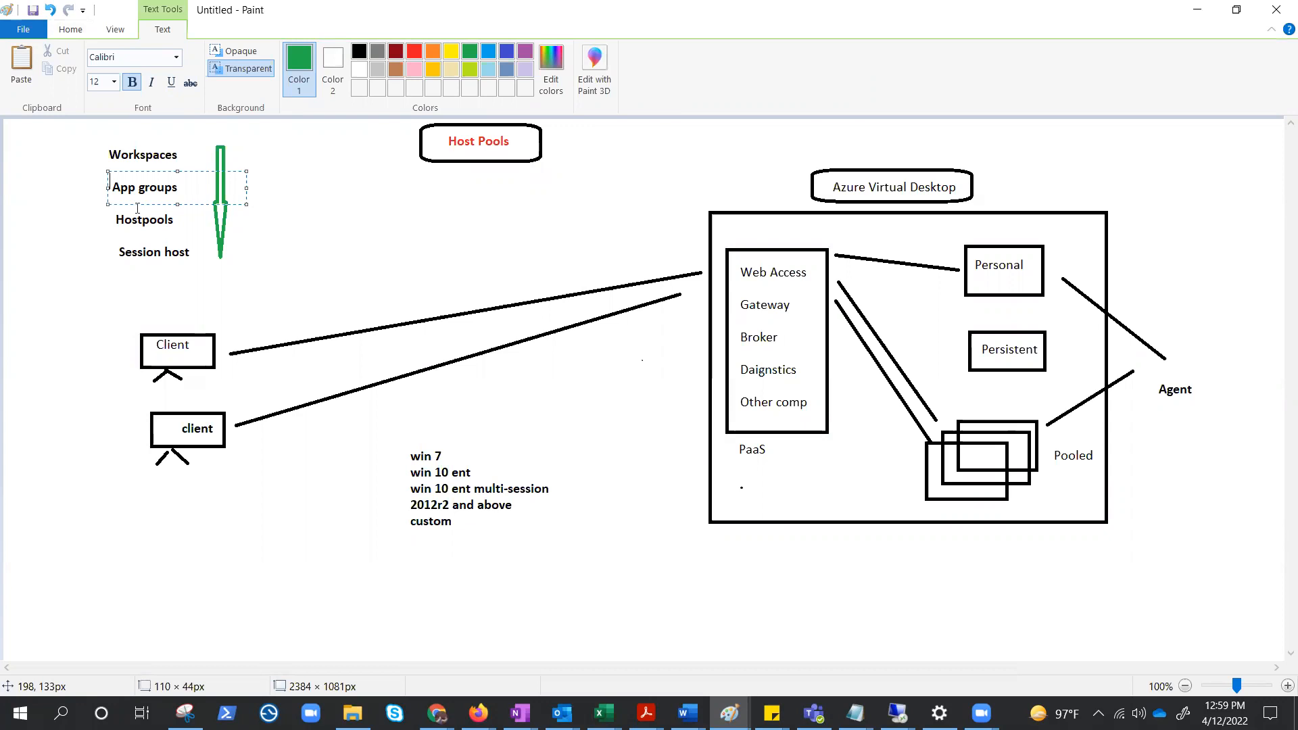
mouse_move(636, 647)
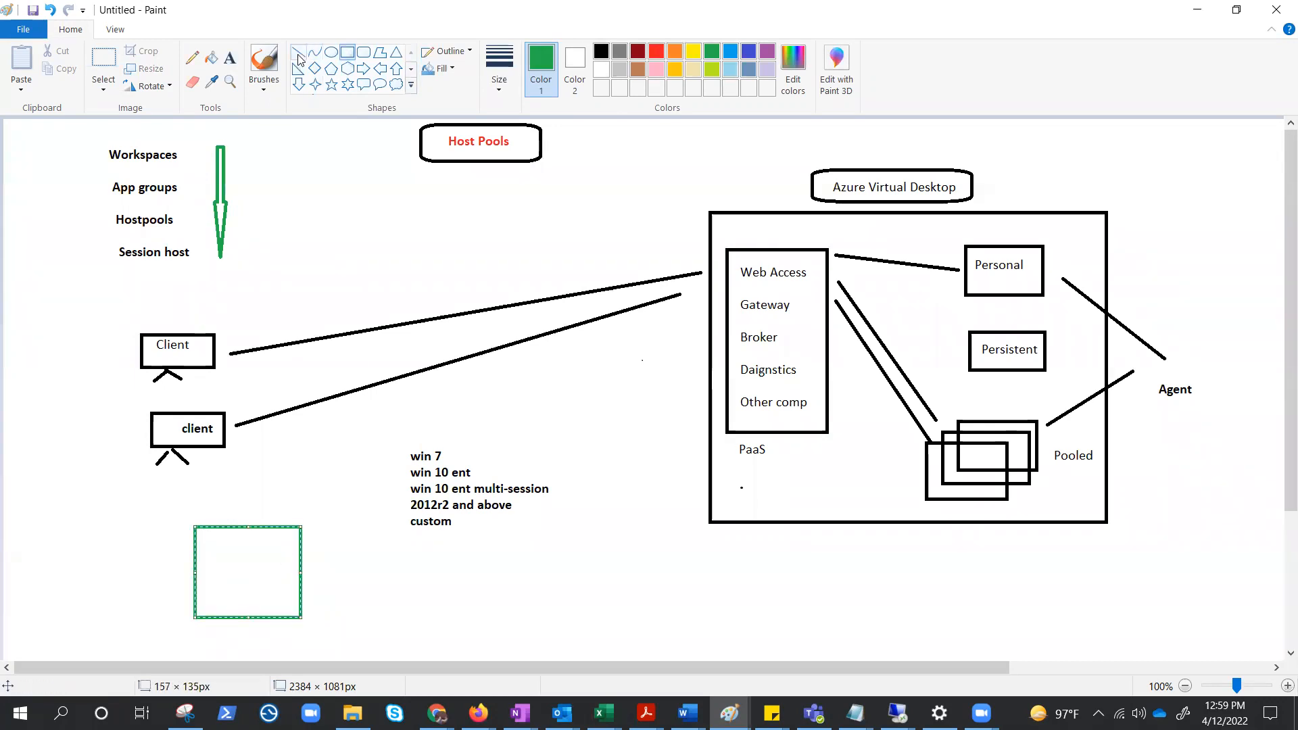
- Add green 'os', 'pro' and 'apps' labels inside the box, then pick black
left_click(230, 58)
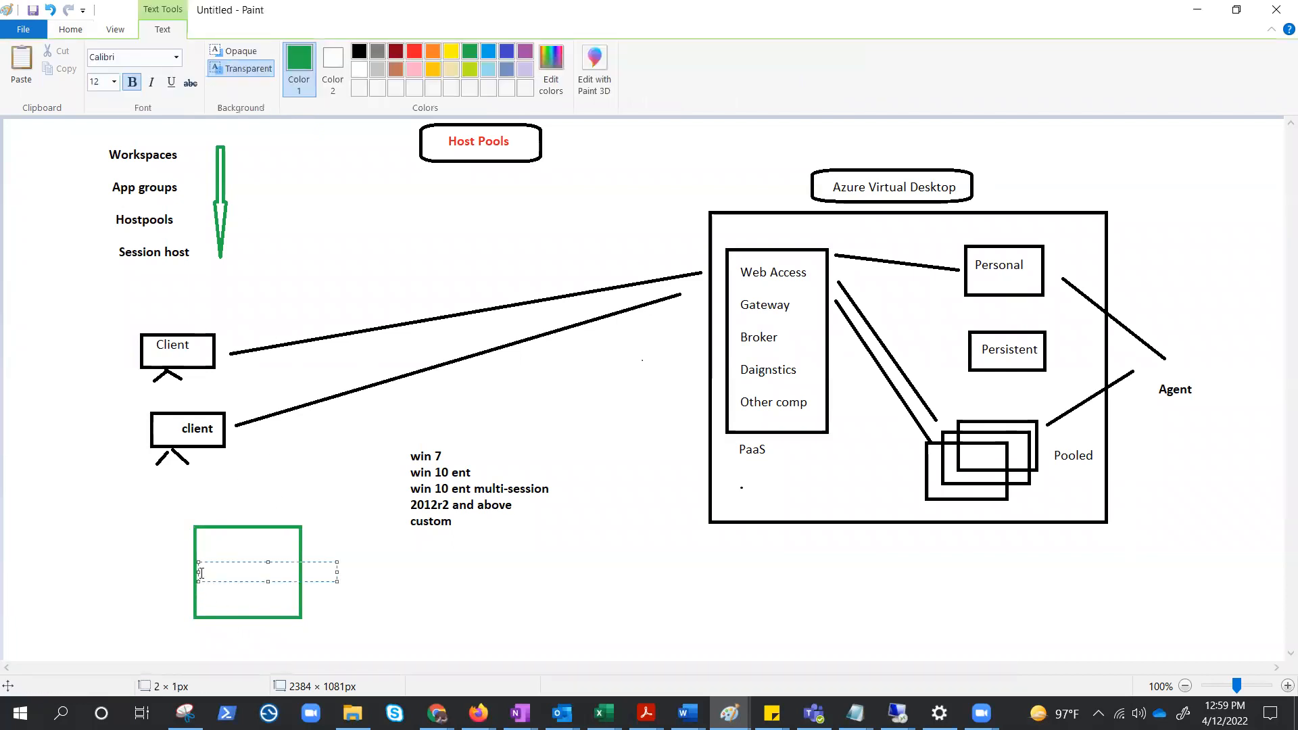
type("os")
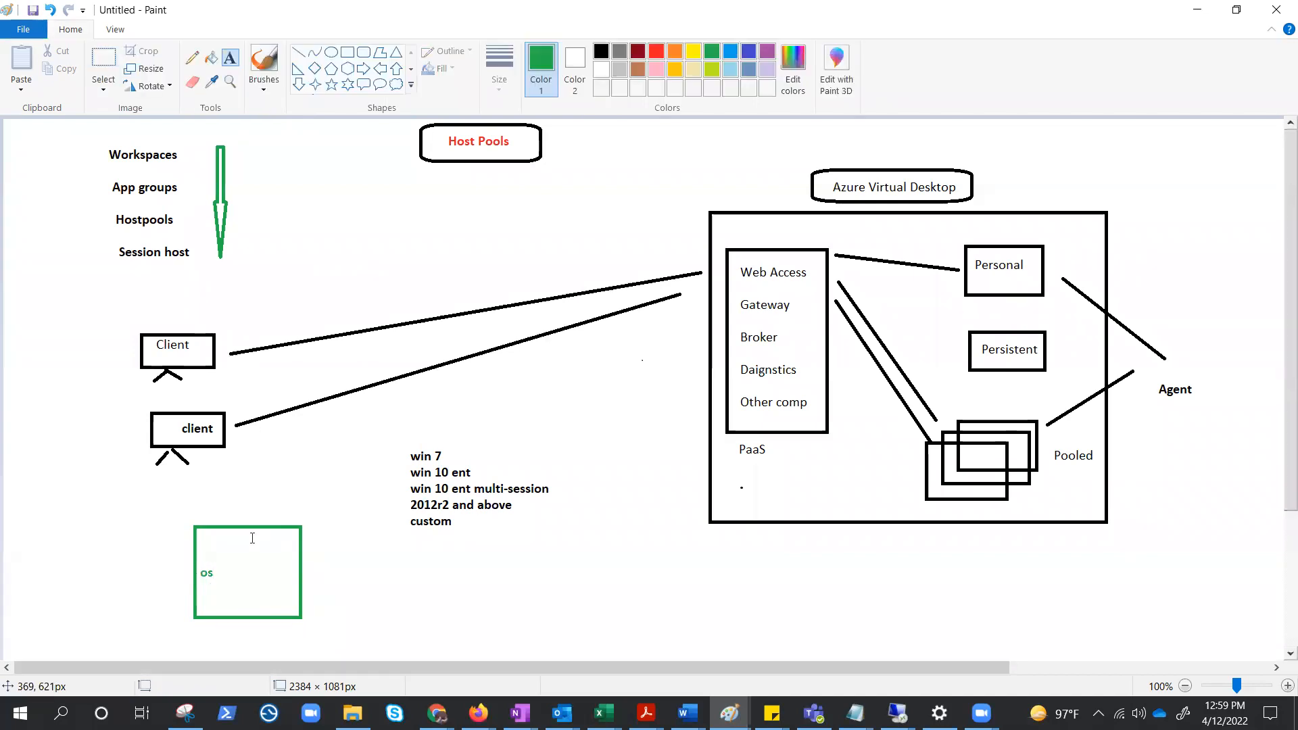
left_click(253, 539)
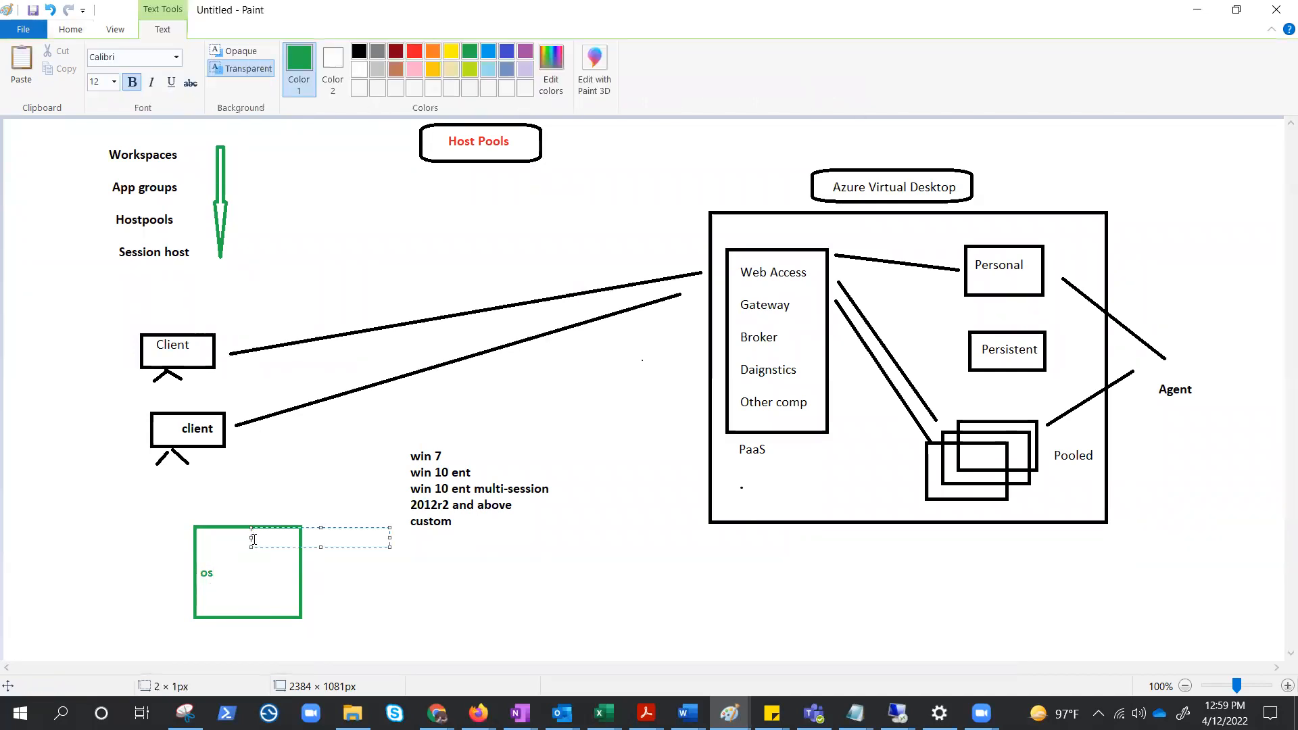
type("pro")
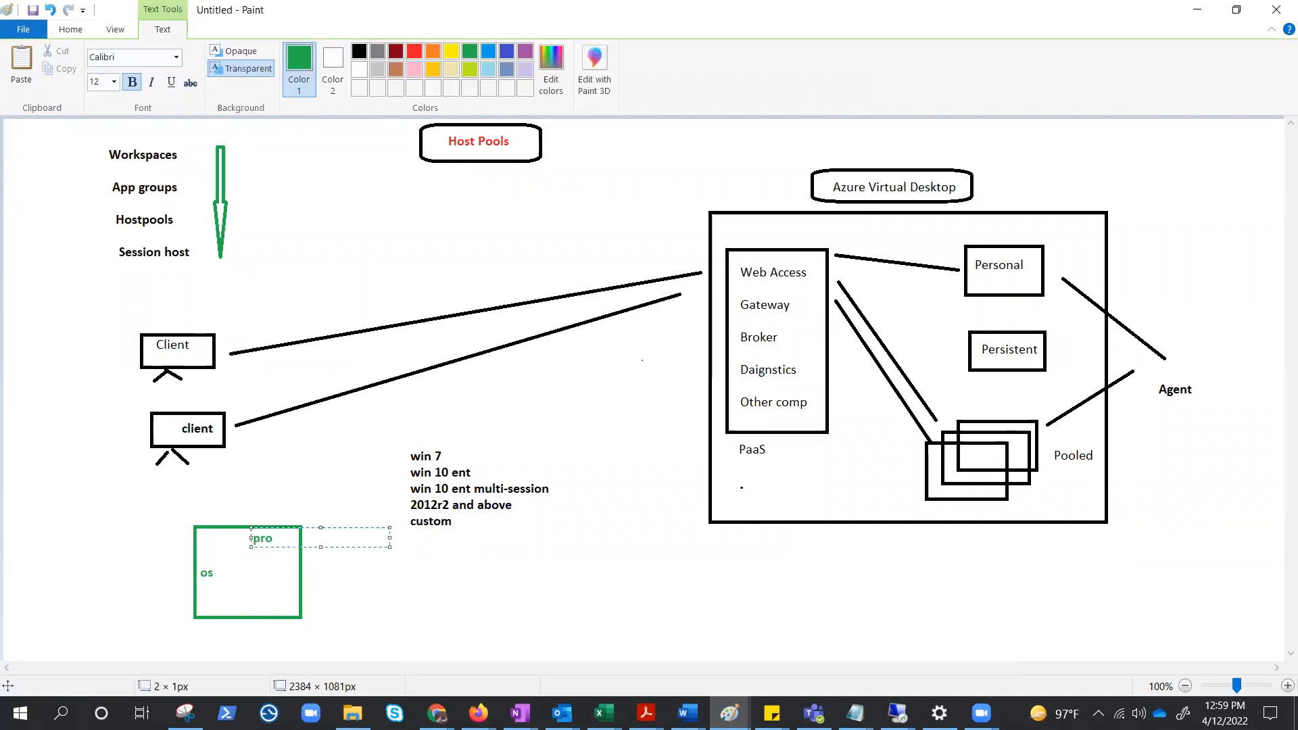
left_click(252, 592)
type("apps")
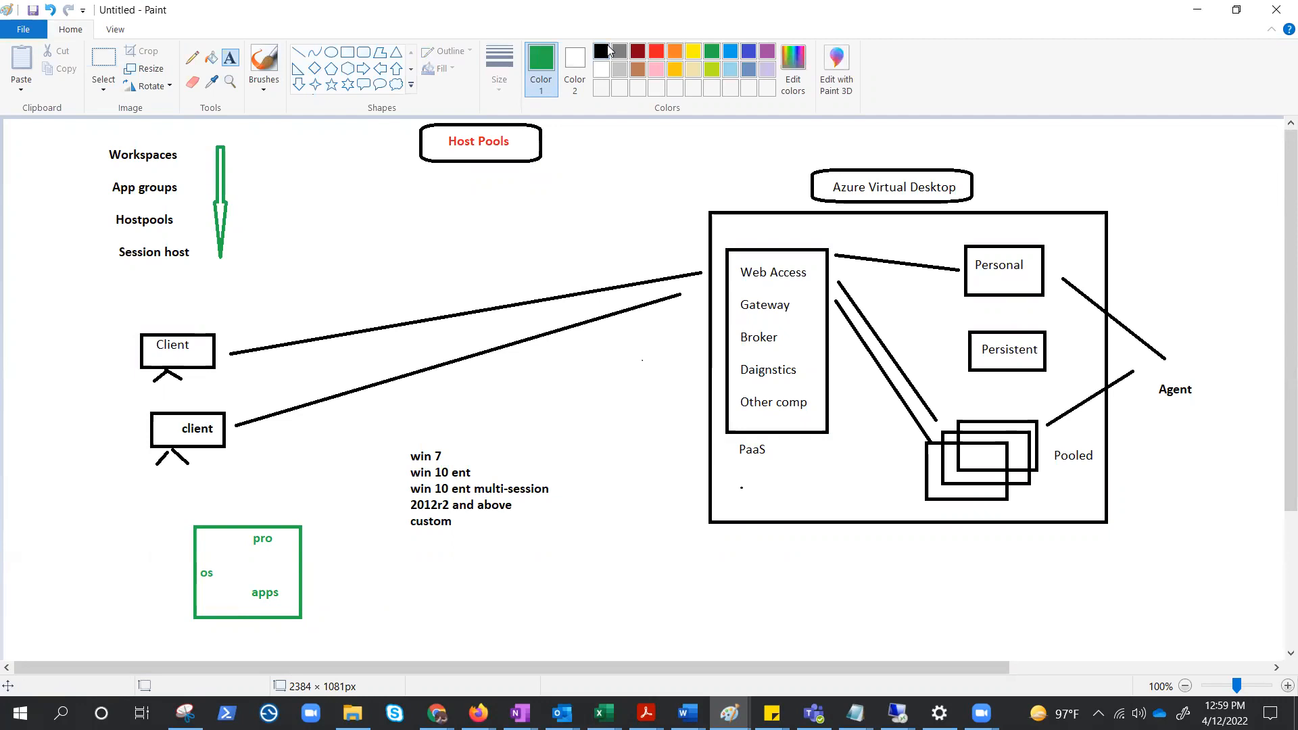
left_click(599, 50)
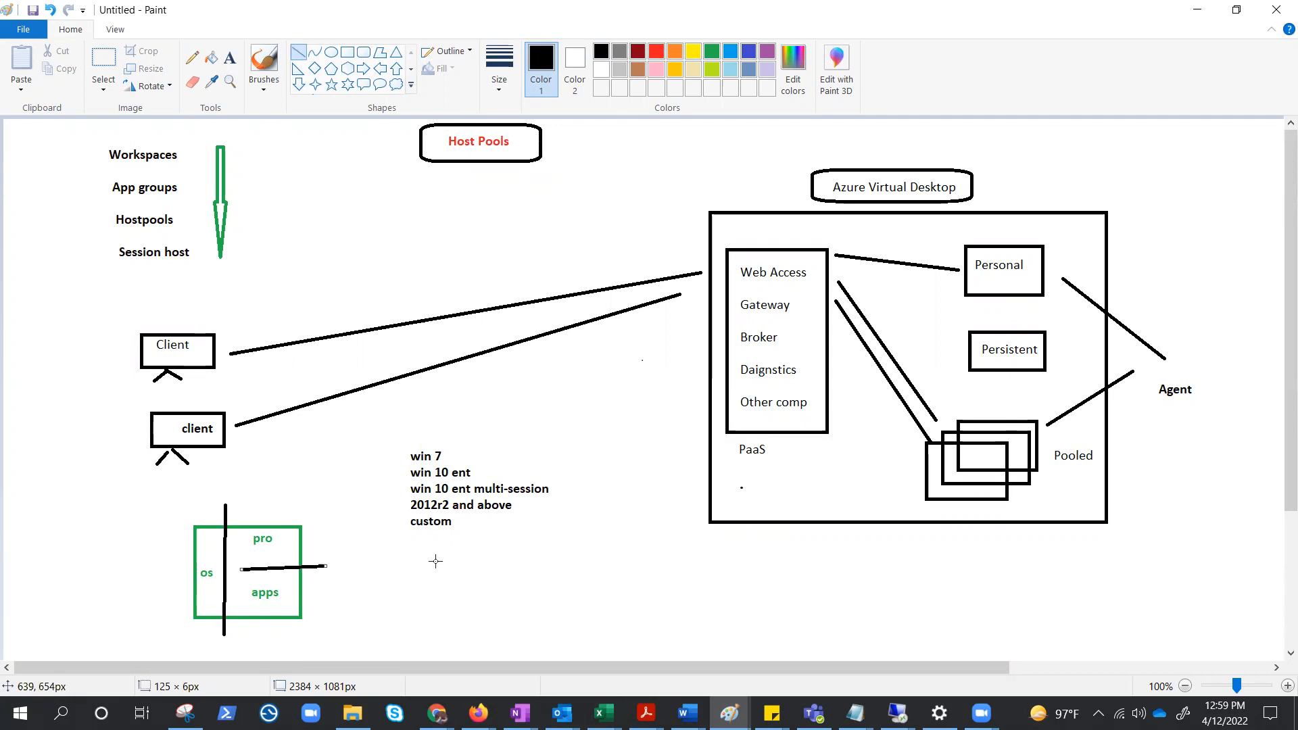
mouse_move(410, 569)
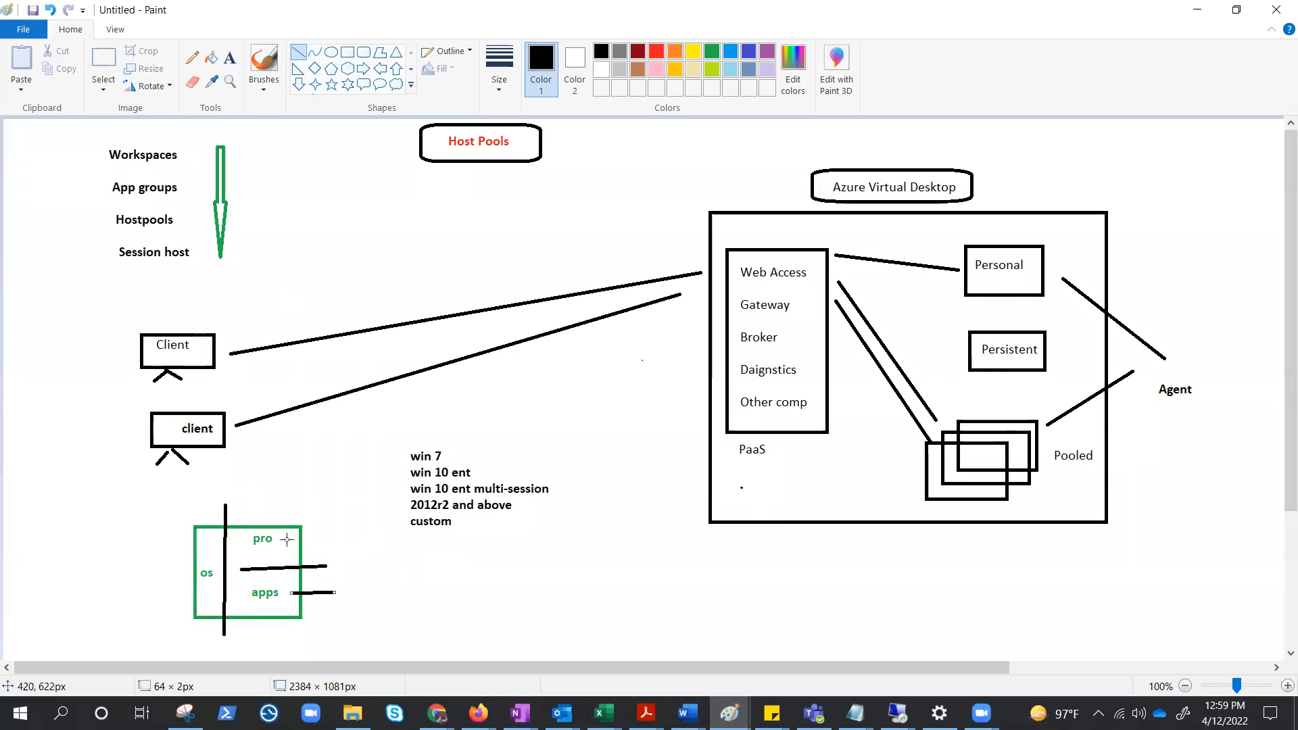
mouse_move(952, 240)
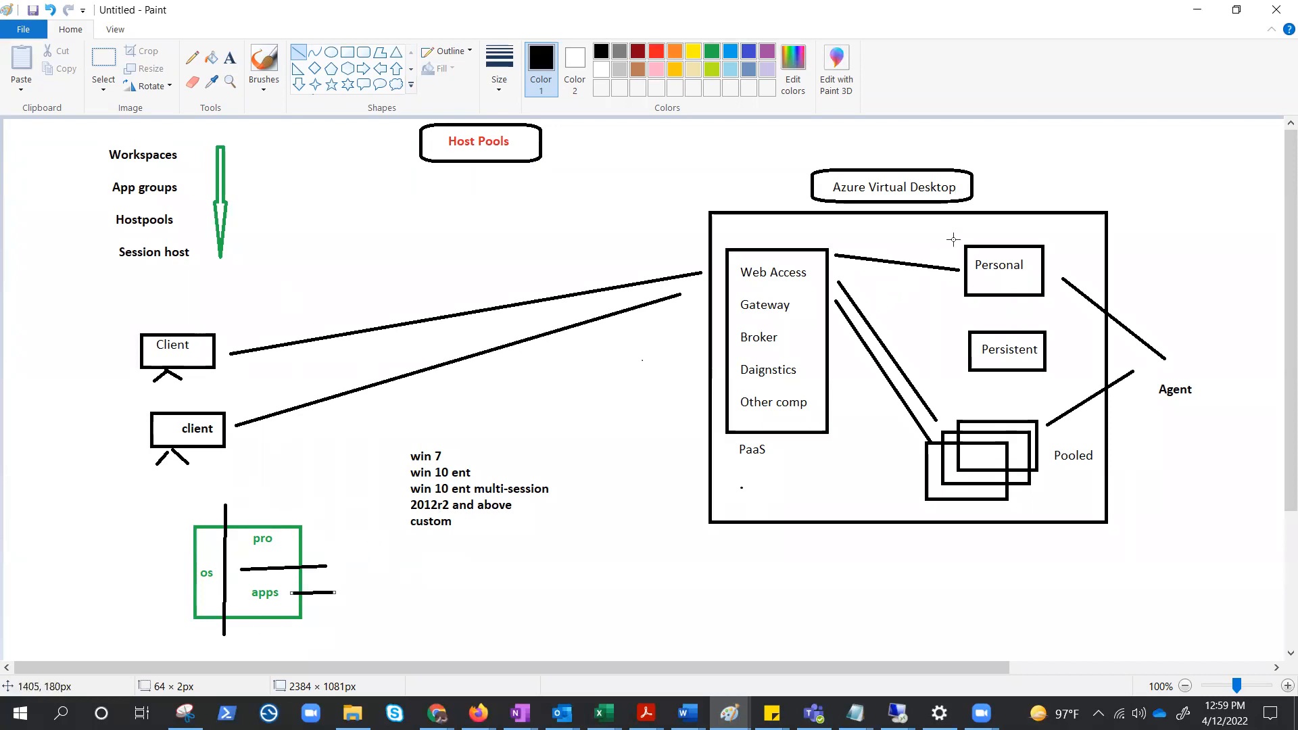
mouse_move(335, 629)
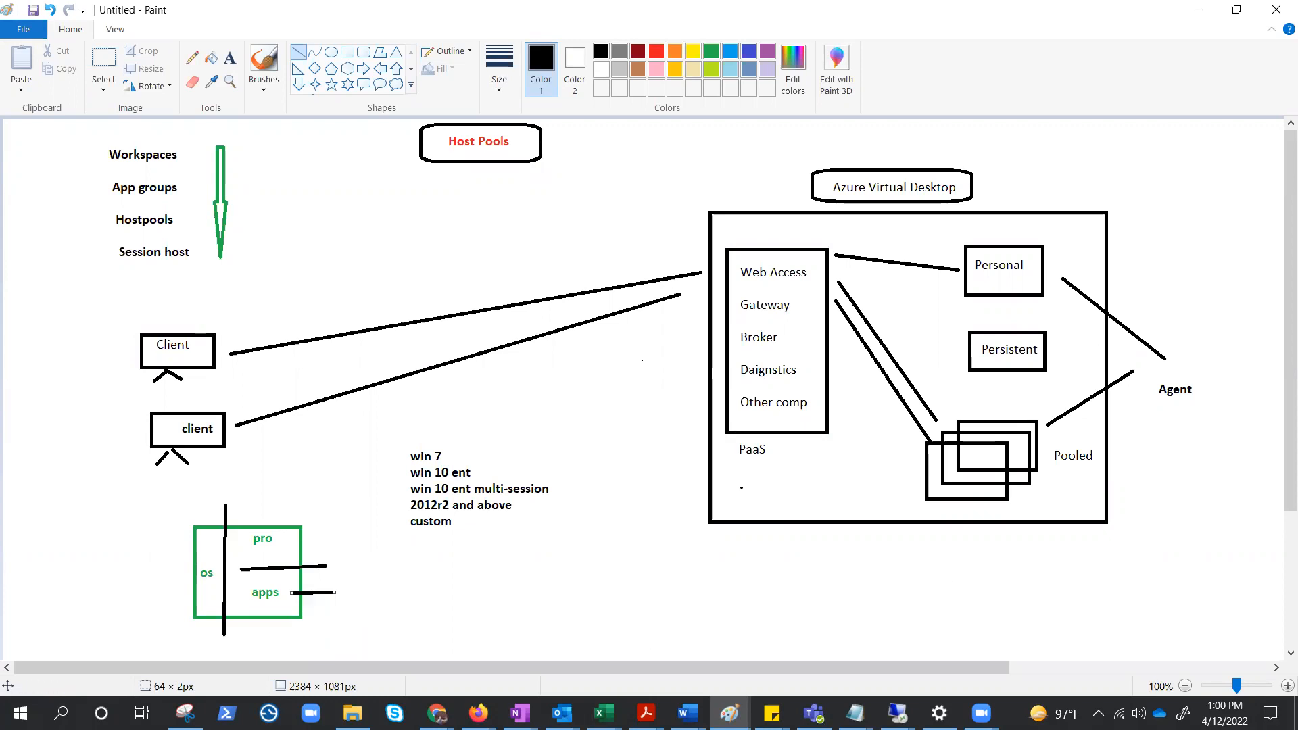
mouse_move(222, 253)
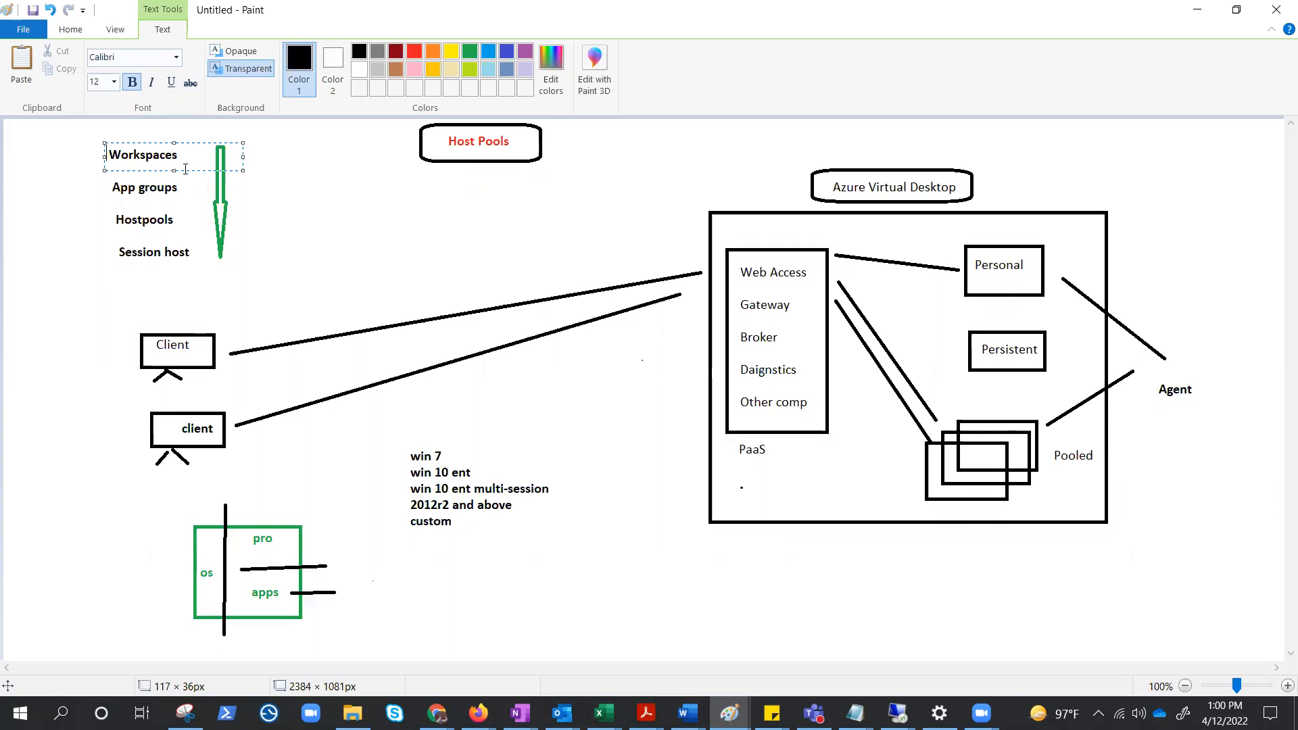
mouse_move(332, 243)
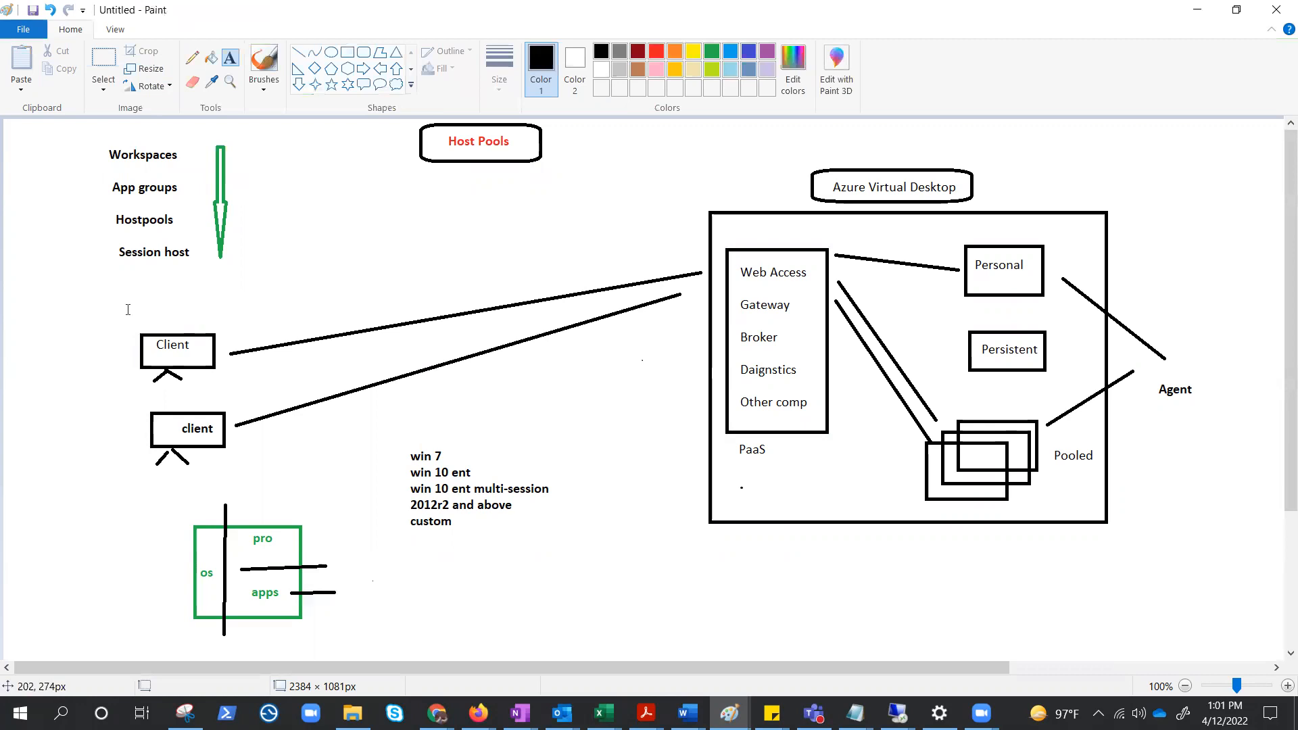
mouse_move(141, 315)
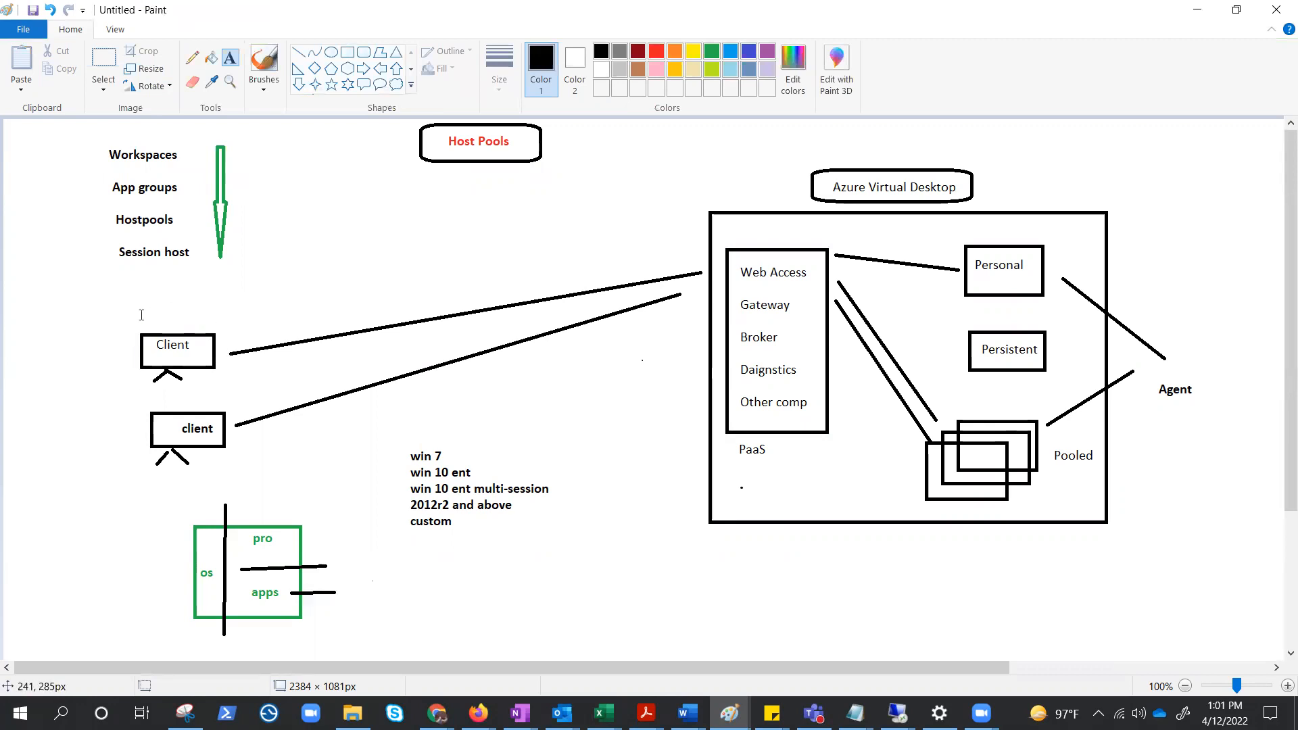
mouse_move(225, 331)
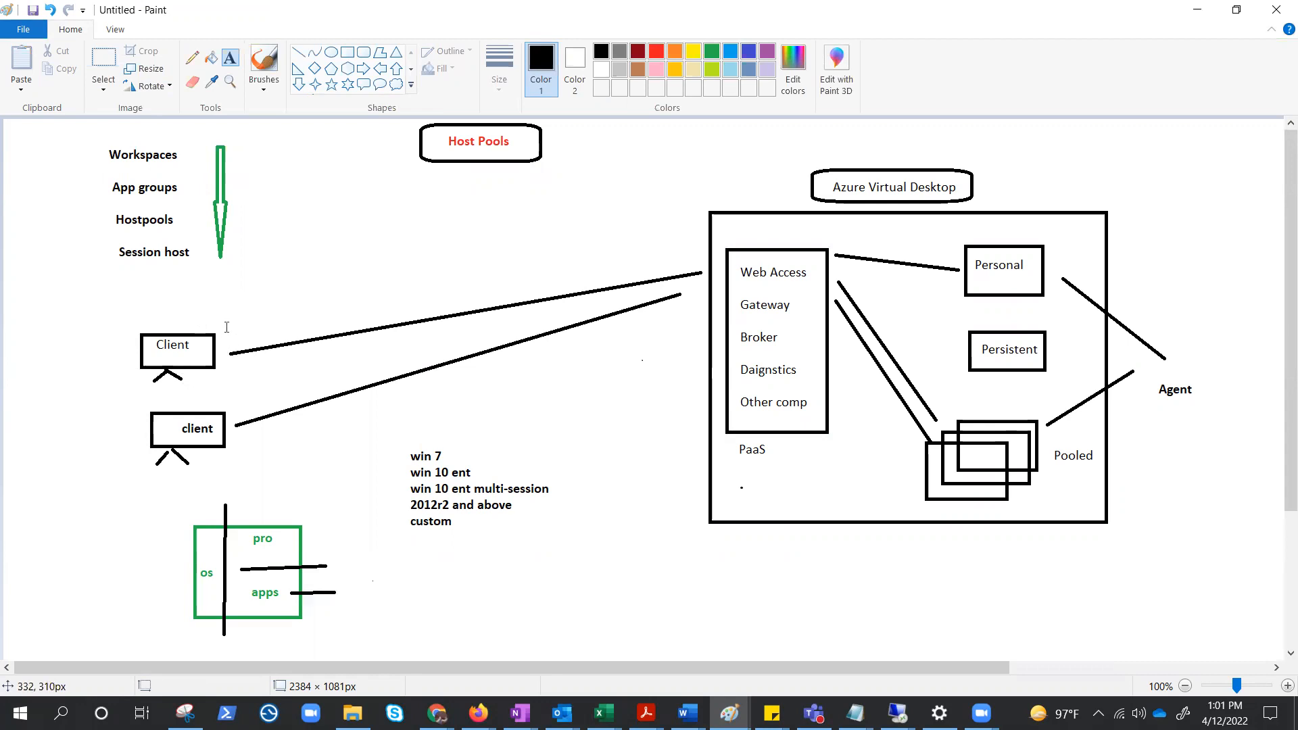
mouse_move(191, 312)
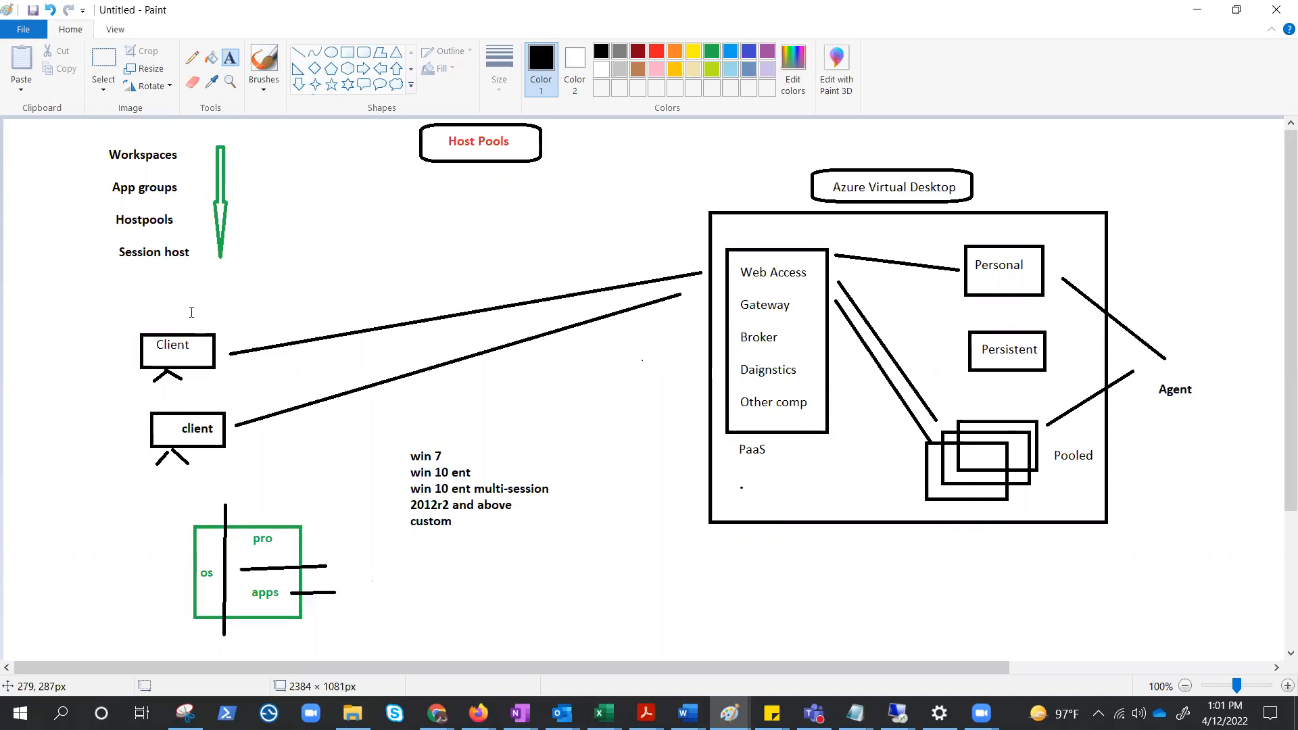
mouse_move(238, 309)
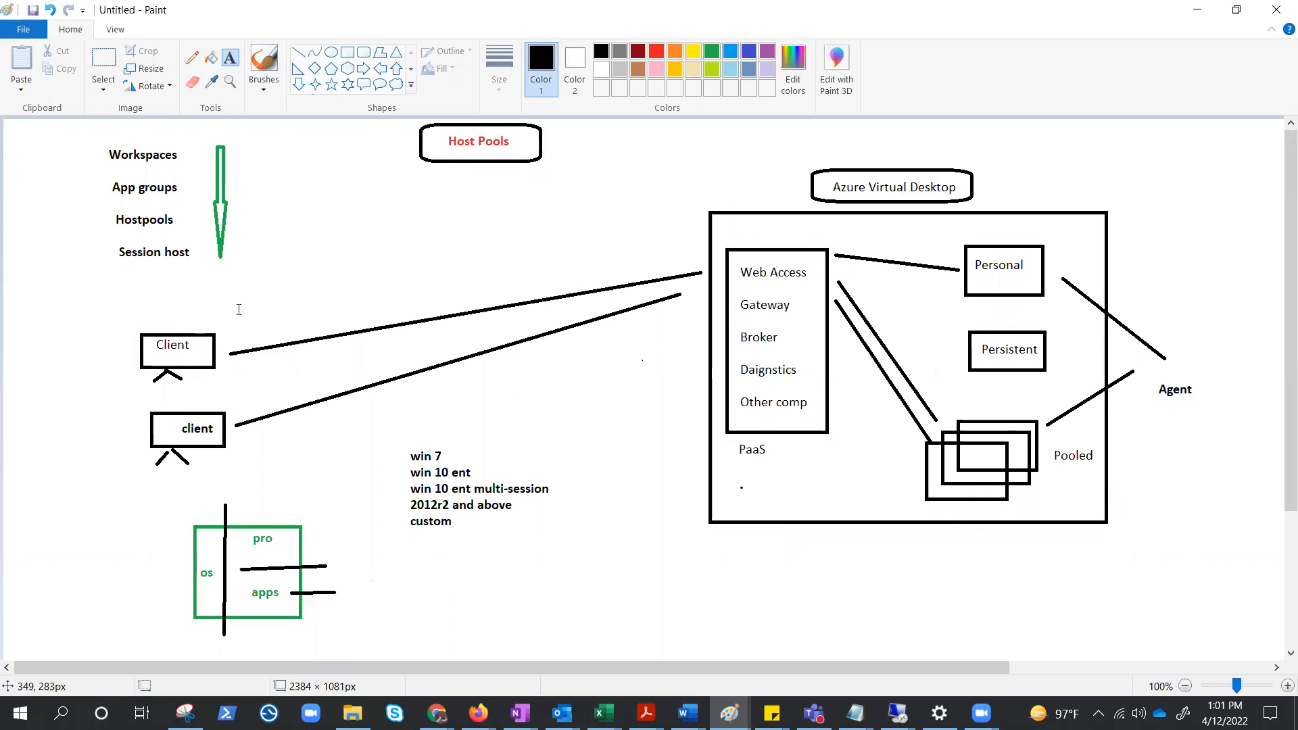
mouse_move(270, 279)
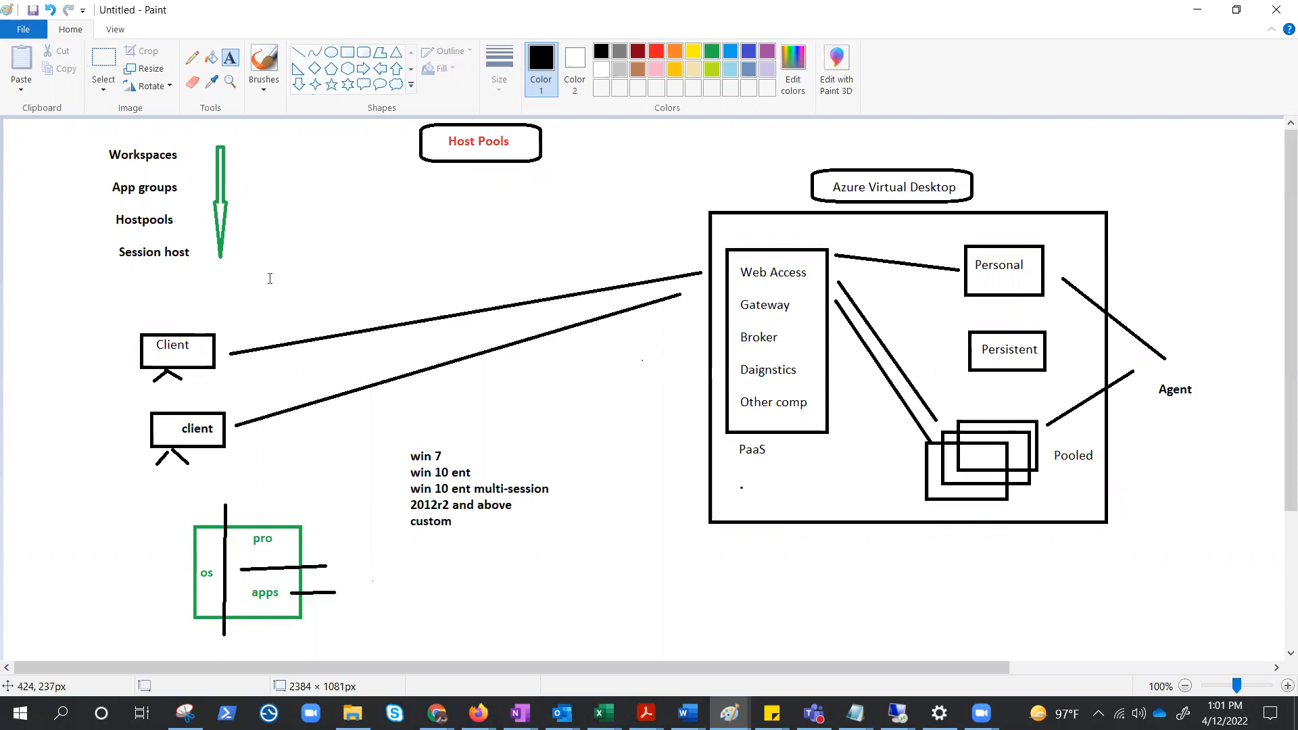
mouse_move(193, 357)
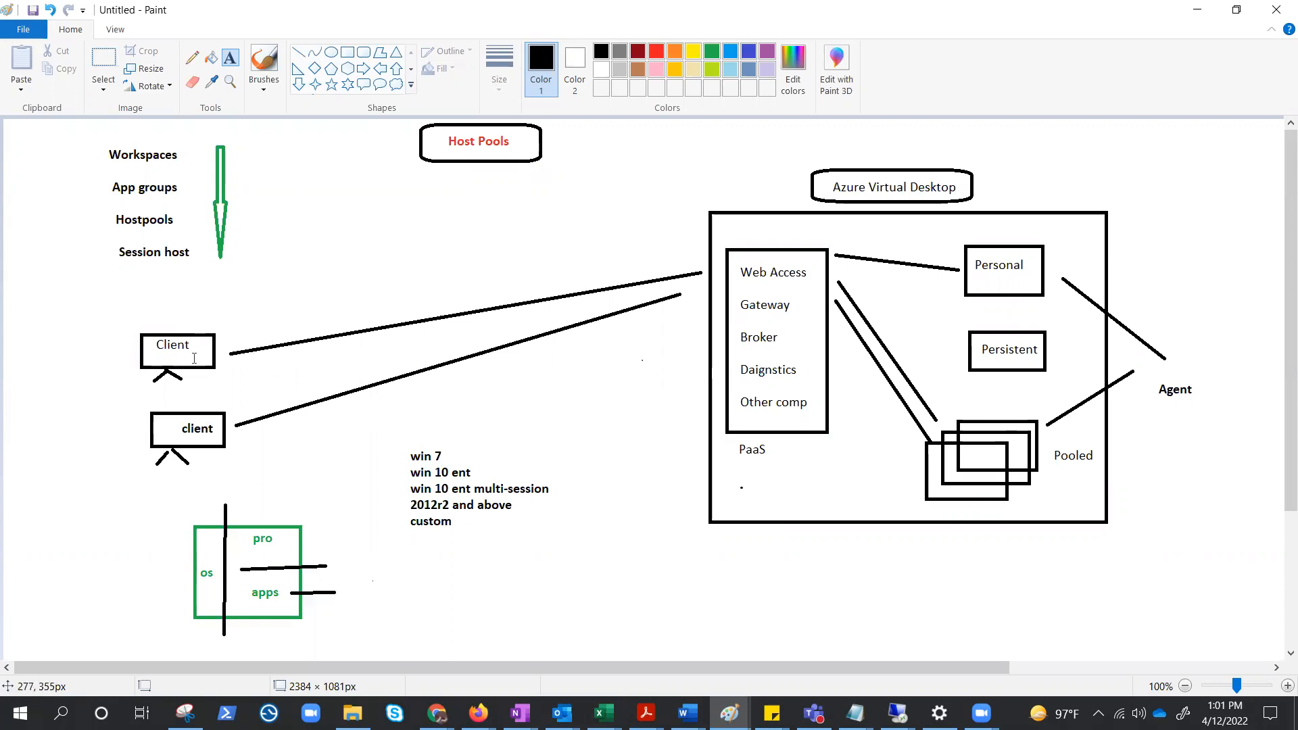
mouse_move(100, 138)
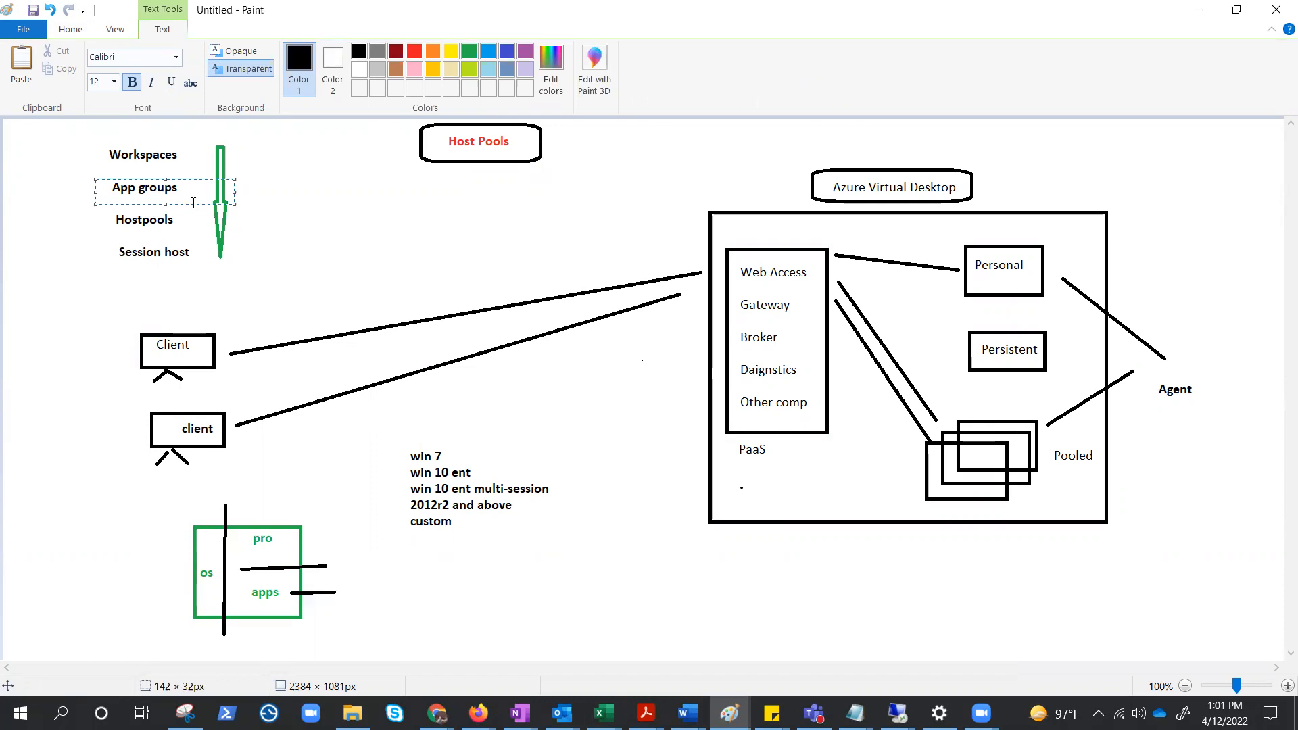
mouse_move(115, 227)
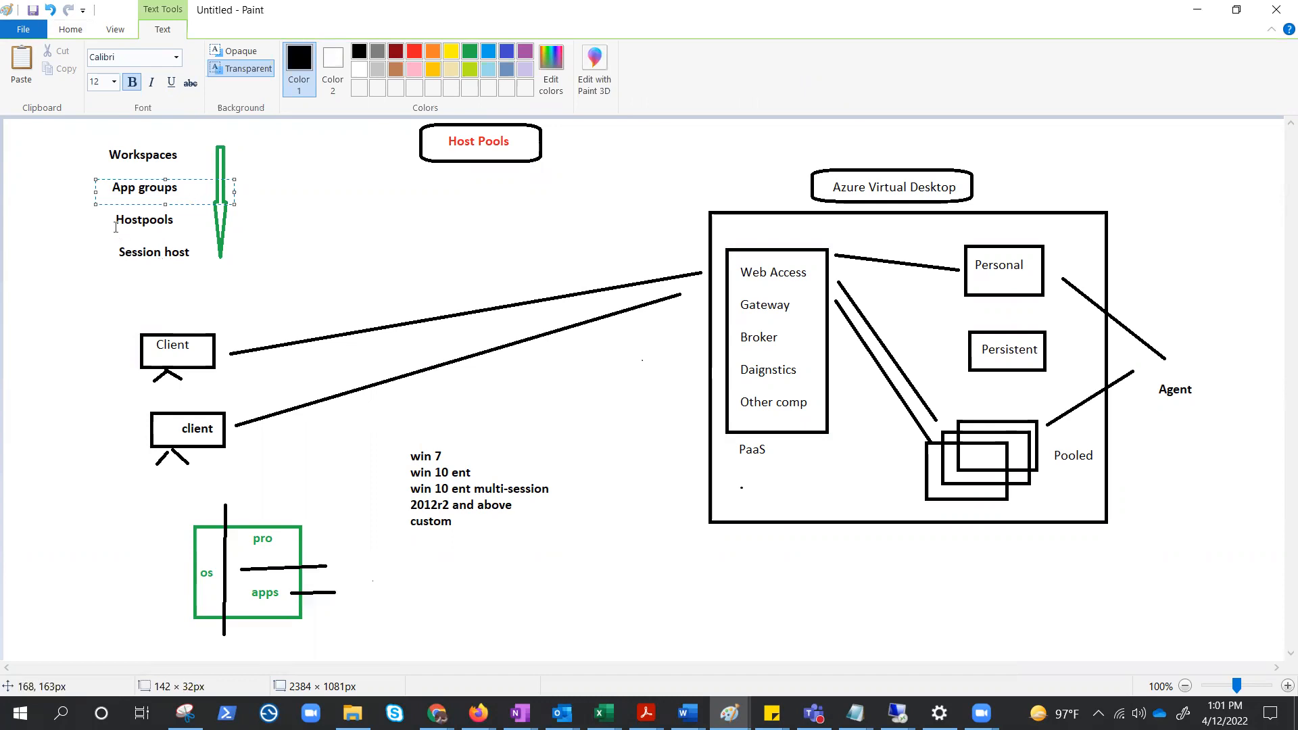
left_click(180, 235)
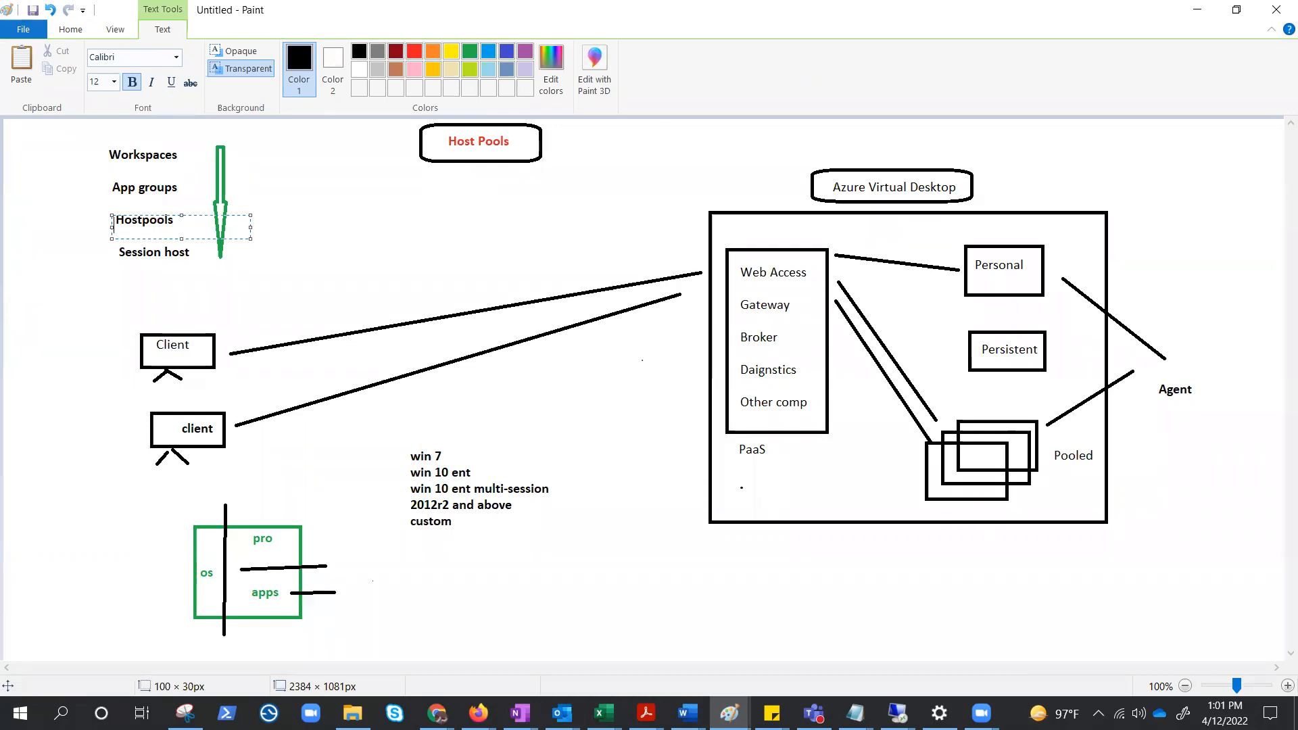
mouse_move(538, 577)
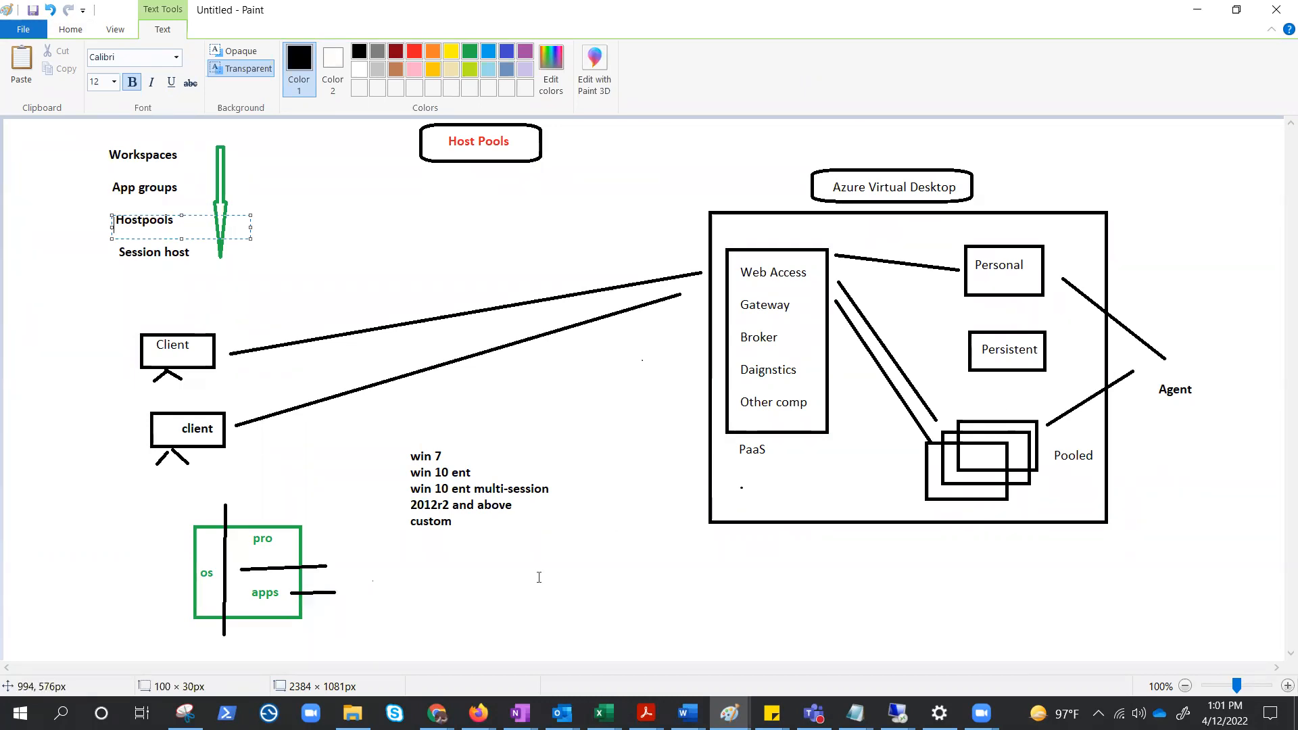
mouse_move(603, 547)
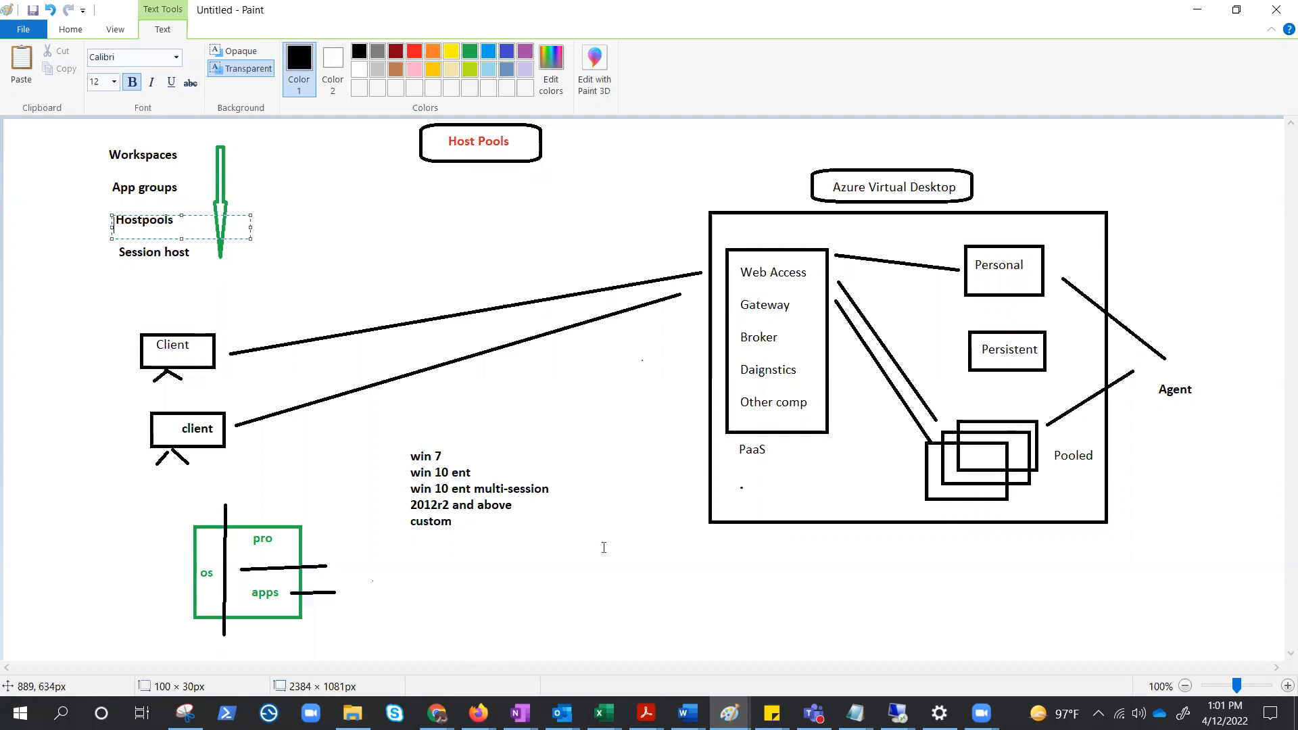
mouse_move(615, 506)
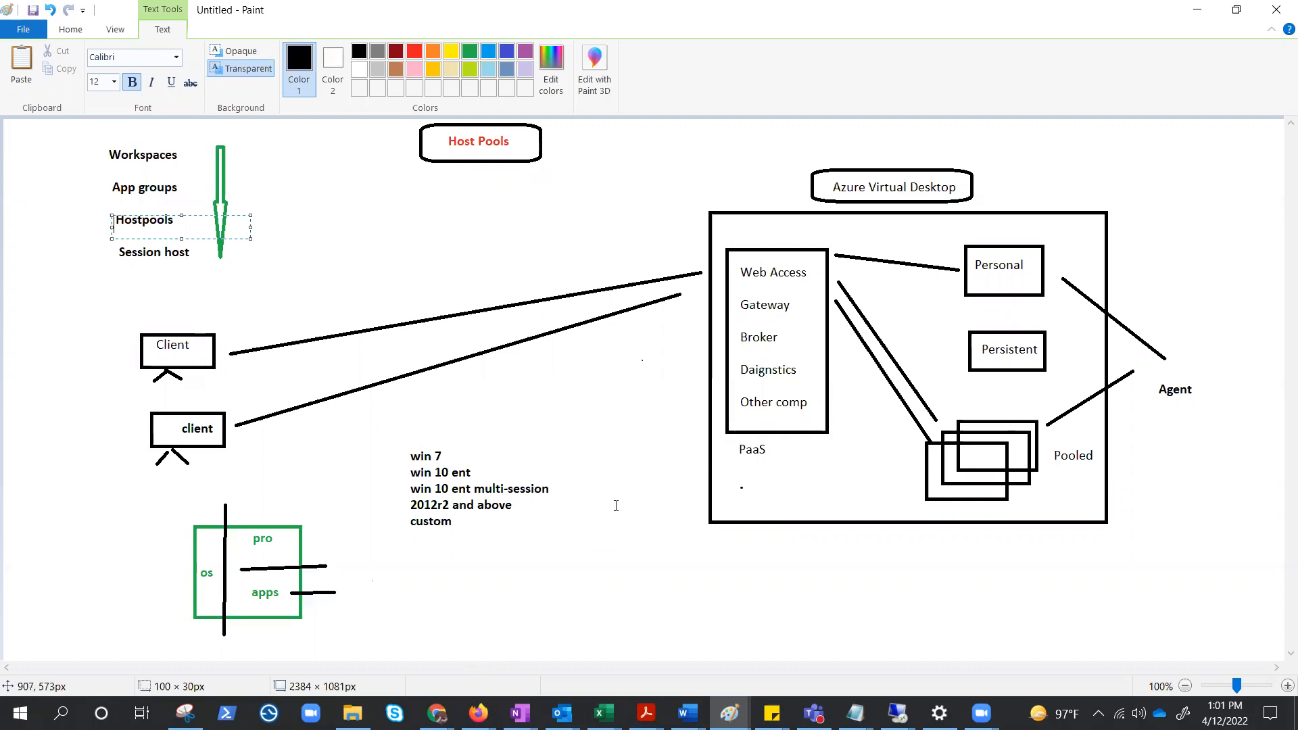